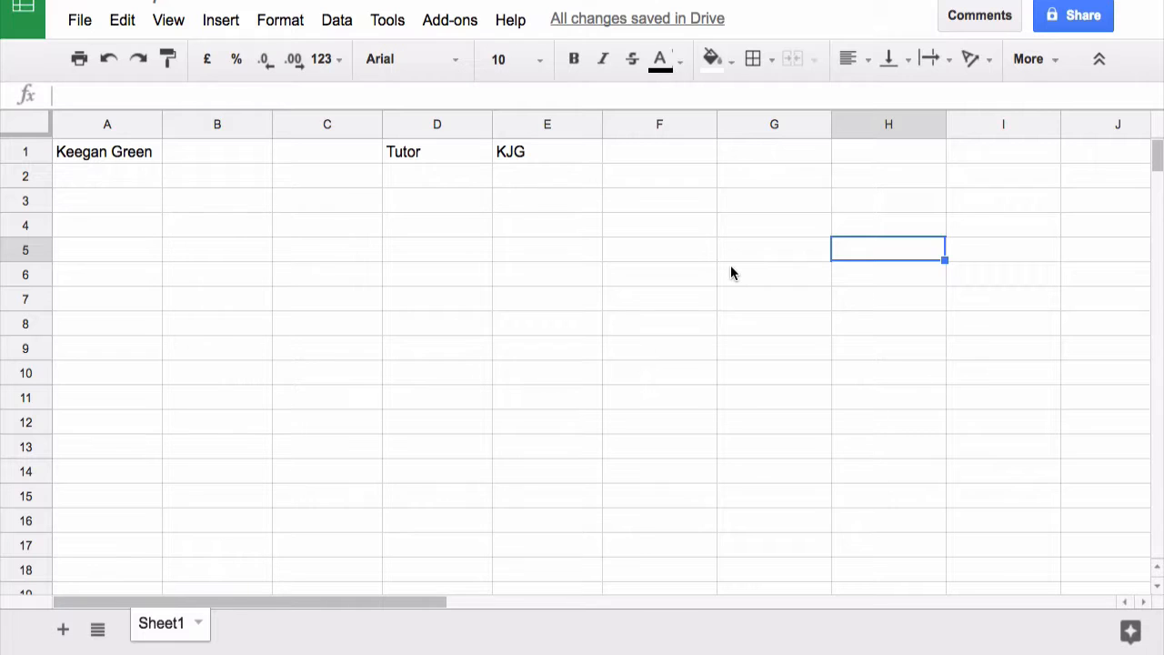
mouse_move(330, 122)
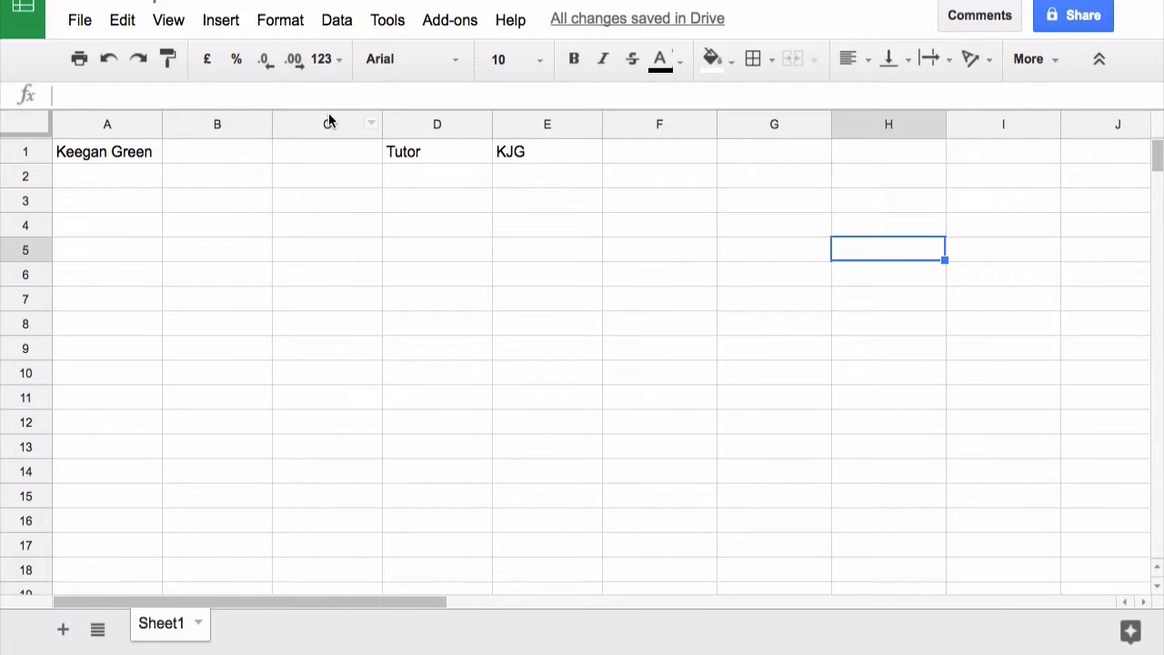
Start a new blank spreadsheet and let Sheet1 finish loading
click(79, 19)
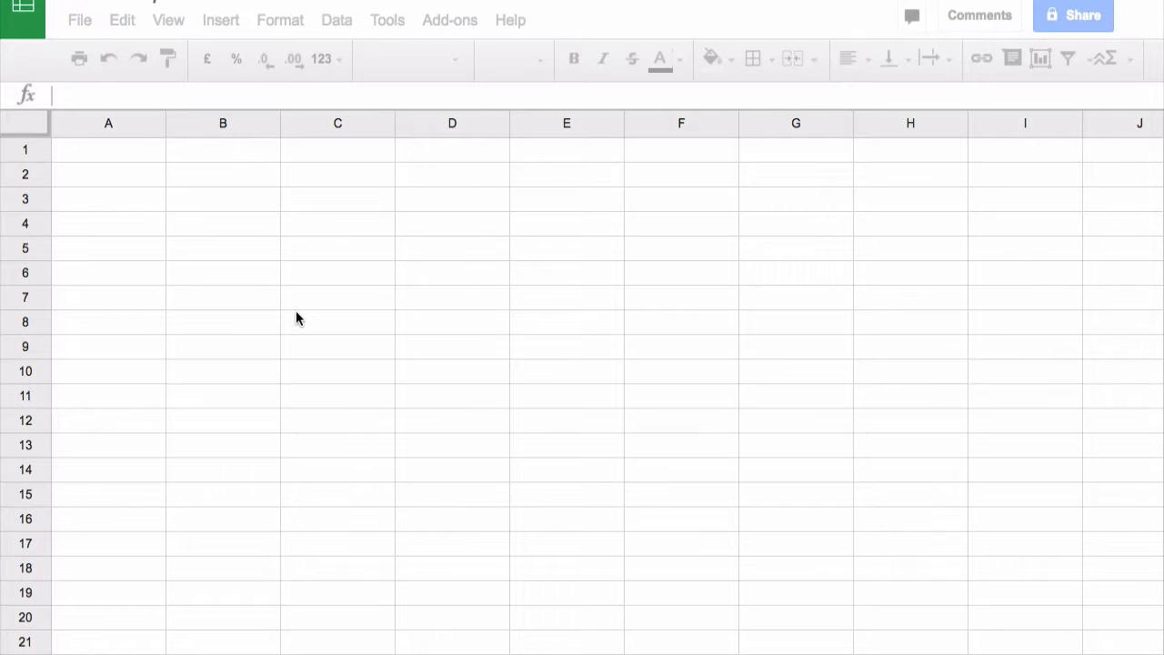
mouse_move(123, 152)
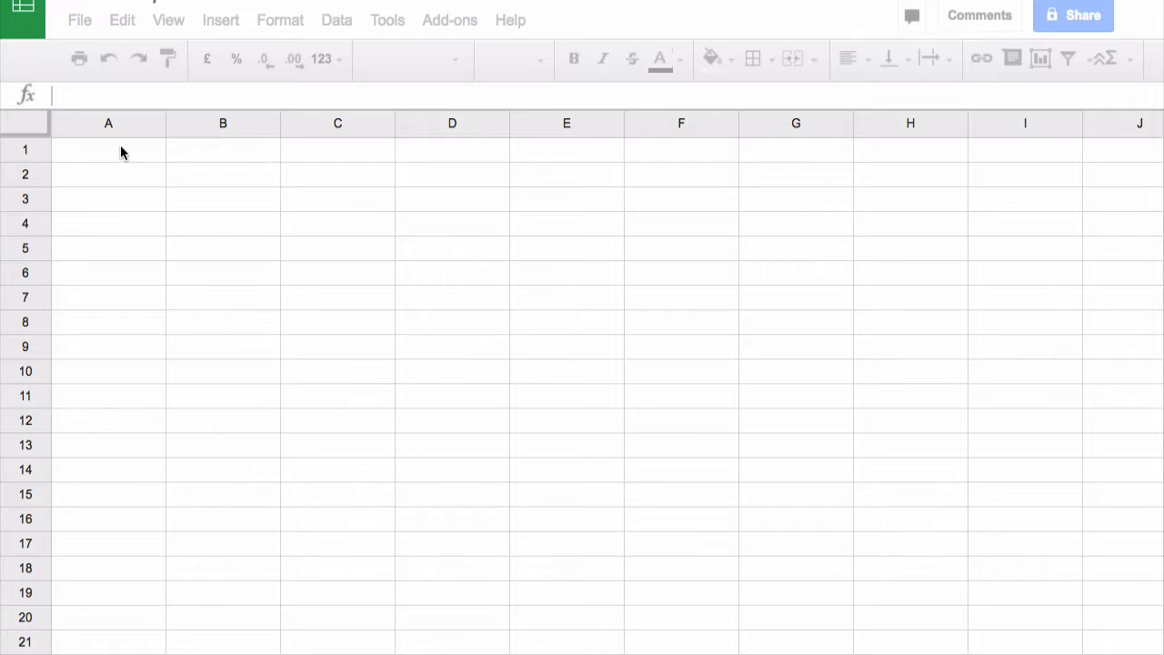
mouse_move(220, 169)
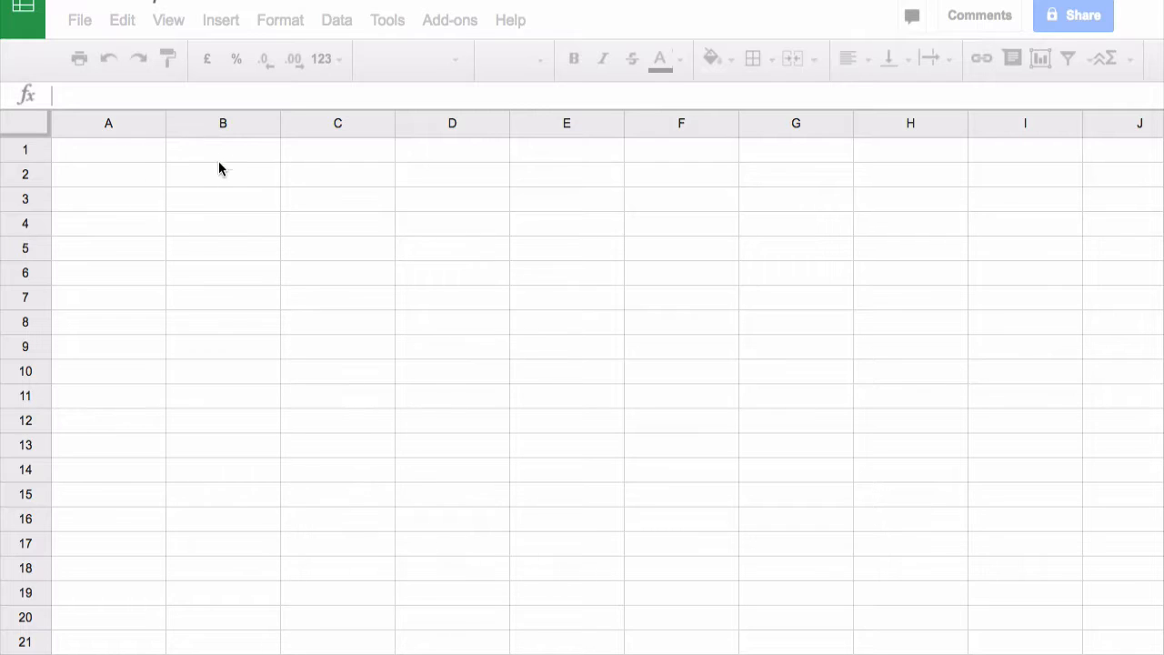
mouse_move(295, 211)
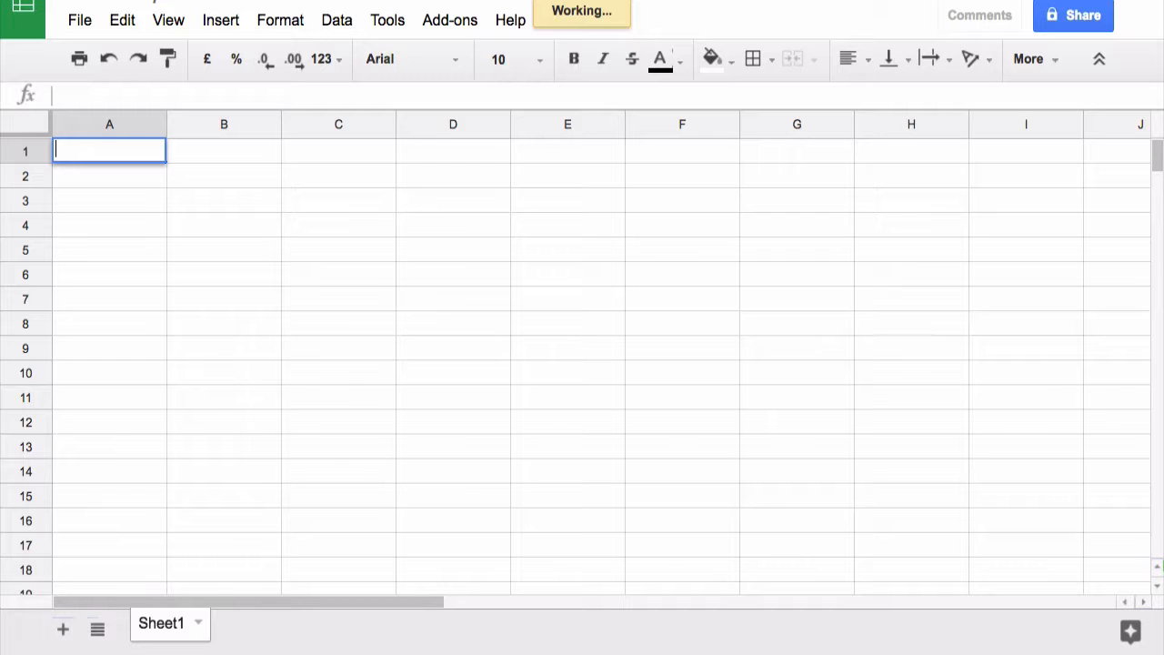
text(K)
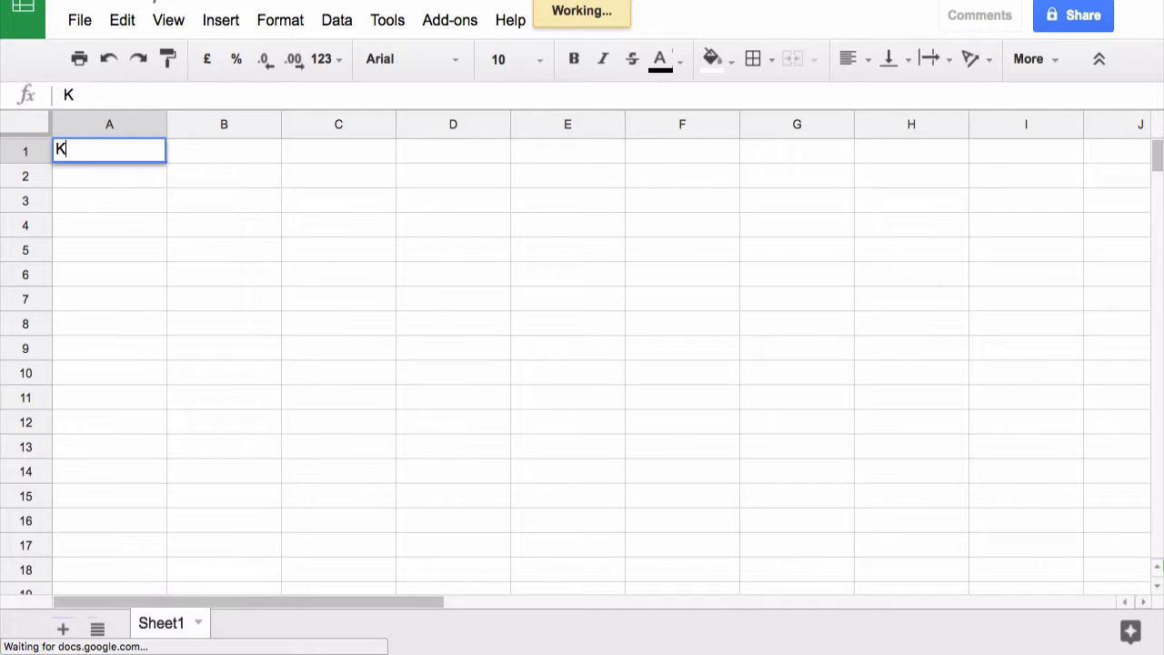
text(eegan Gr)
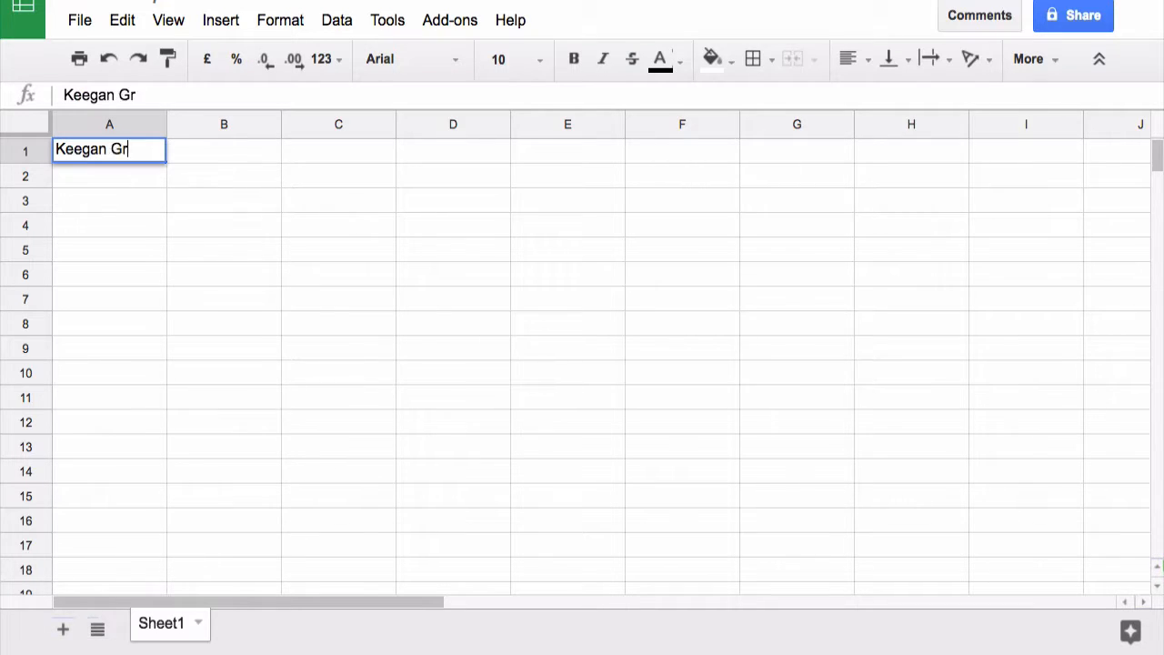
text(een)
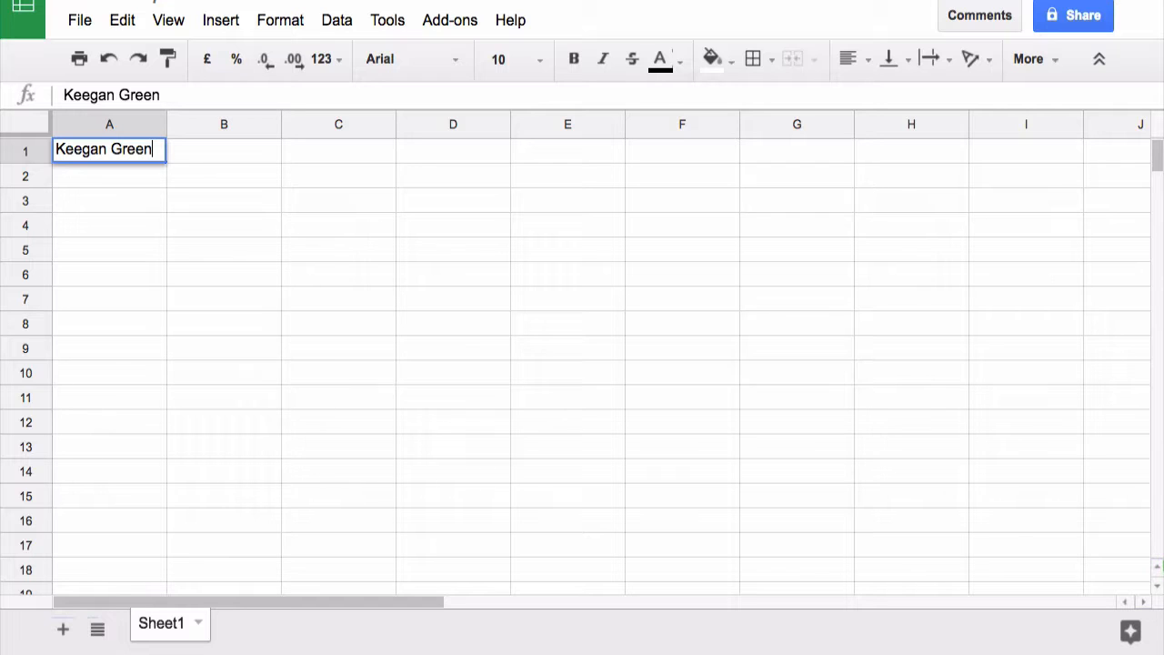
click(338, 151)
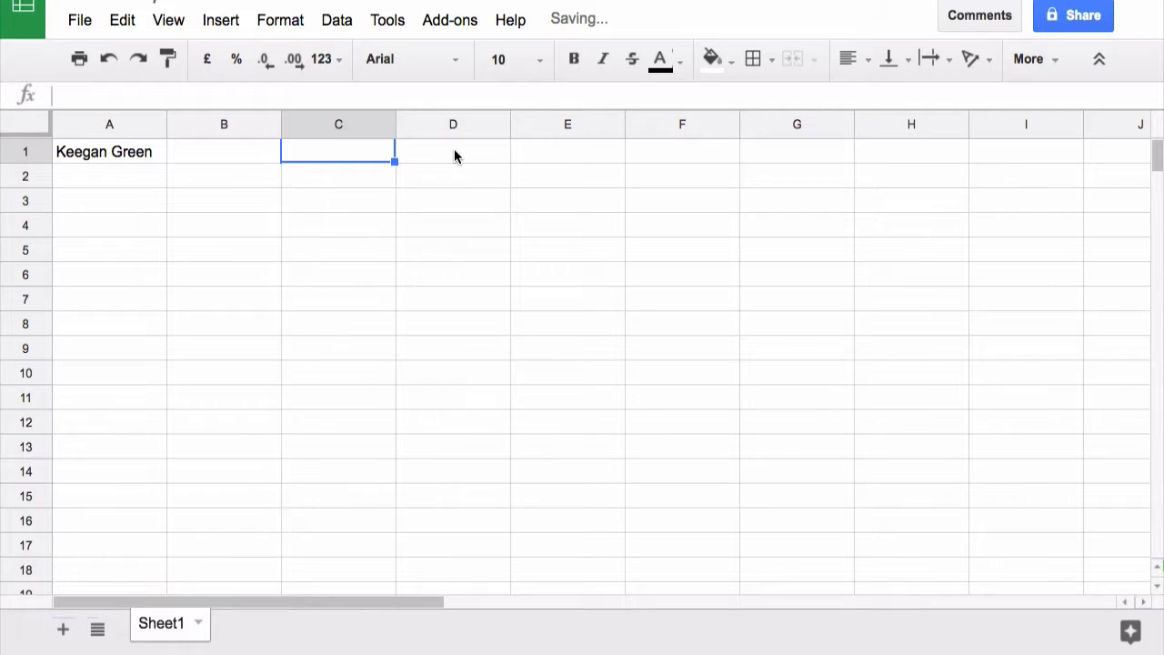
click(453, 152)
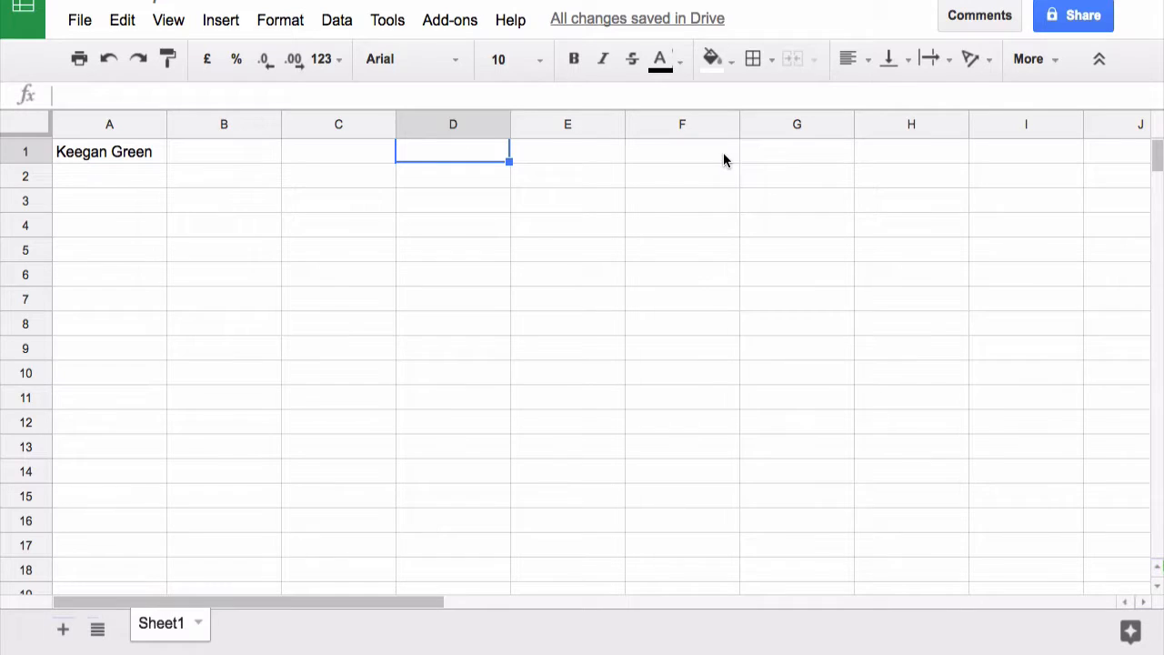
text(KJG)
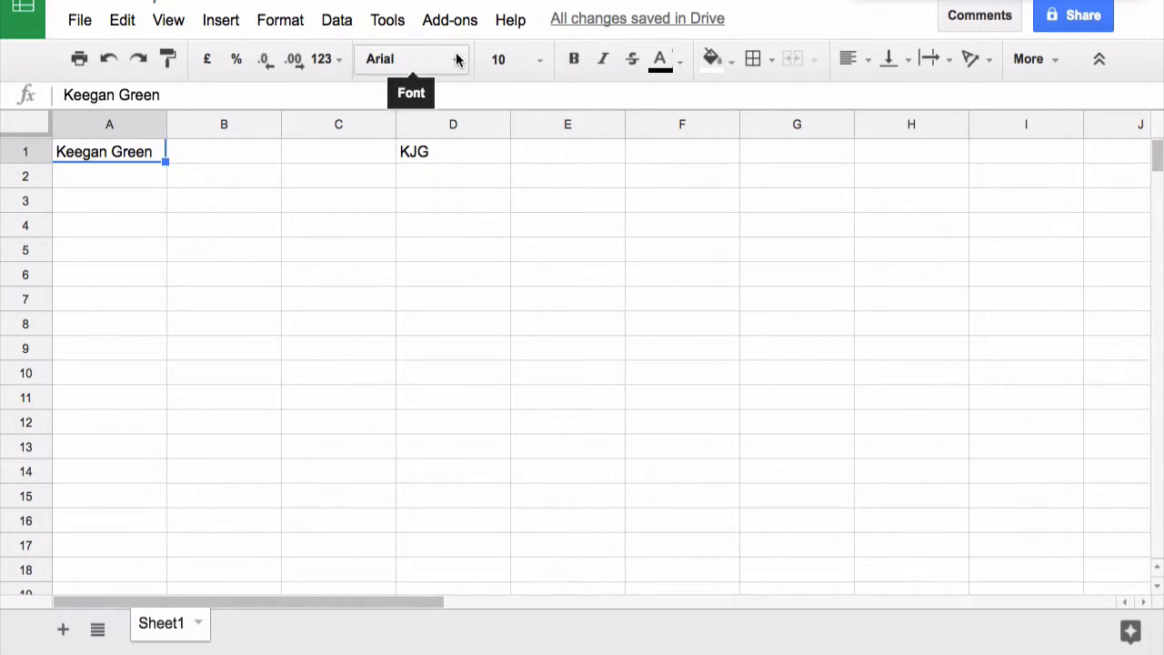
click(409, 58)
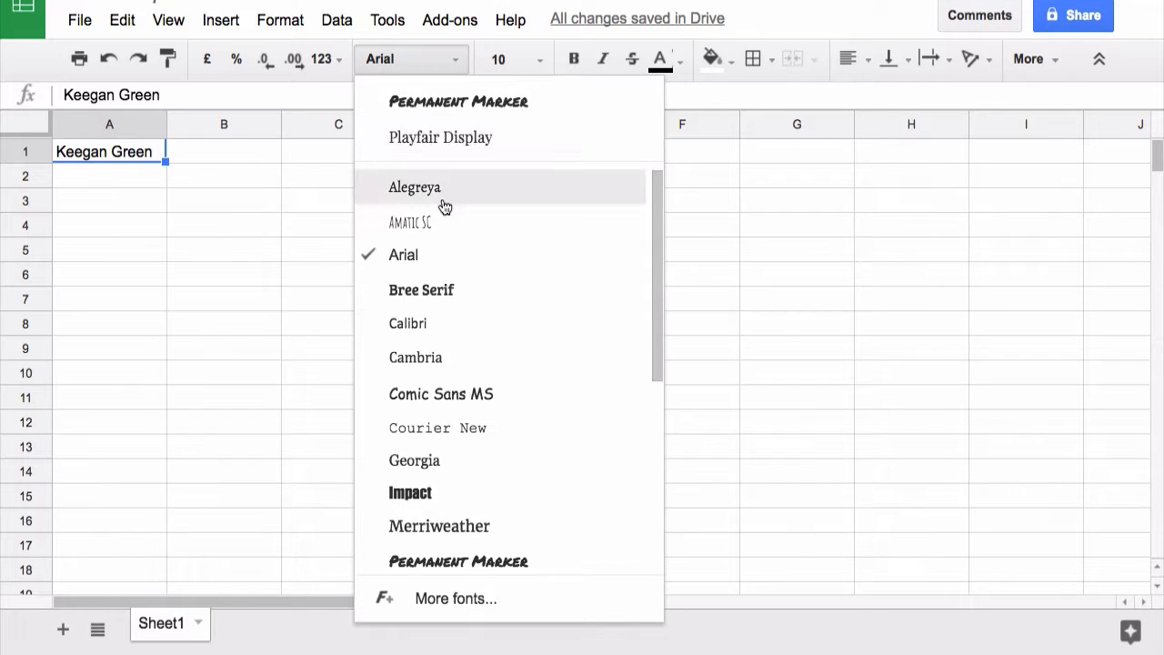
click(410, 223)
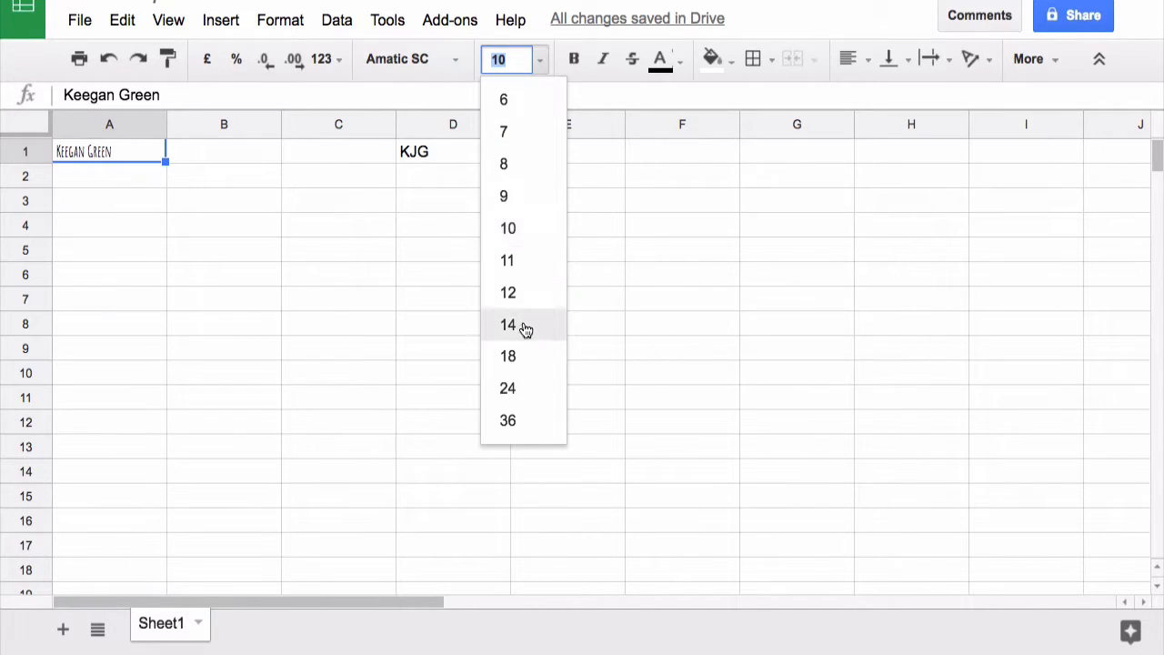
click(507, 325)
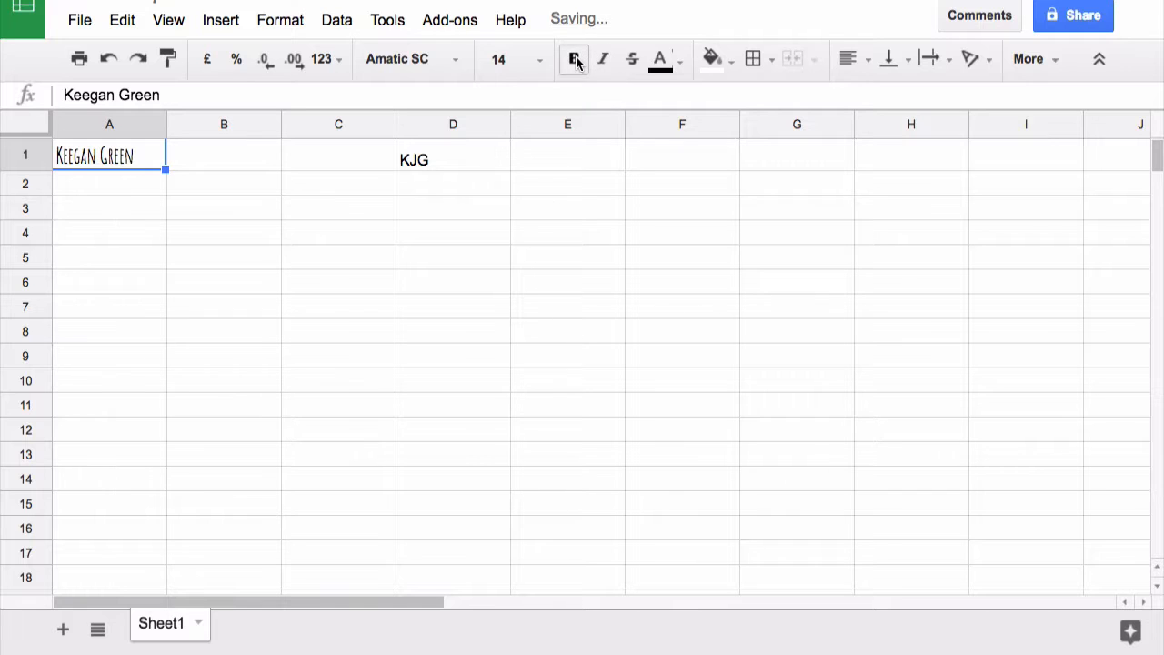
click(659, 59)
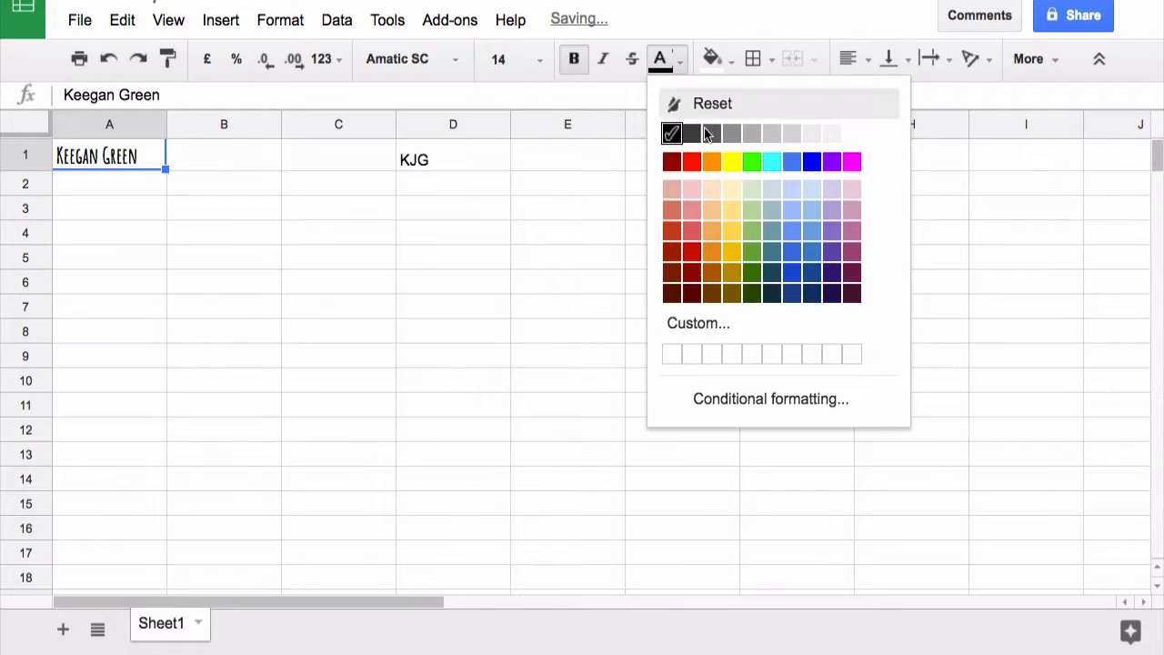
click(750, 161)
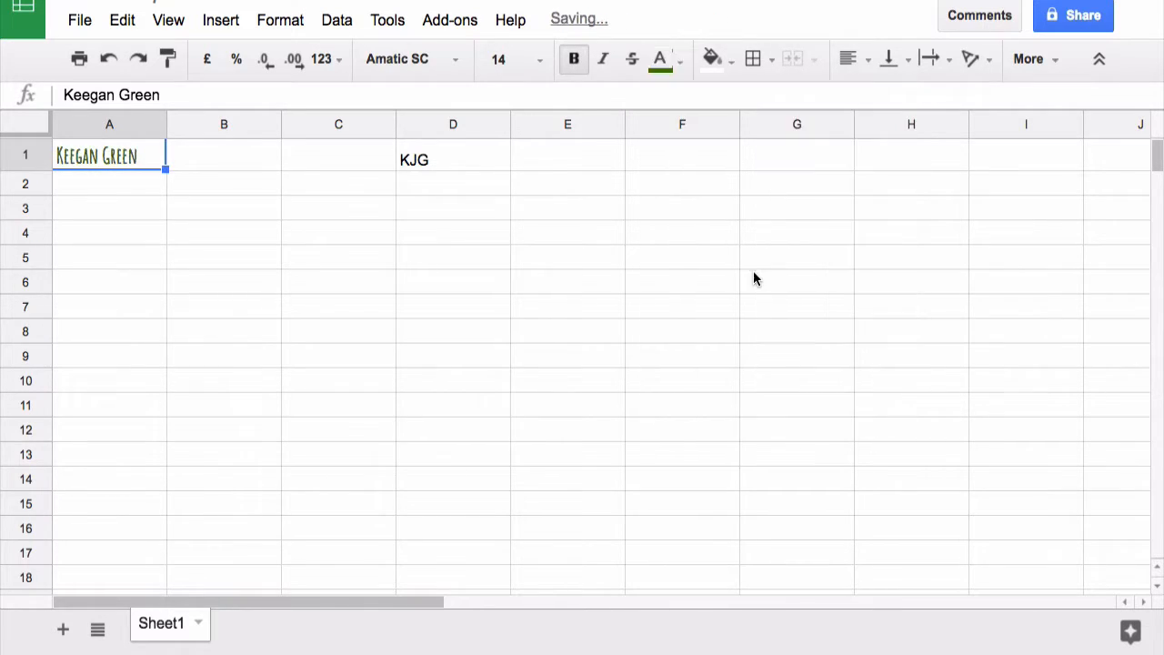
click(567, 231)
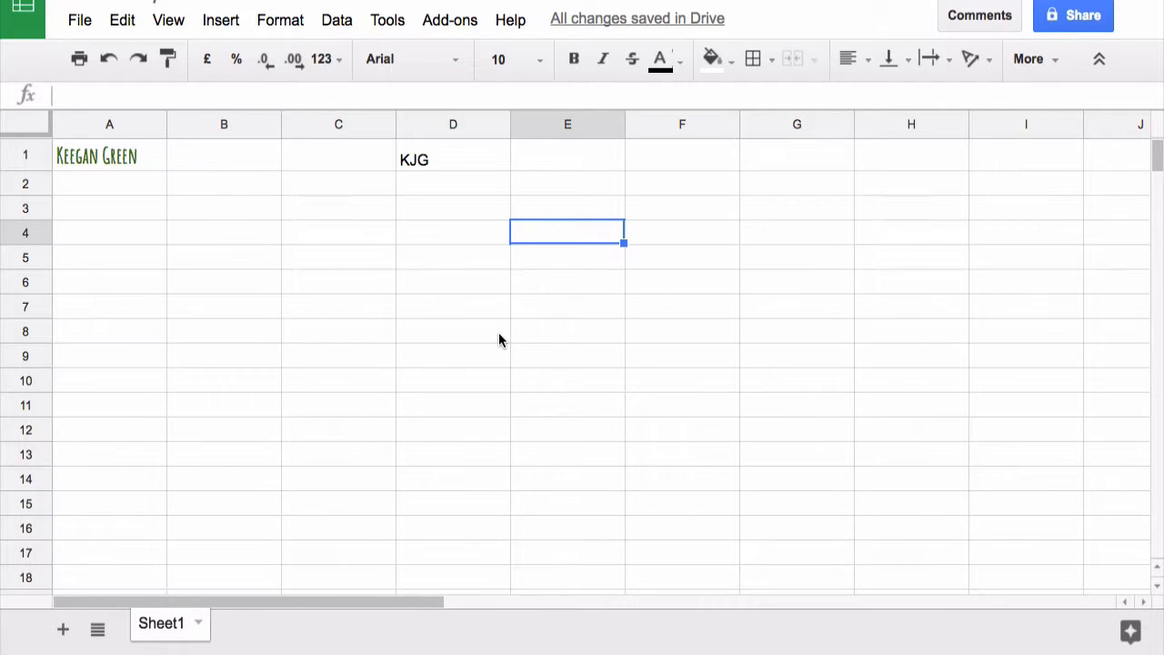
click(109, 154)
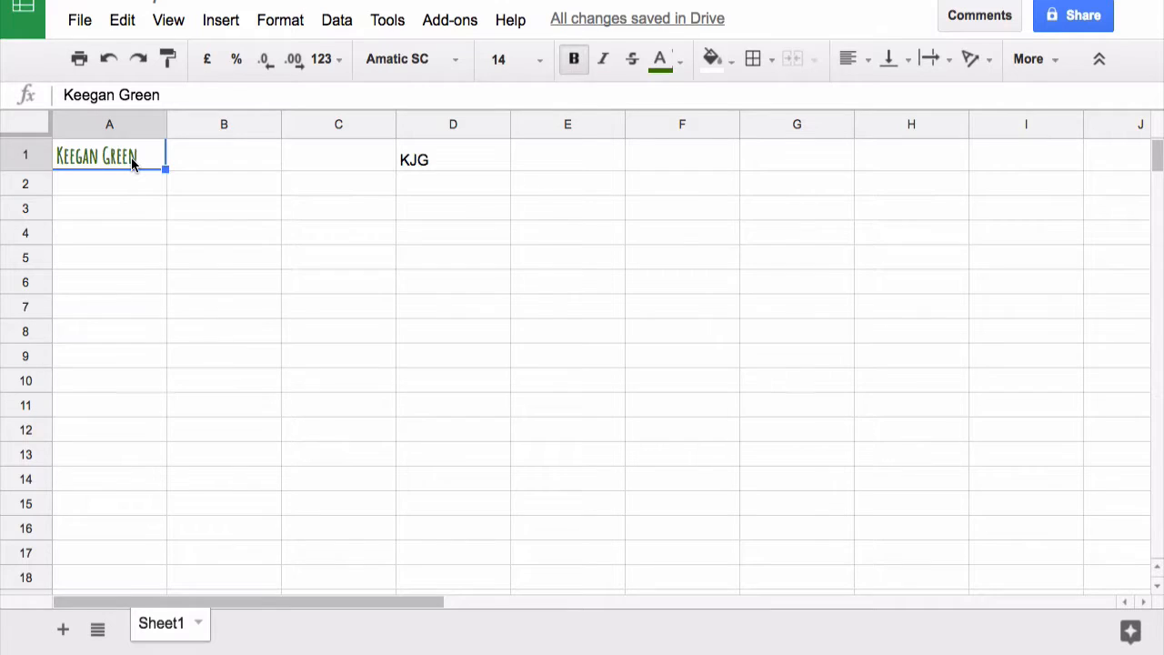
click(453, 159)
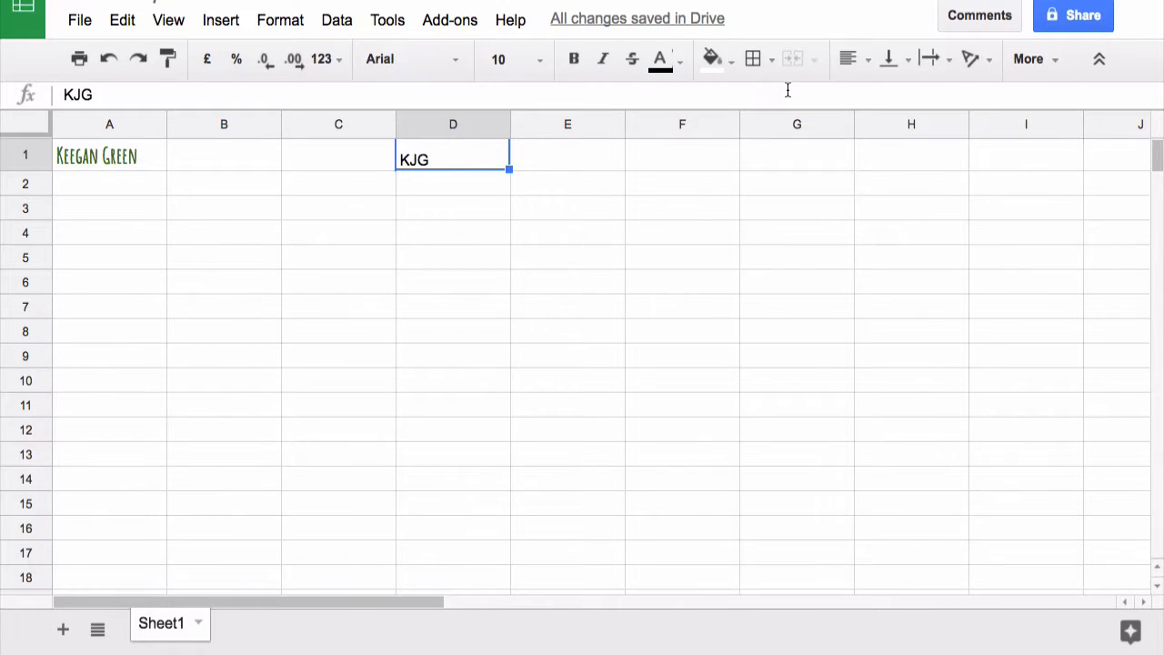
mouse_move(774, 403)
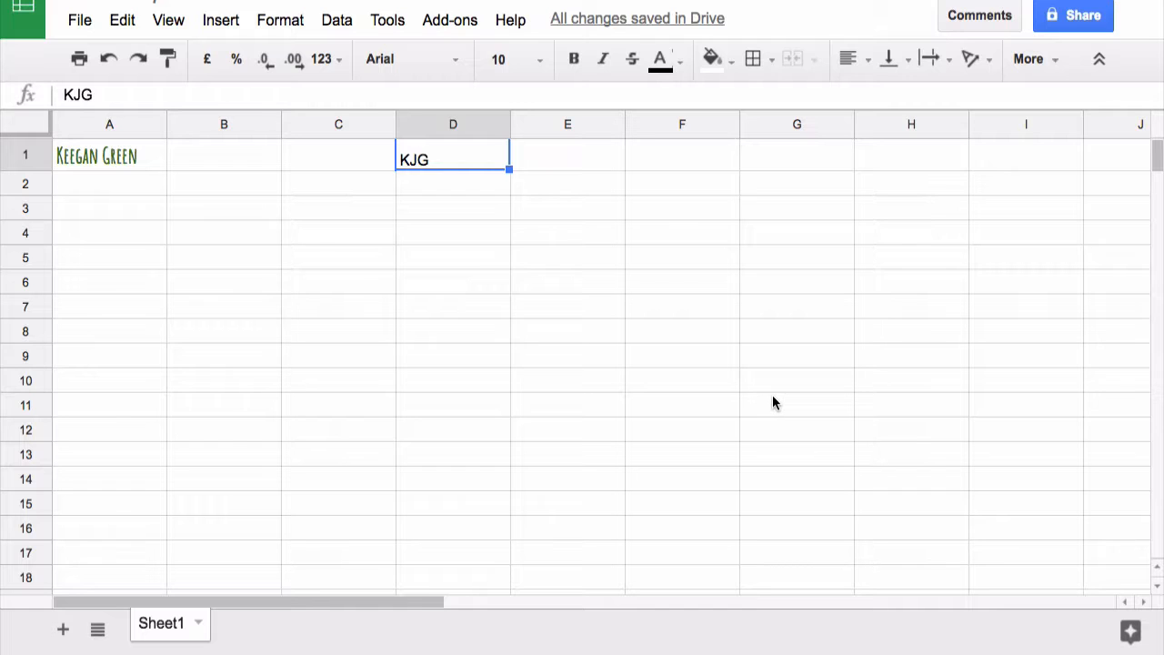
mouse_move(126, 171)
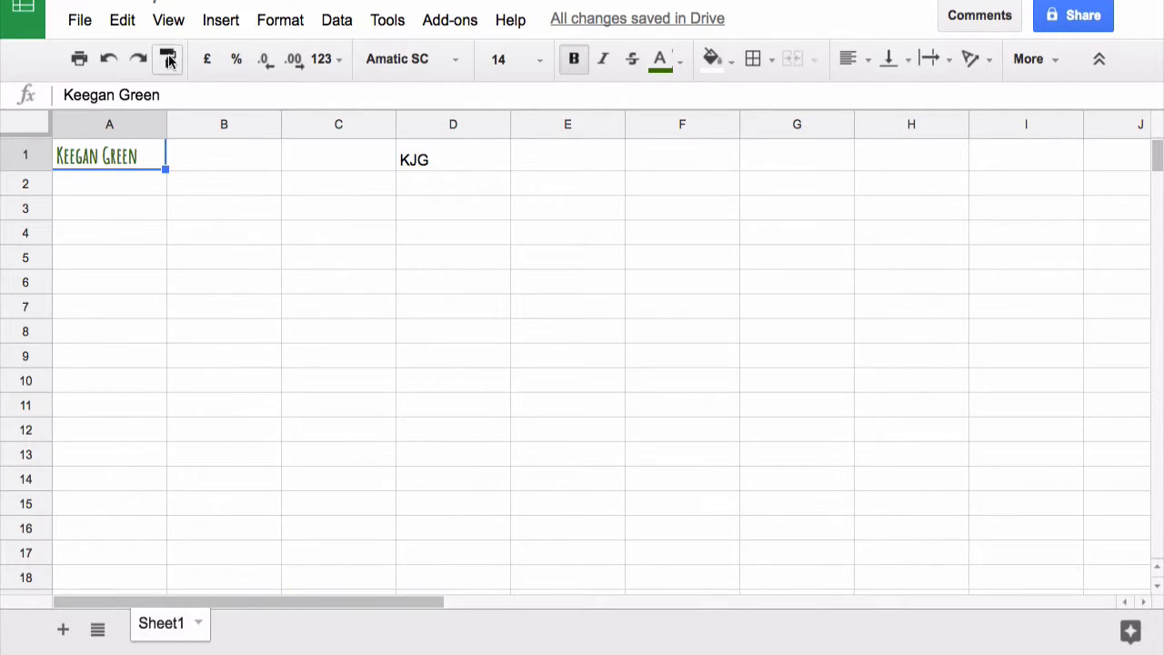
mouse_move(167, 58)
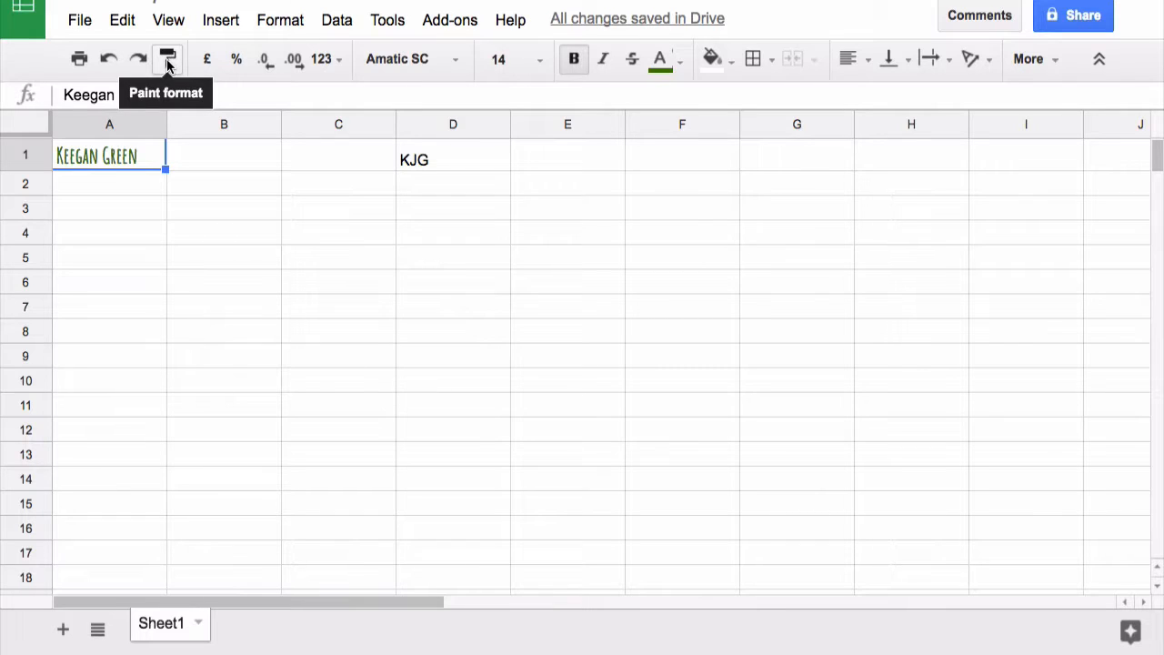
Copy A1's styling onto the initials KJG with Paint format
click(167, 59)
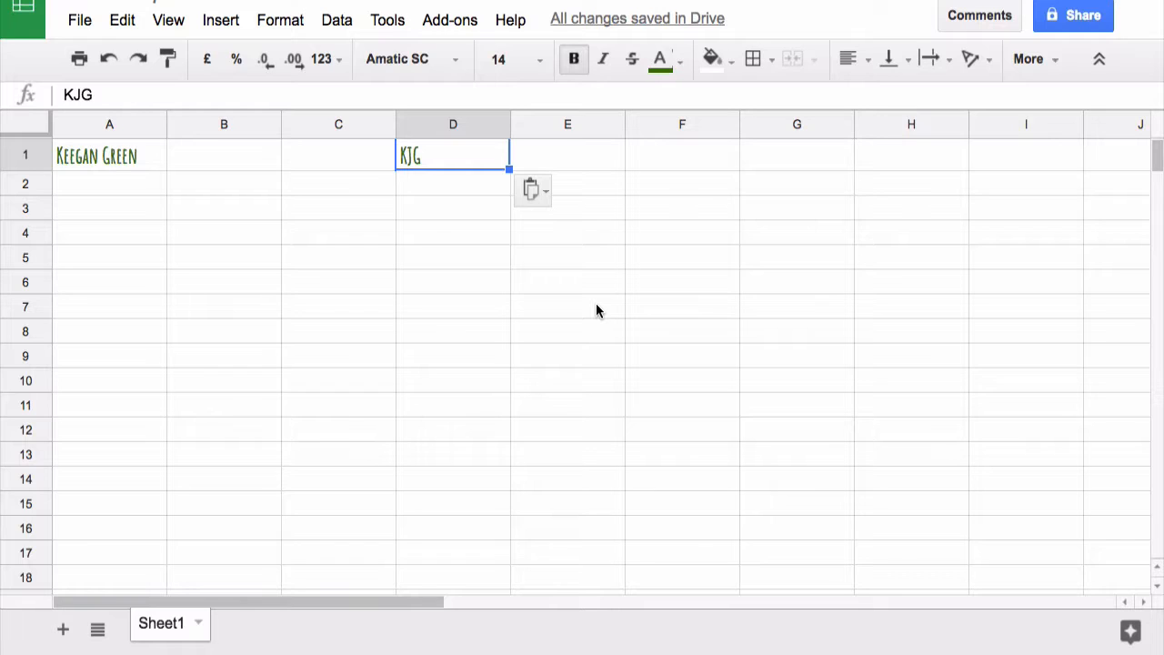
mouse_move(267, 203)
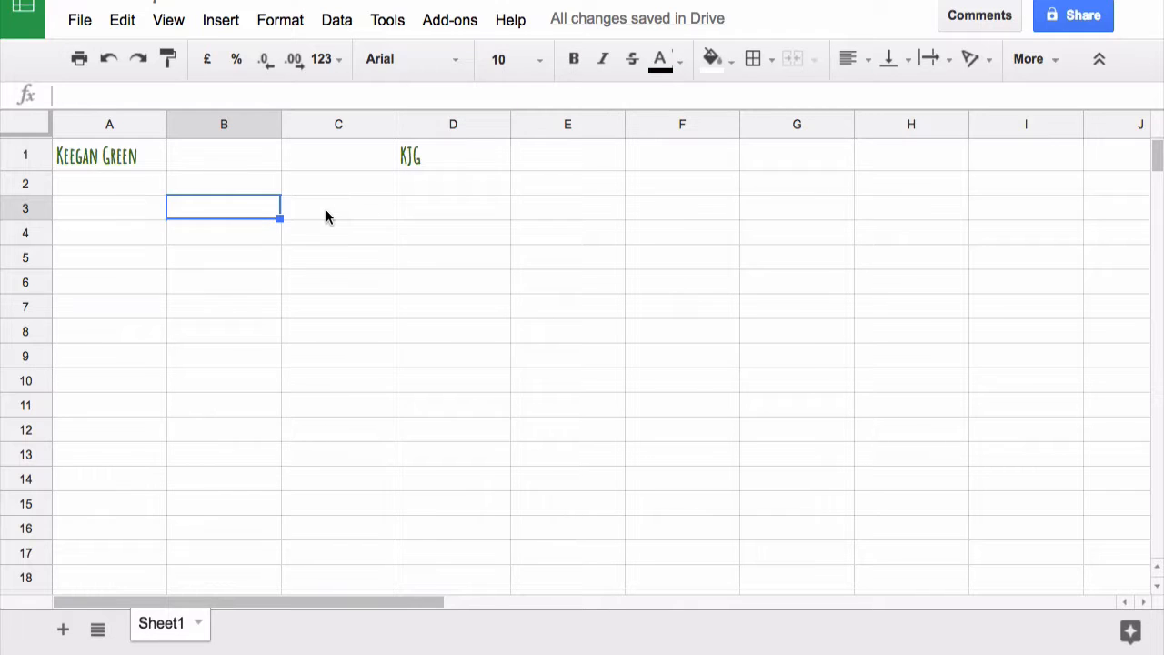
Type title 'Toothbrush Sales' in C3 and headings Sales People, First Name, Last Name
click(339, 207)
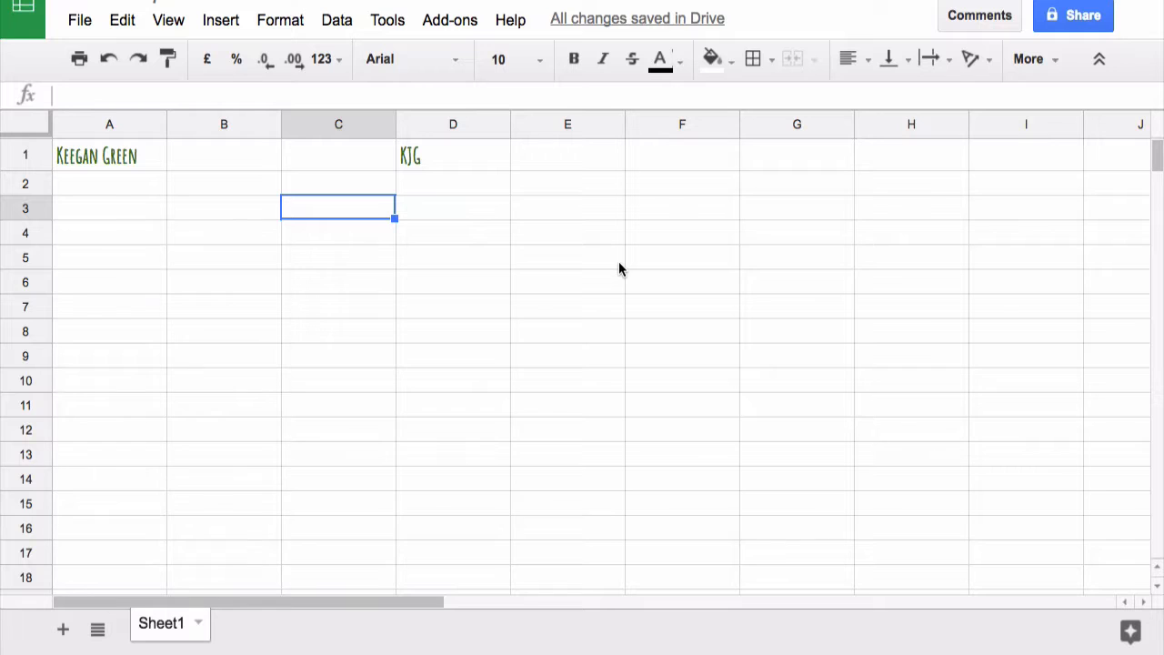
text(Toothbu)
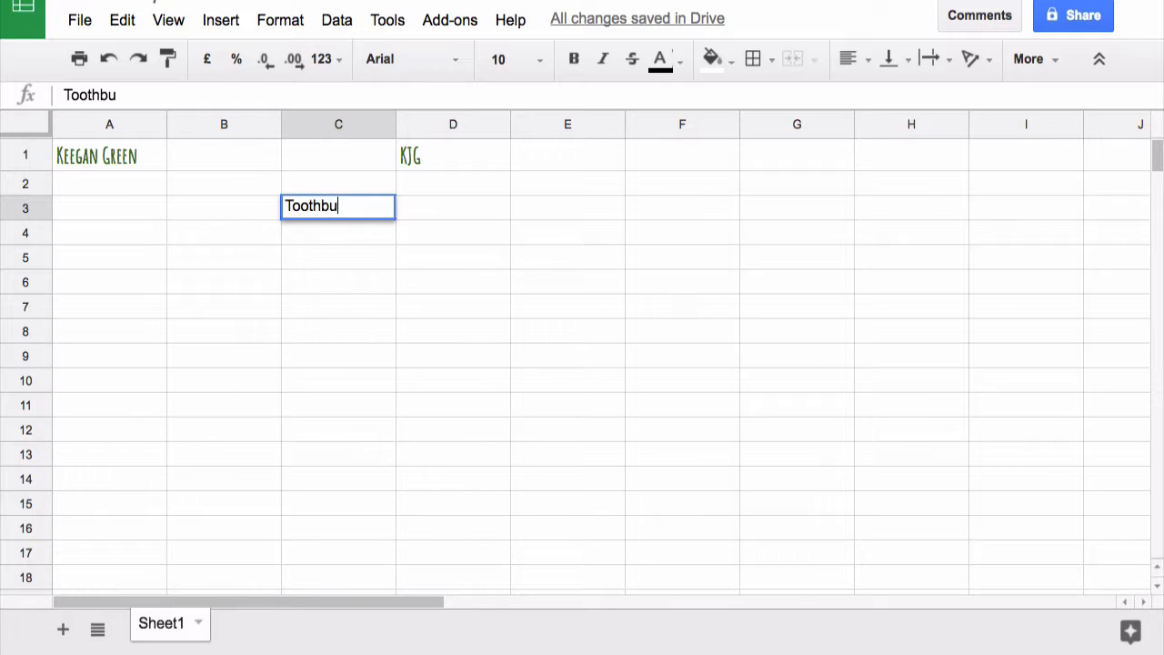
key(Backspace)
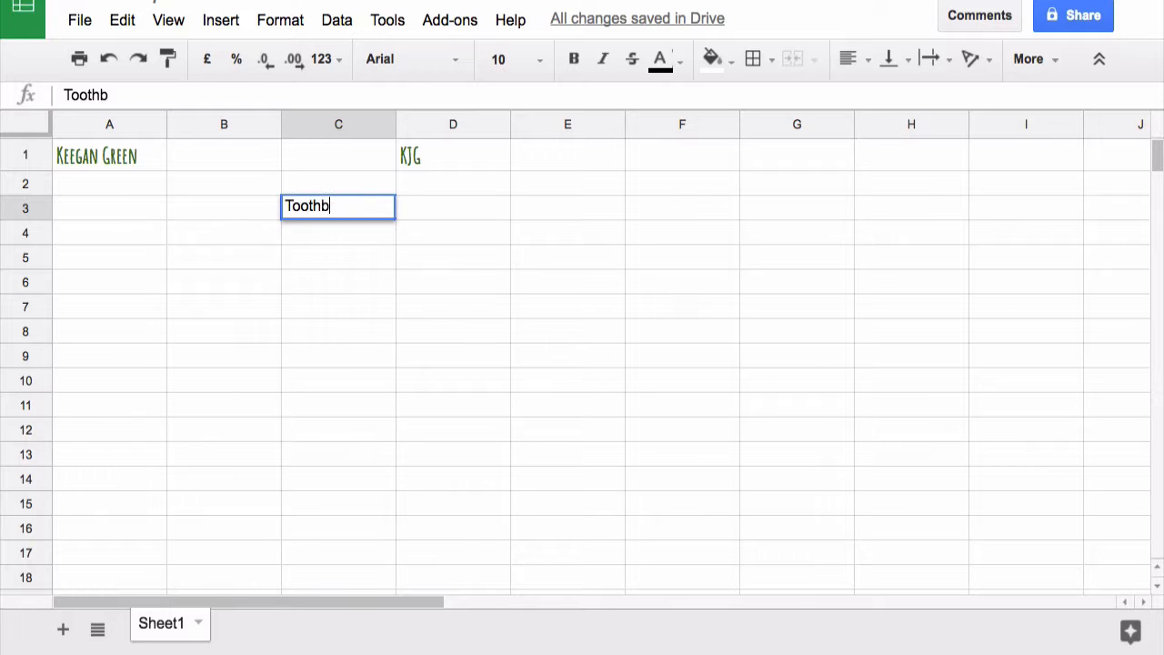
text(rush Sales)
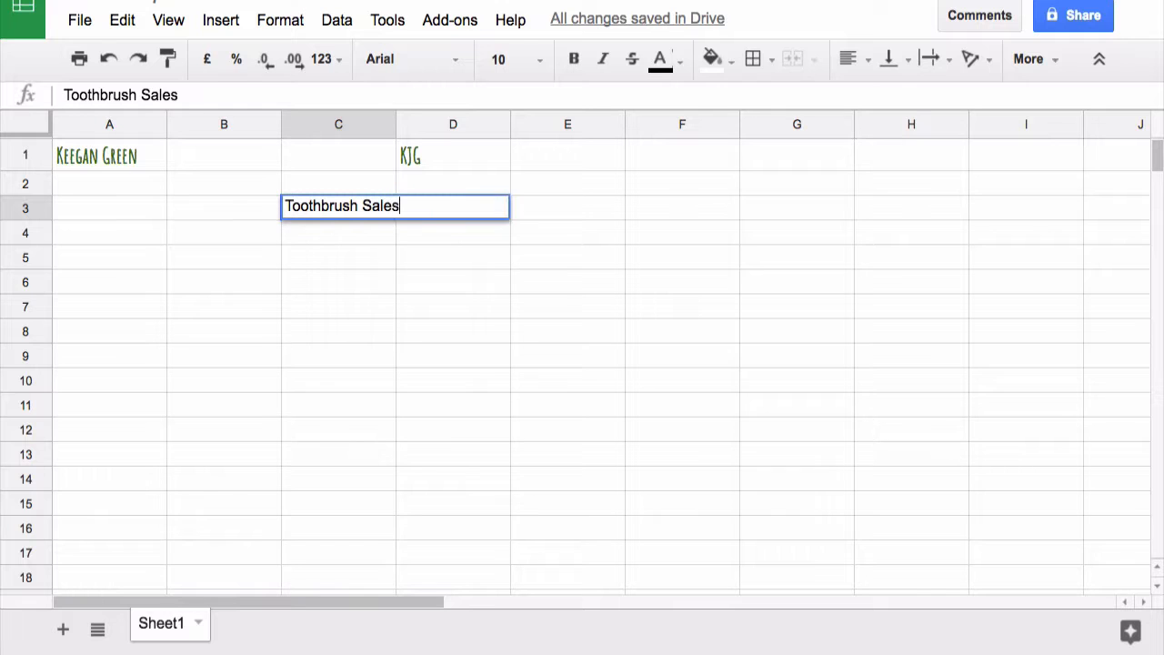
click(224, 232)
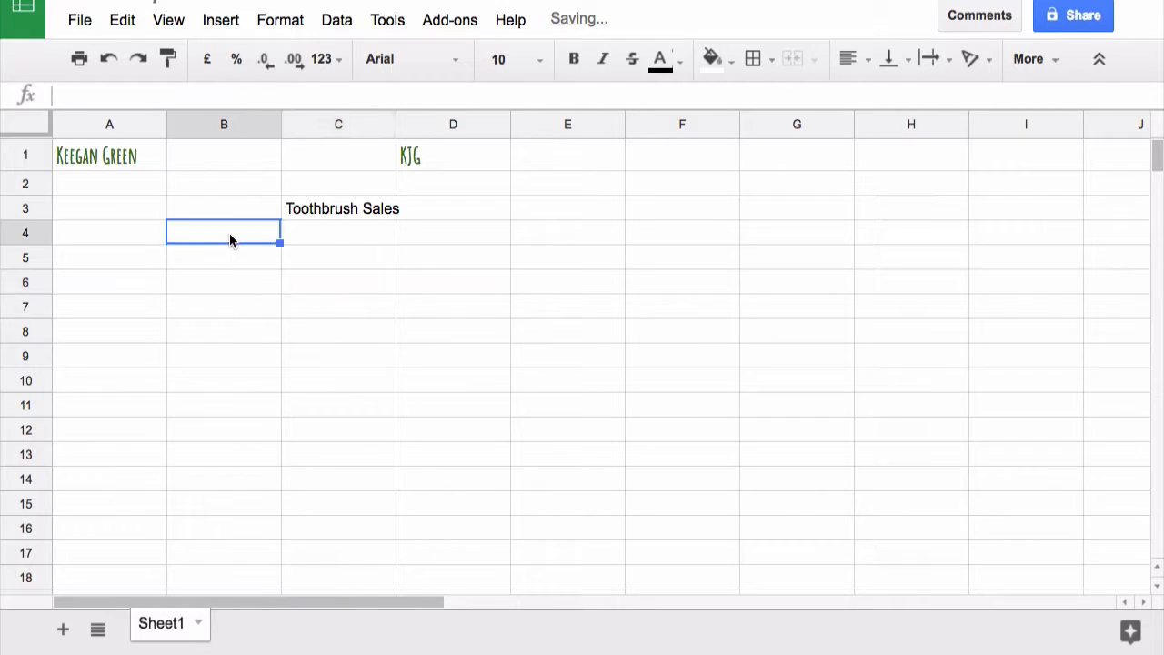
text(Sales)
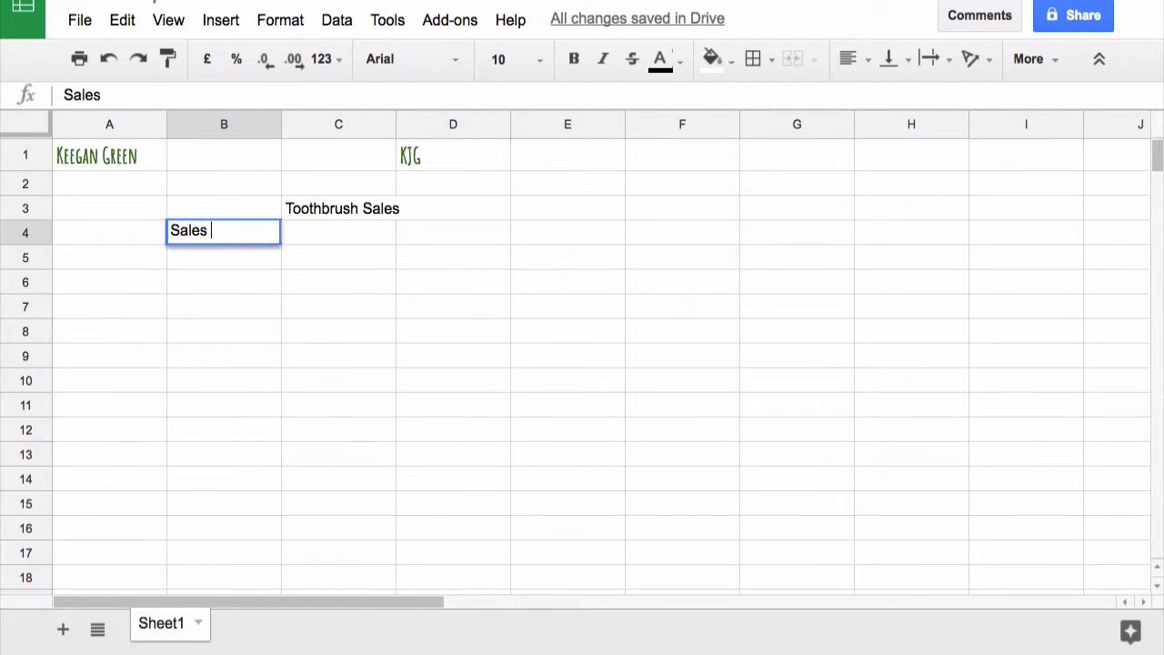
text(People)
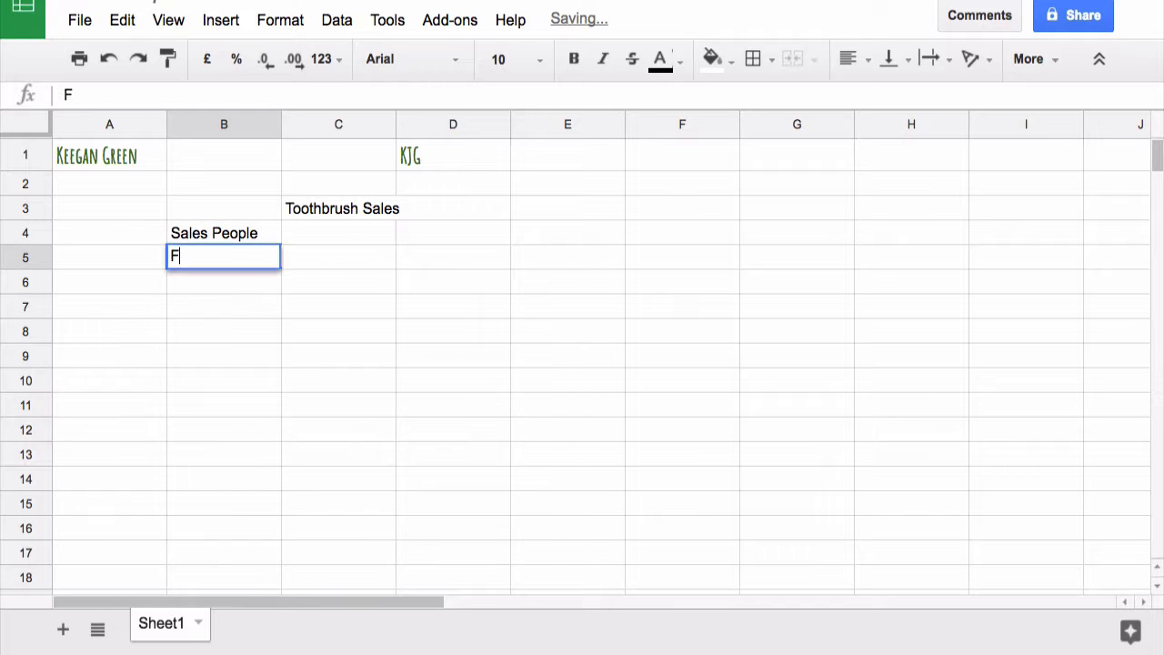
text(First Name)
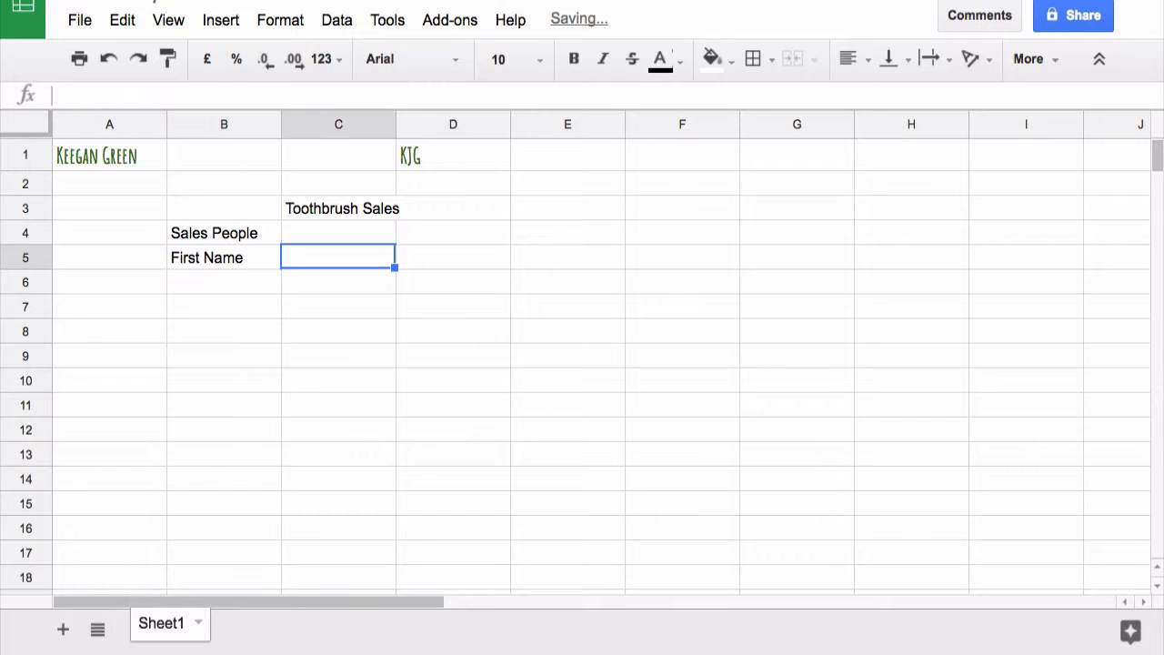
text(Last)
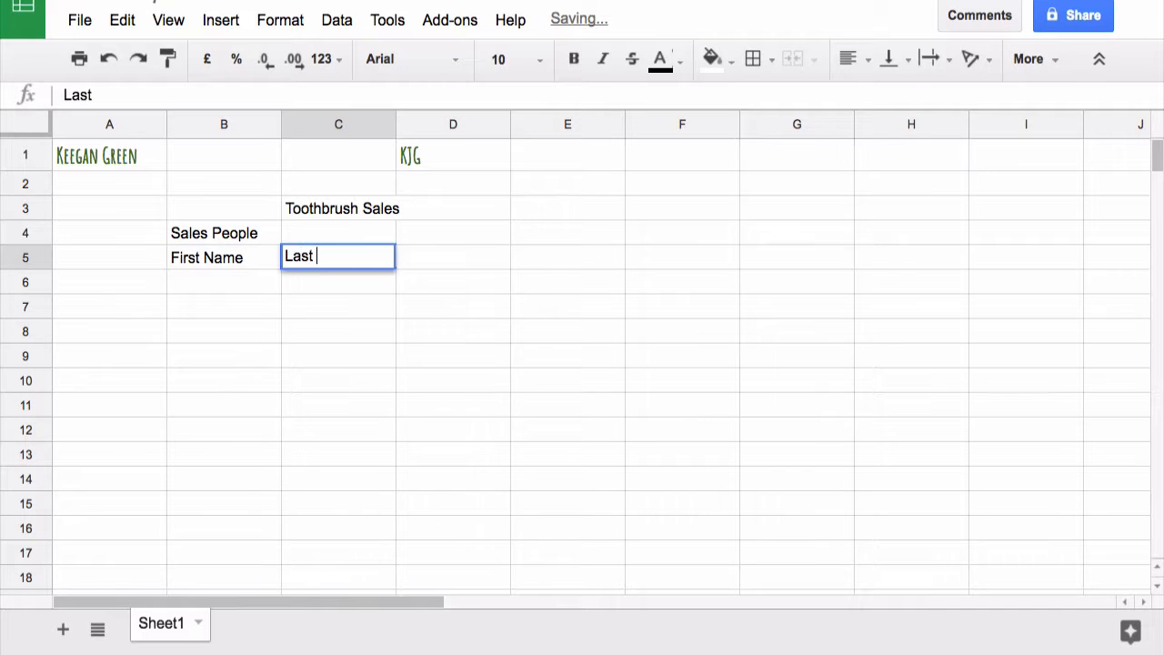
Add the Colours heading in D4 with Red, Blue, Yellow, Green beneath
click(453, 232)
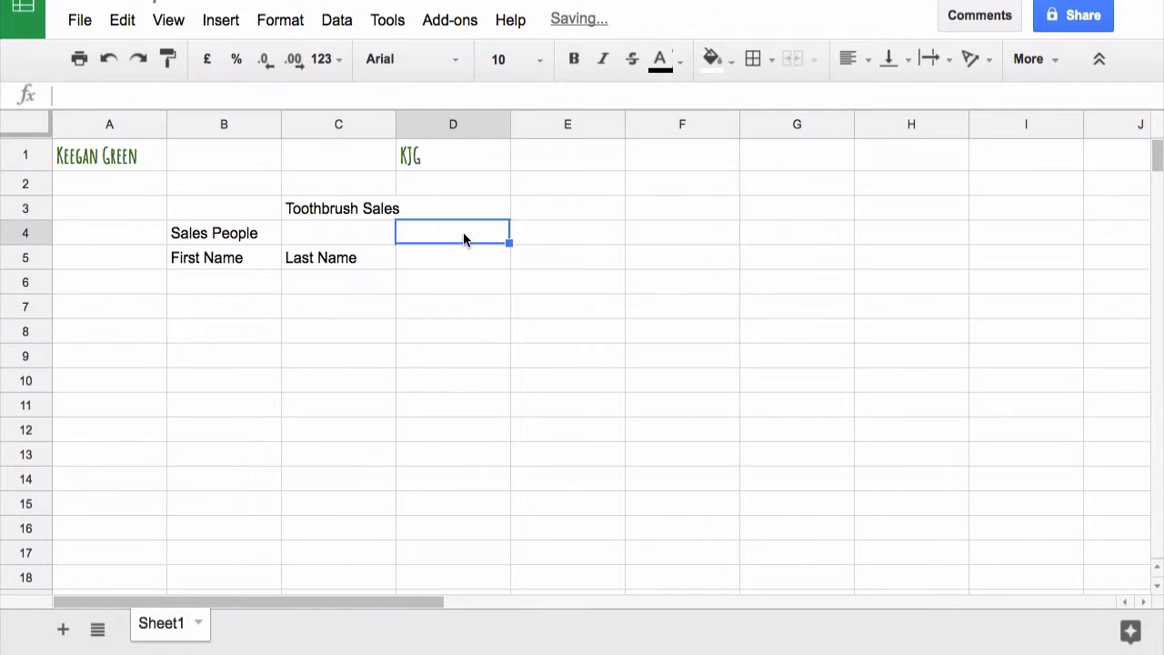
mouse_move(732, 228)
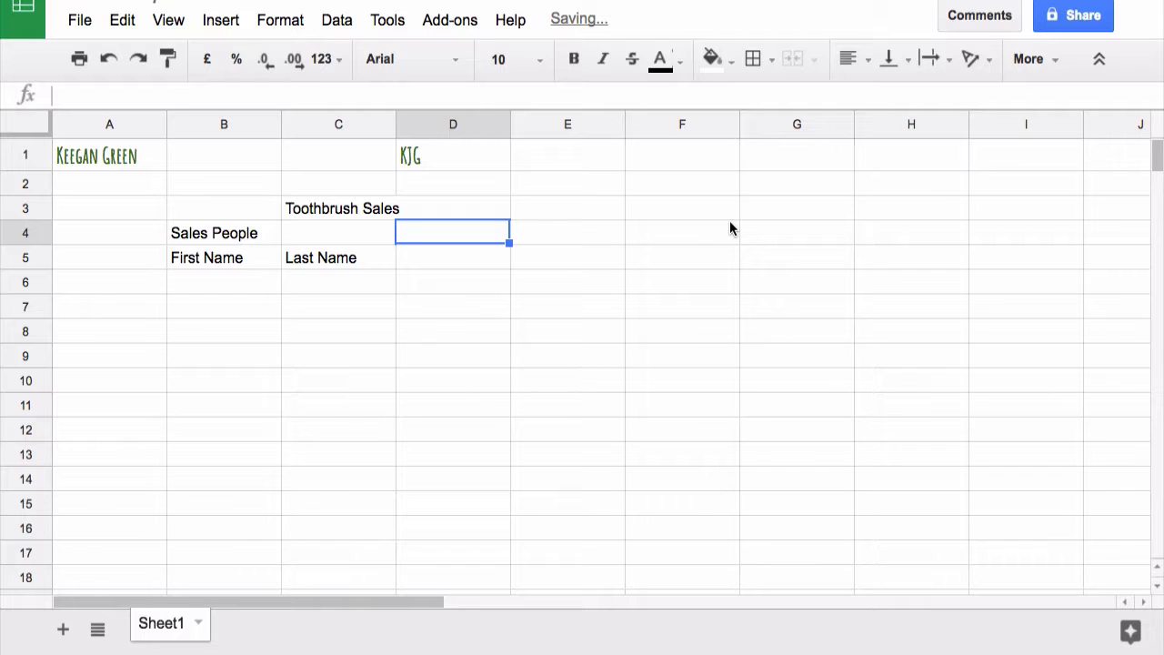
text(Colours)
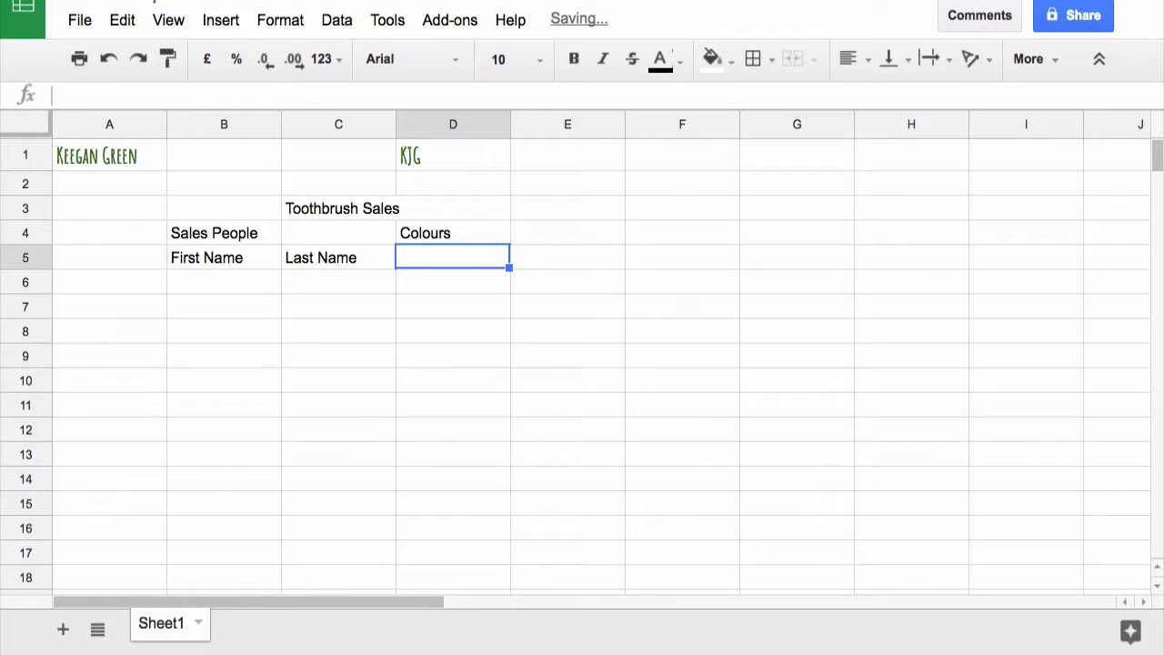
text(Red)
click(568, 257)
text(Blue)
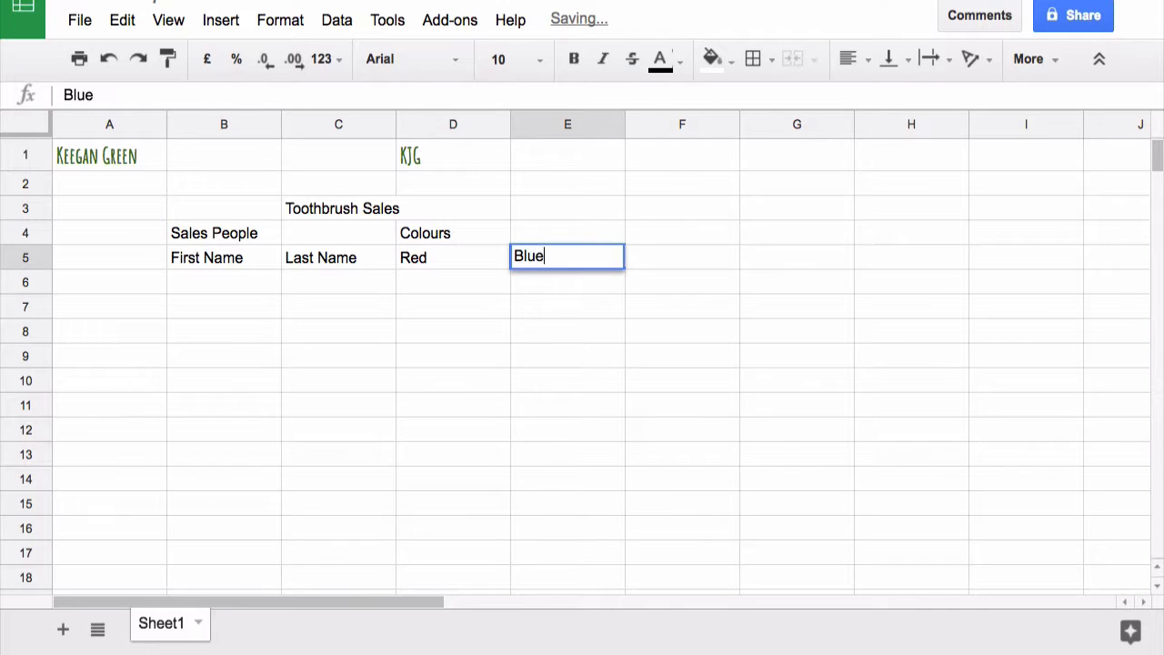
text(Yellow)
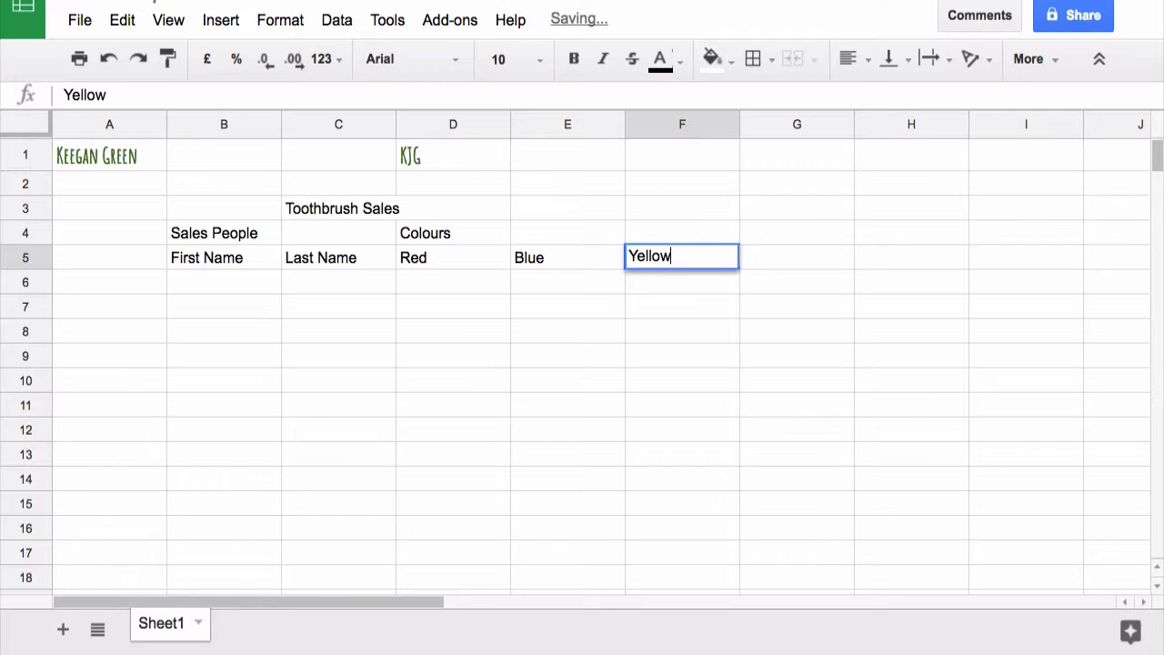
text(Green)
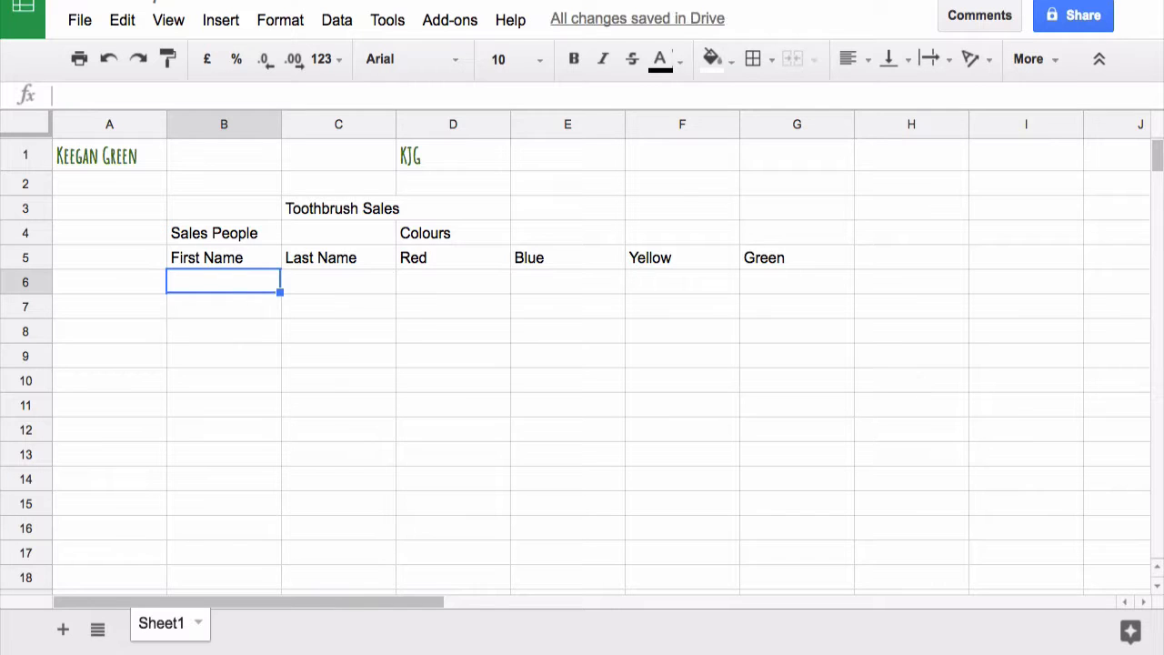
Enter four salespeople in B6:C9, including Keegan Green, Morty Smith and Peter Griffin
text(Keegan)
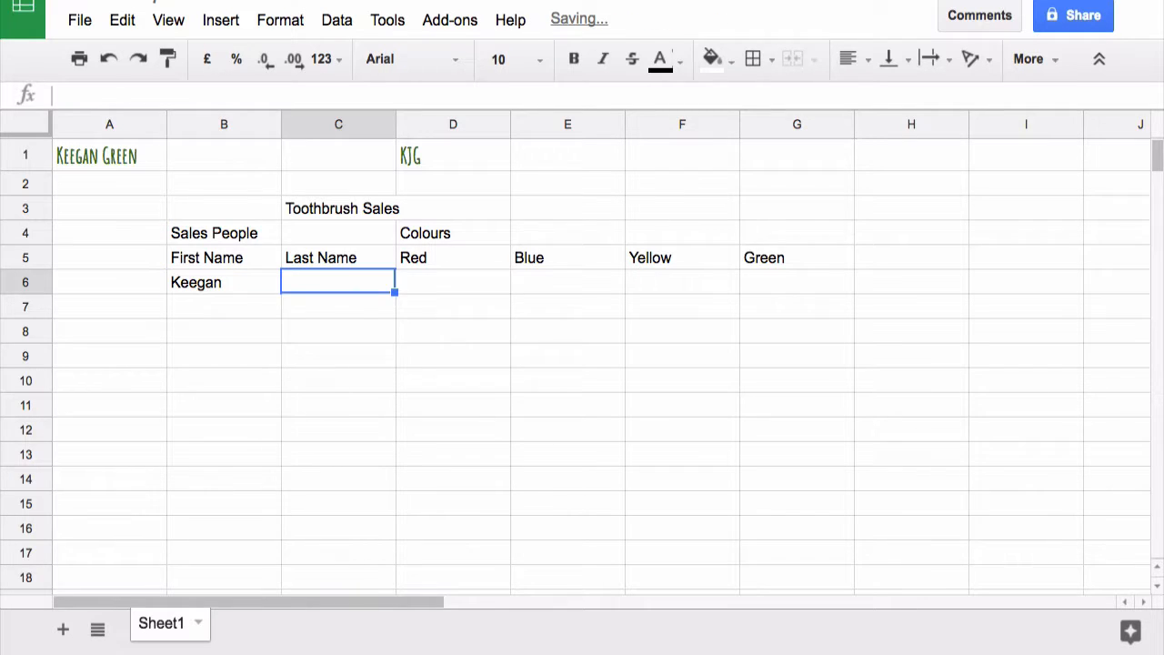
text(Green)
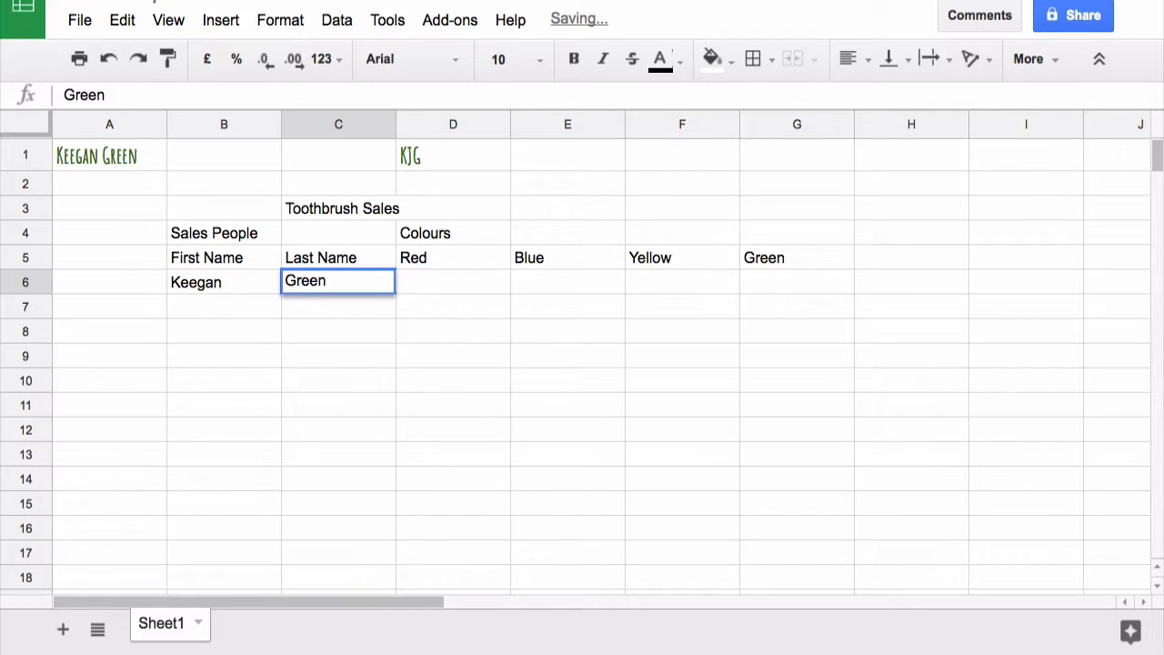
text(R)
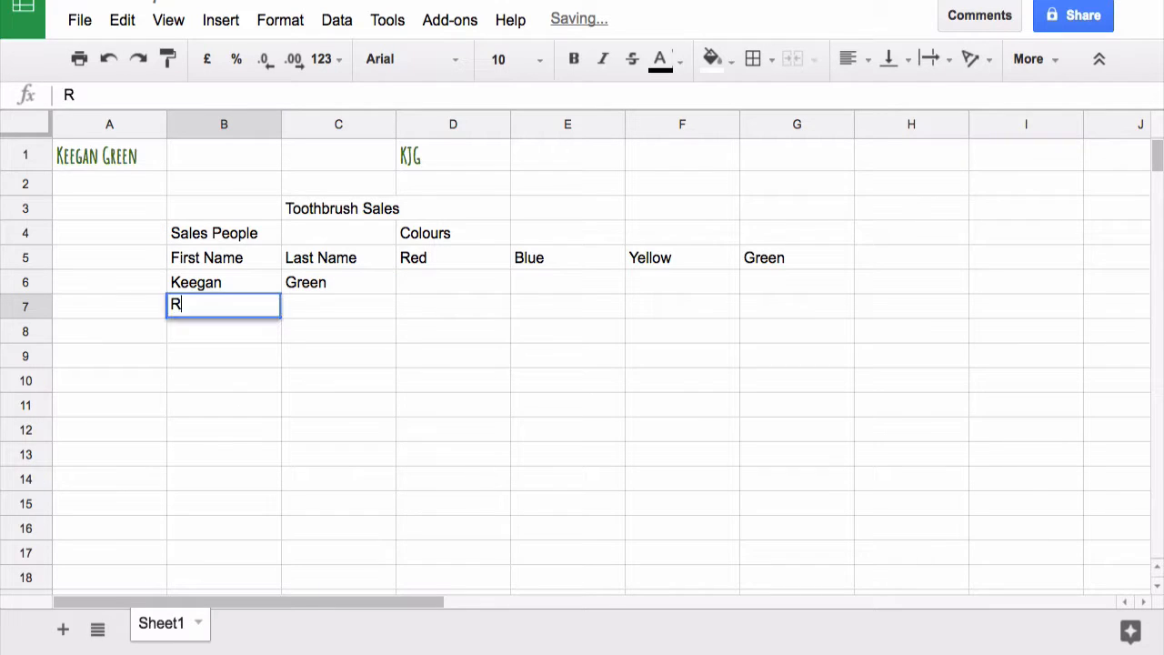
text(Sanchez)
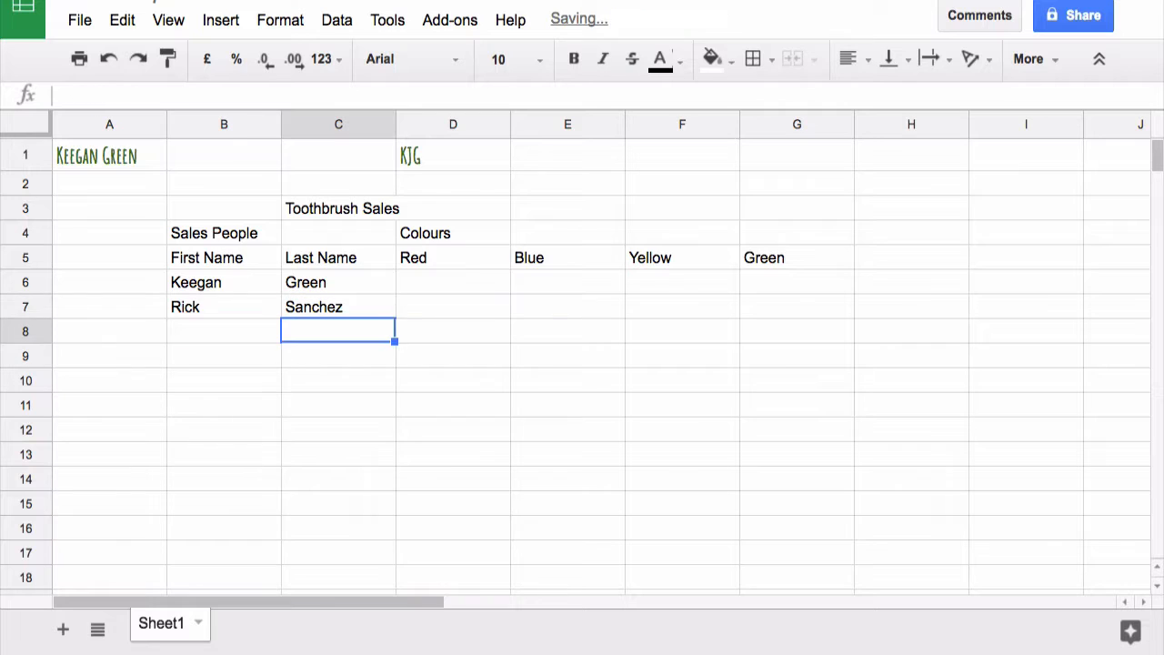
text(Morty)
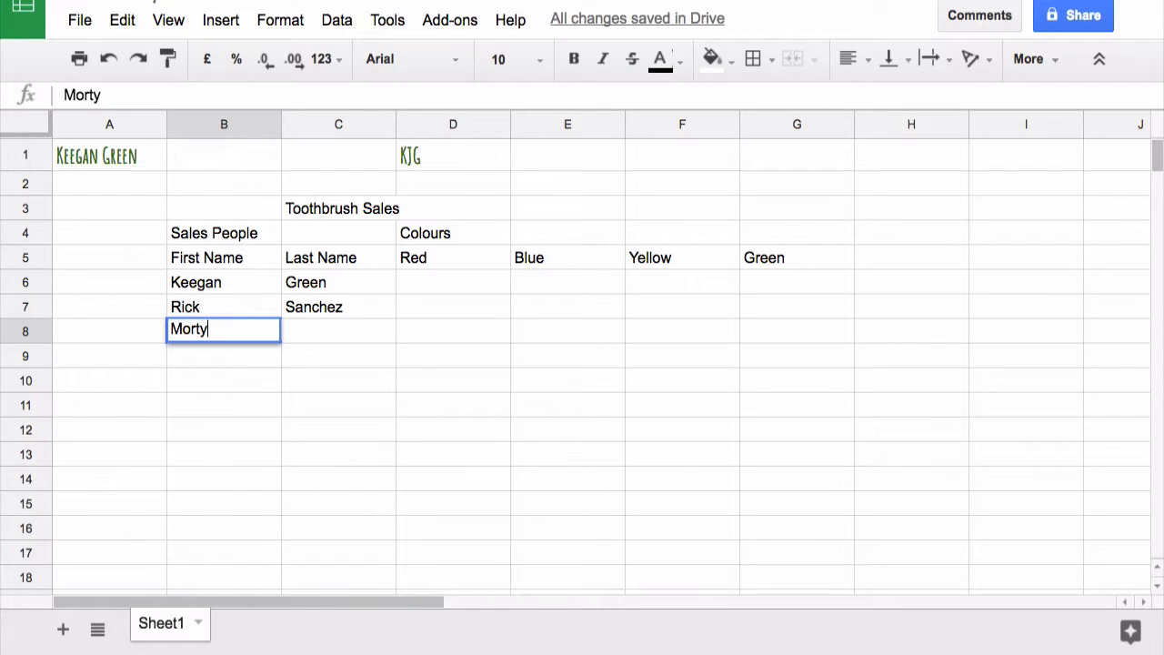
text(Smith)
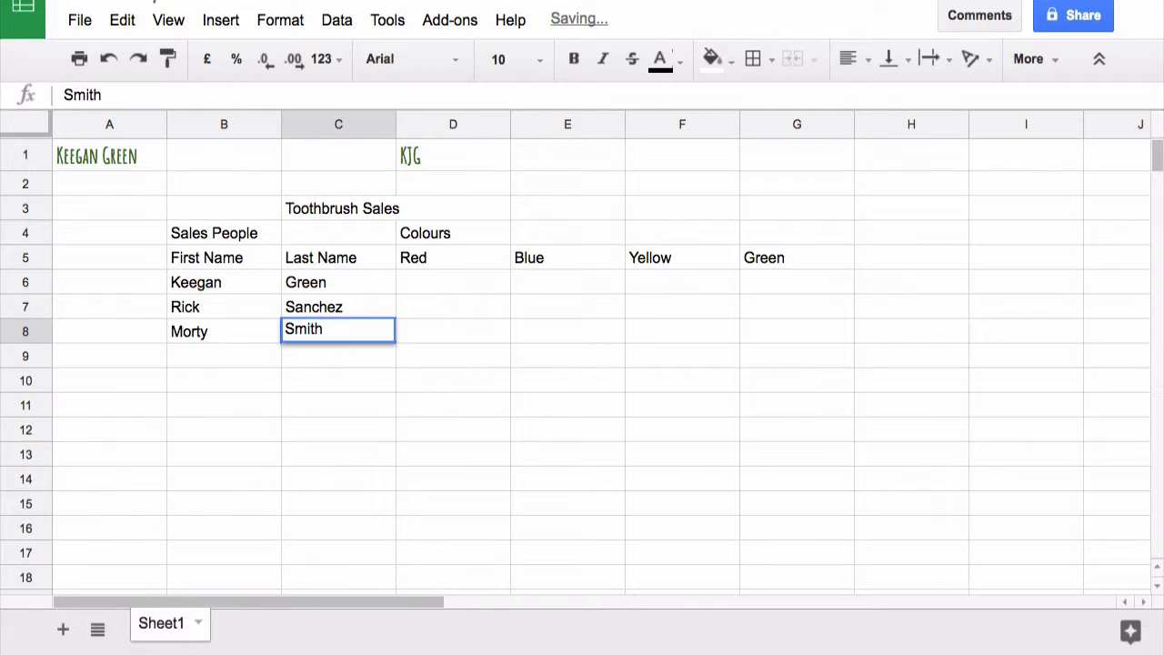
text(Peter)
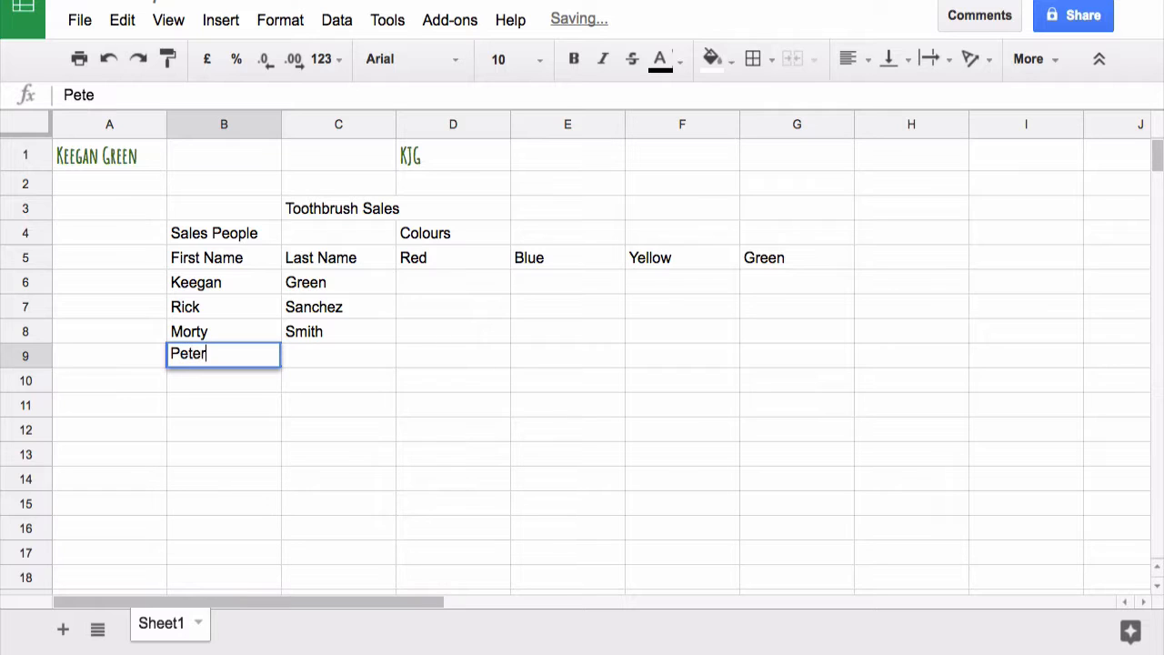
text(Gri)
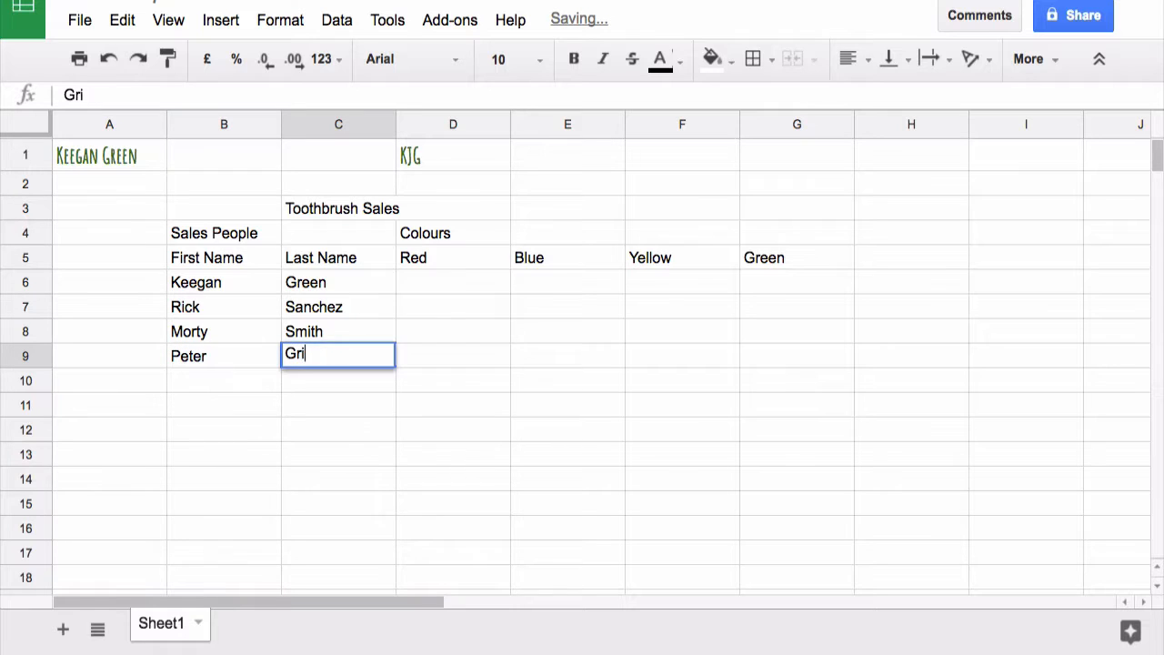
text(ffin)
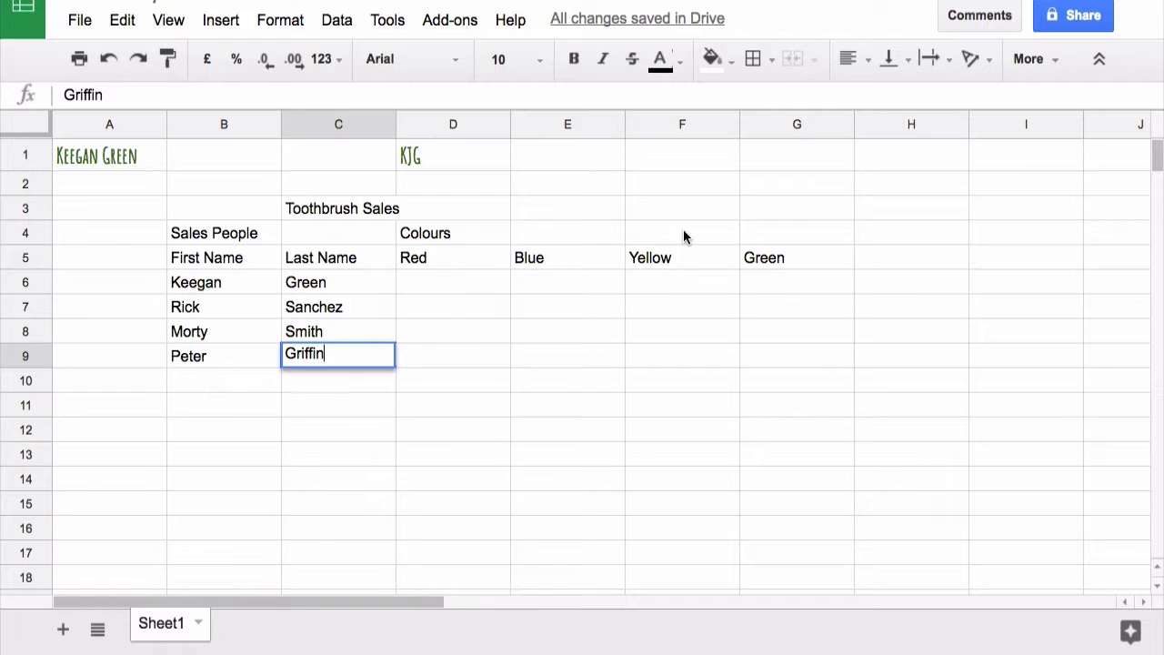
Fill the Red column D5:D9 red and the Blue column E5:E9 blue
click(453, 257)
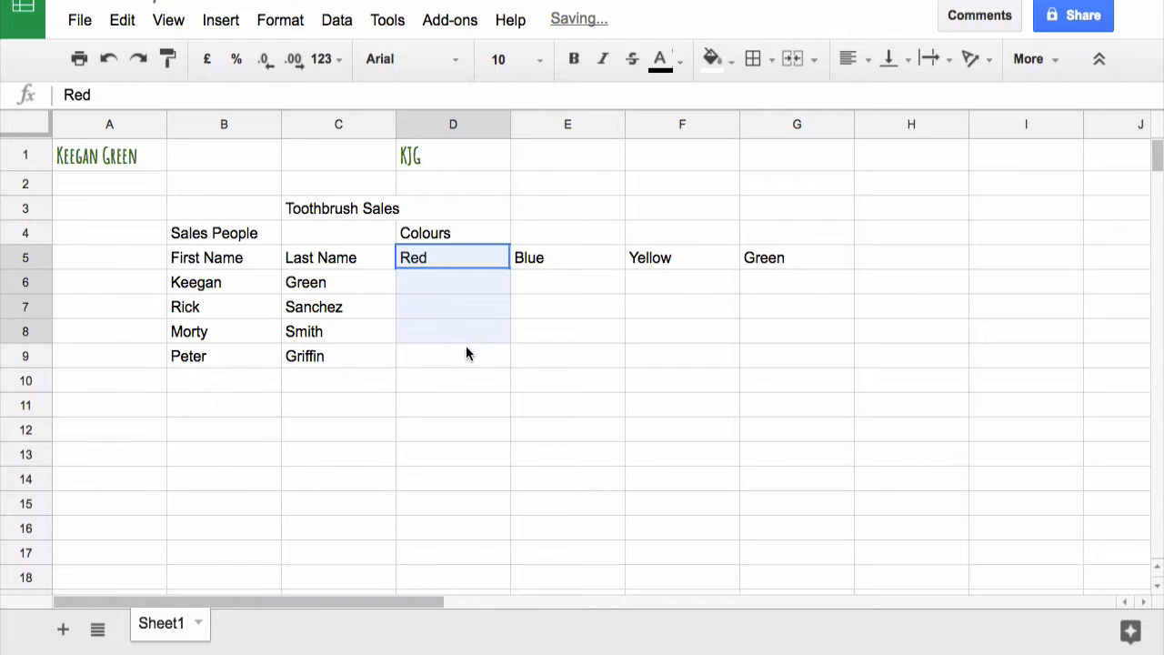
drag(453, 257, 452, 356)
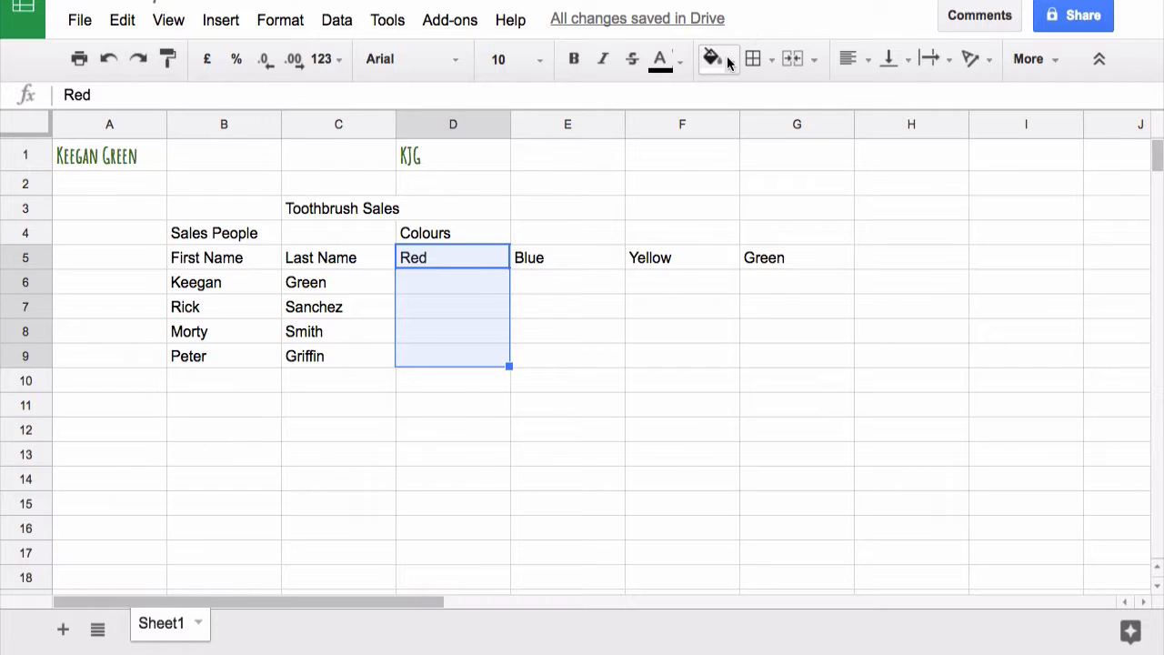
click(712, 59)
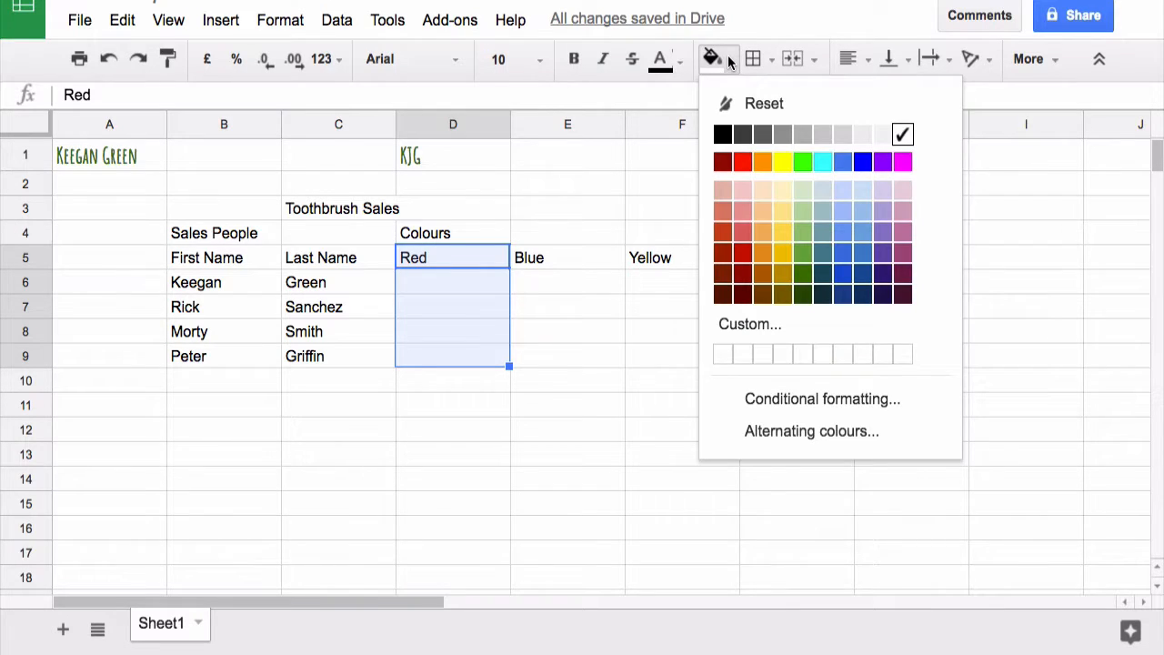
click(723, 190)
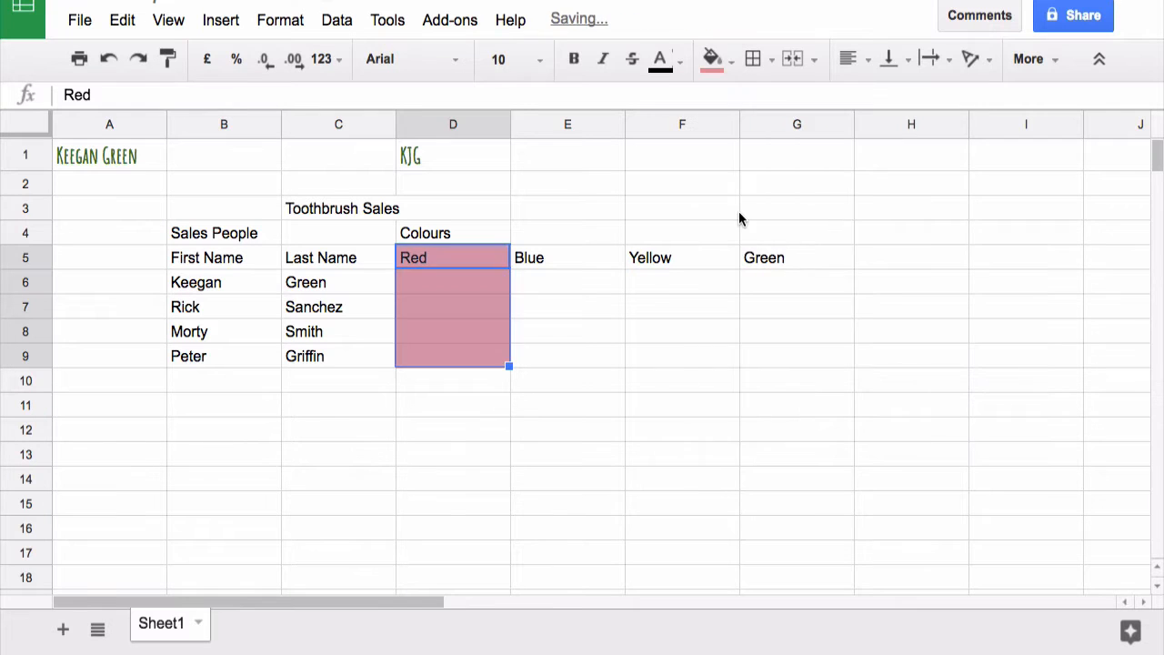
click(567, 258)
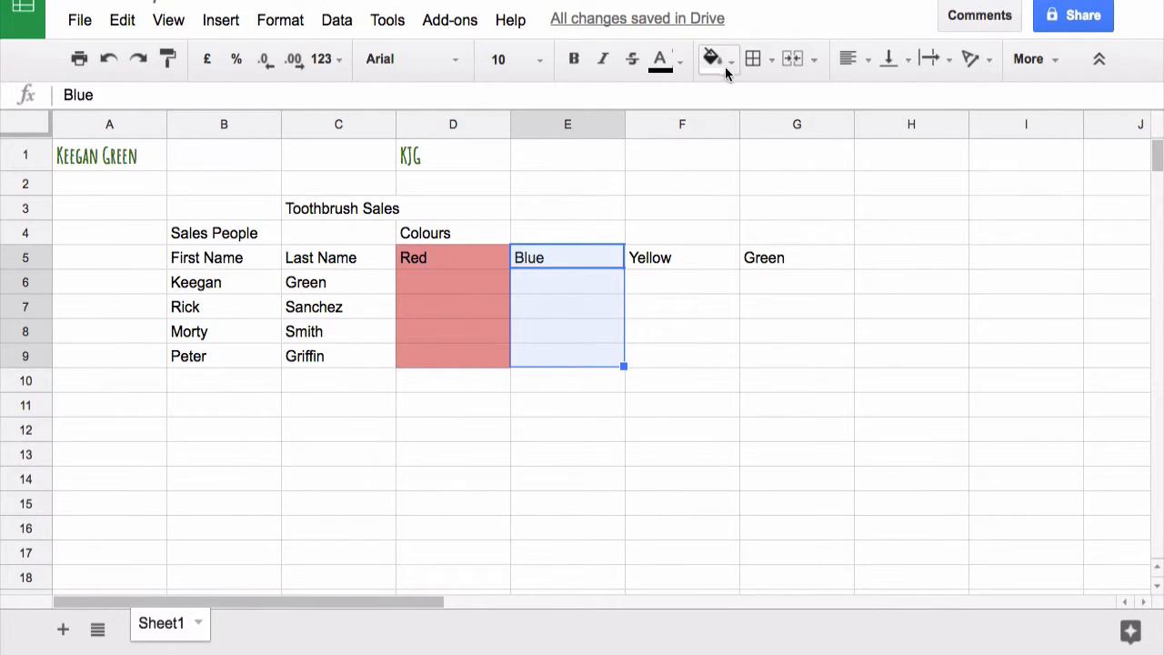
click(728, 59)
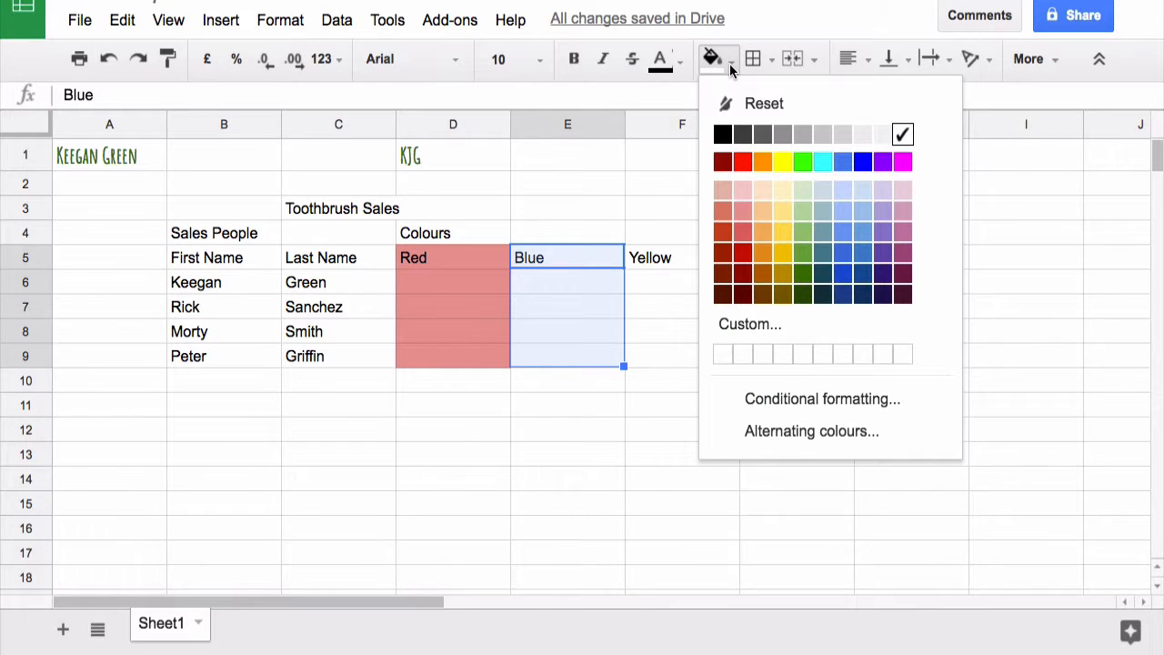
click(843, 161)
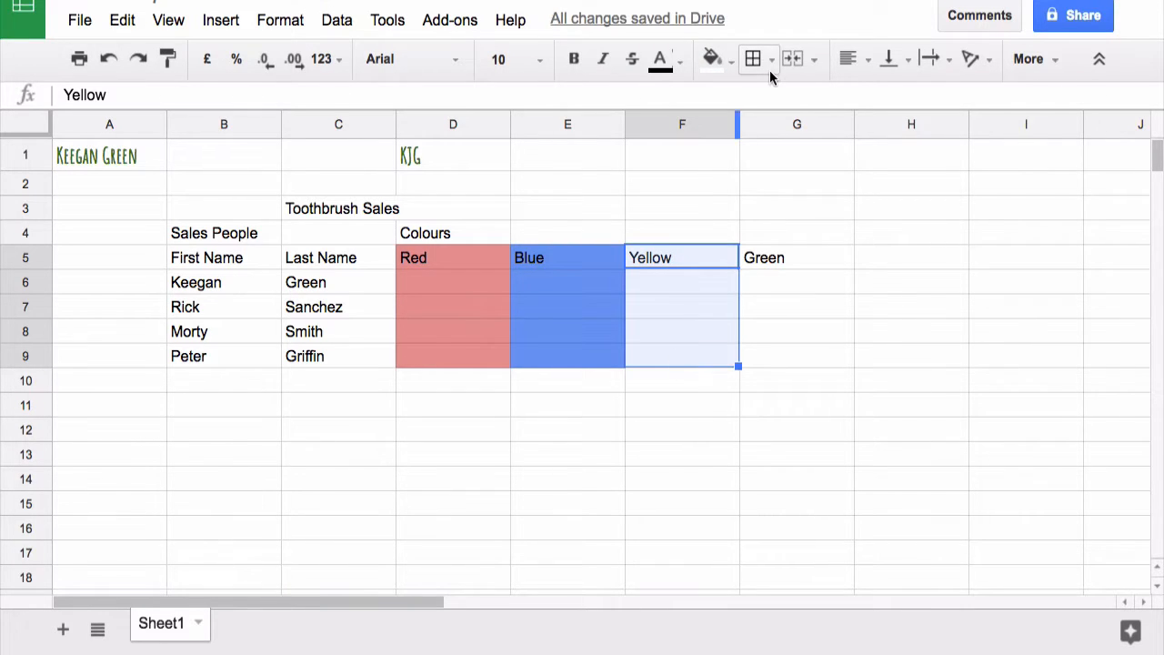
Fill the Yellow column F5:F9 yellow and the Green column G5:G9 green
click(730, 59)
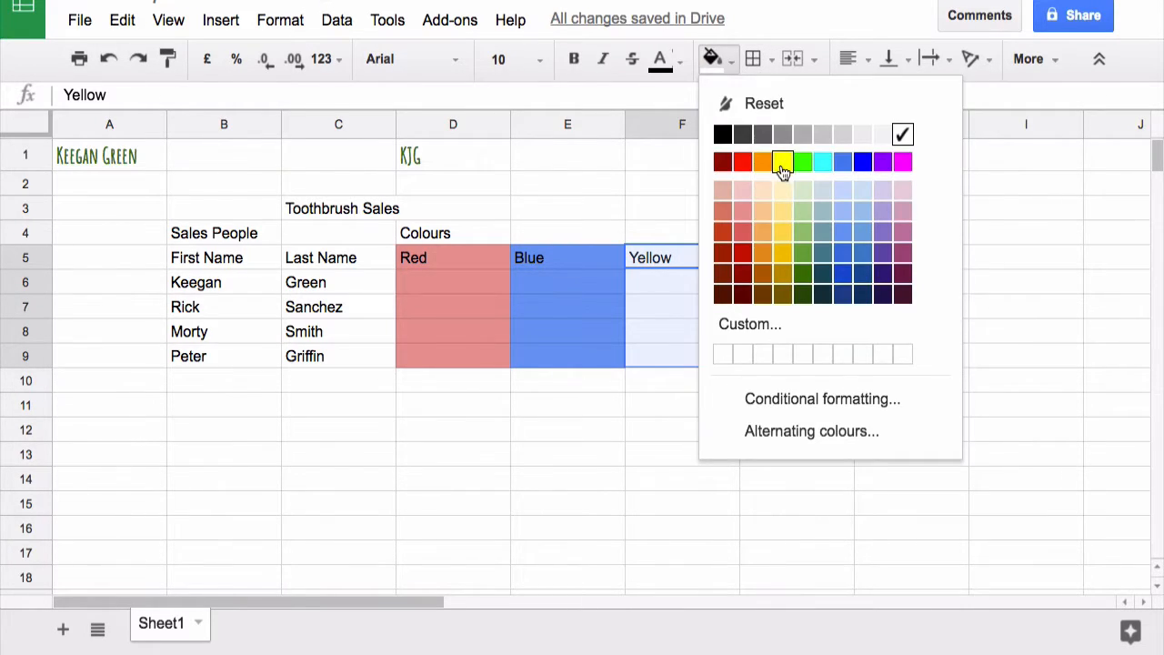
mouse_move(782, 211)
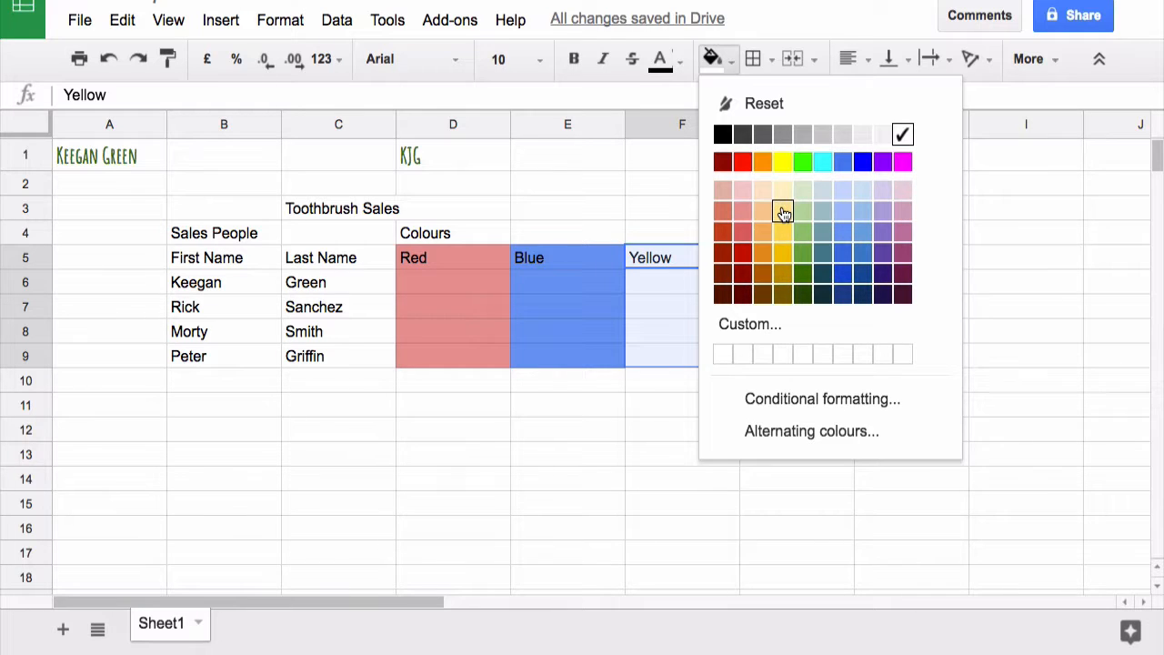
click(782, 210)
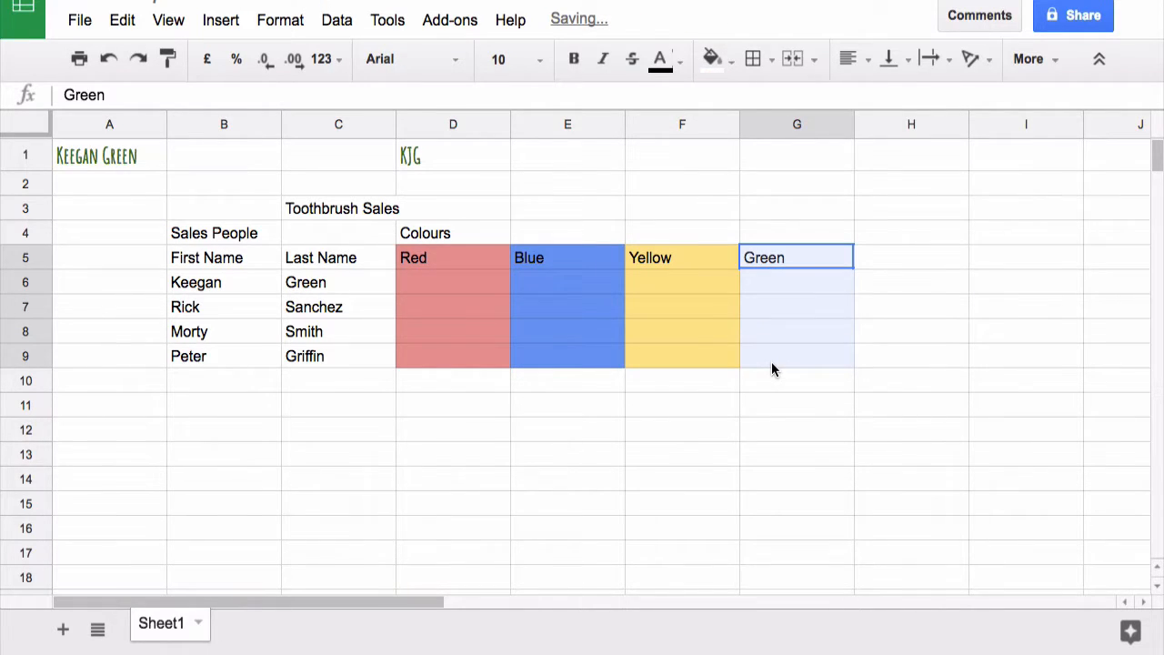
click(728, 58)
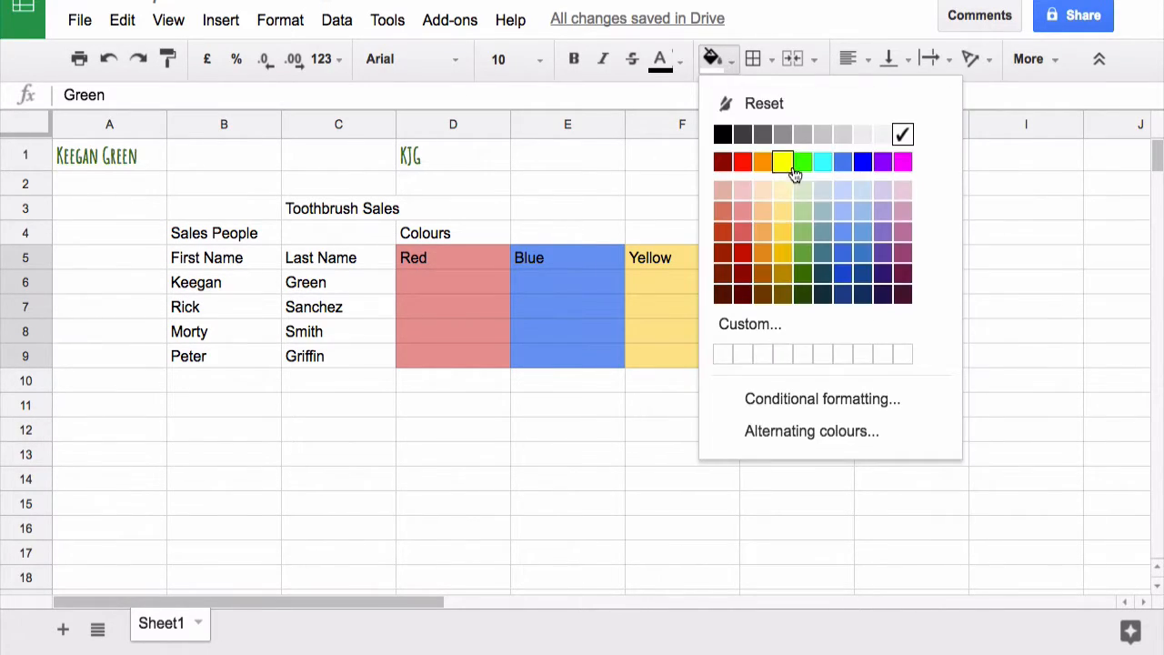
click(802, 162)
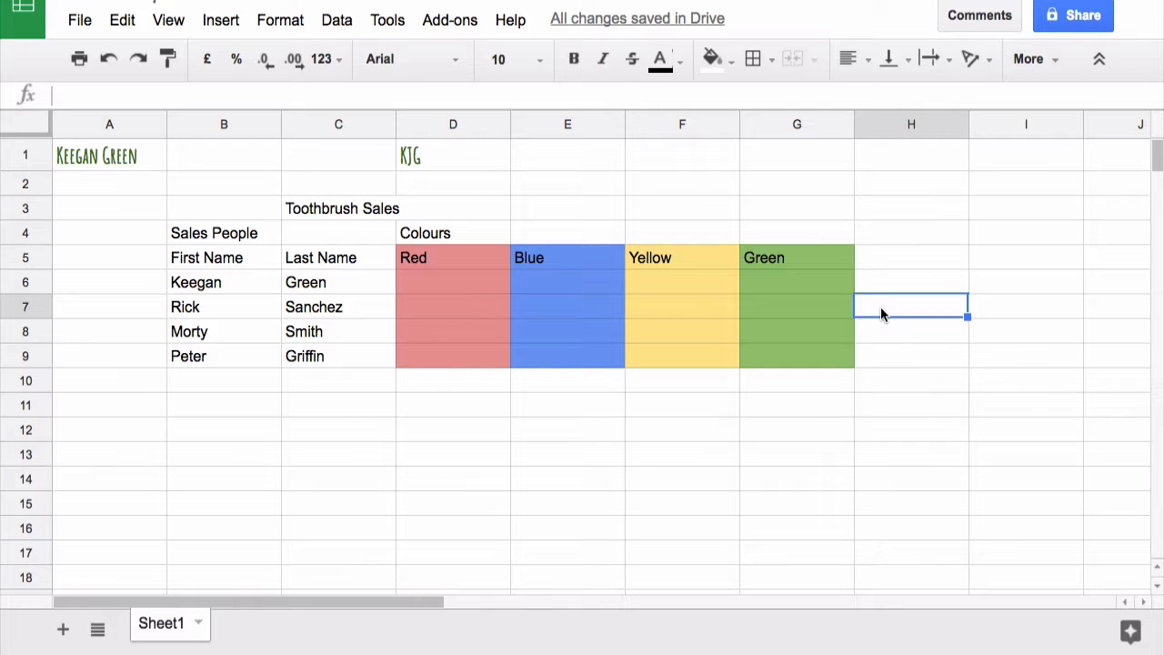
mouse_move(331, 223)
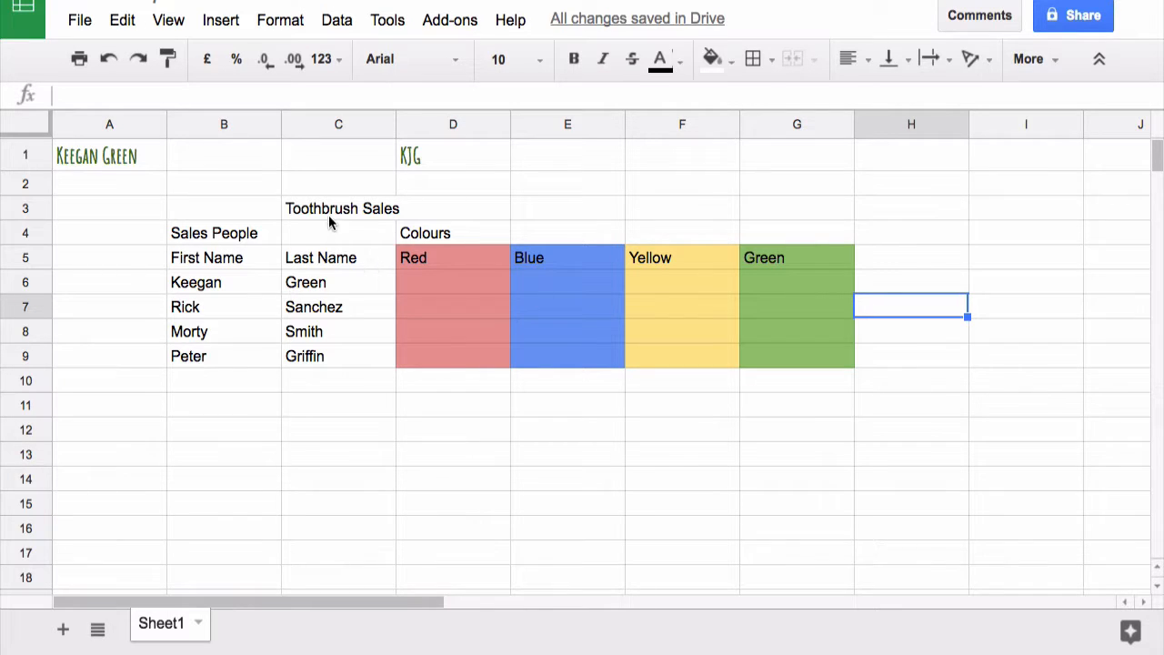
Merge B3:G3 and centre the 'Toothbrush Sales' title across it
click(223, 207)
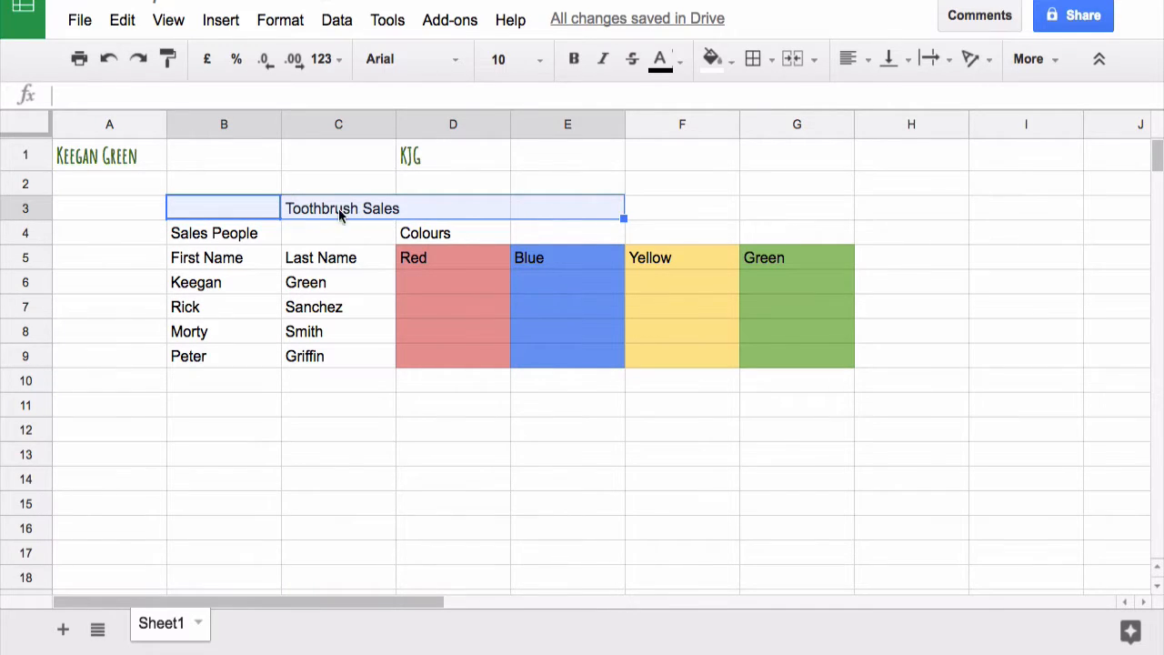
mouse_move(745, 203)
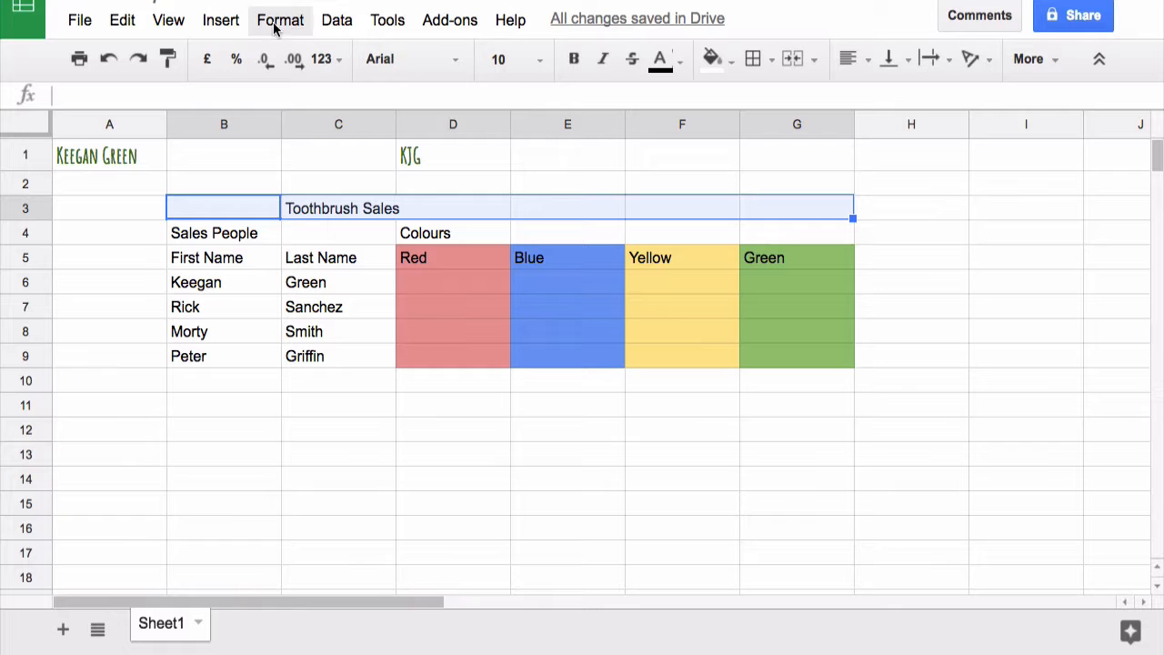
click(279, 19)
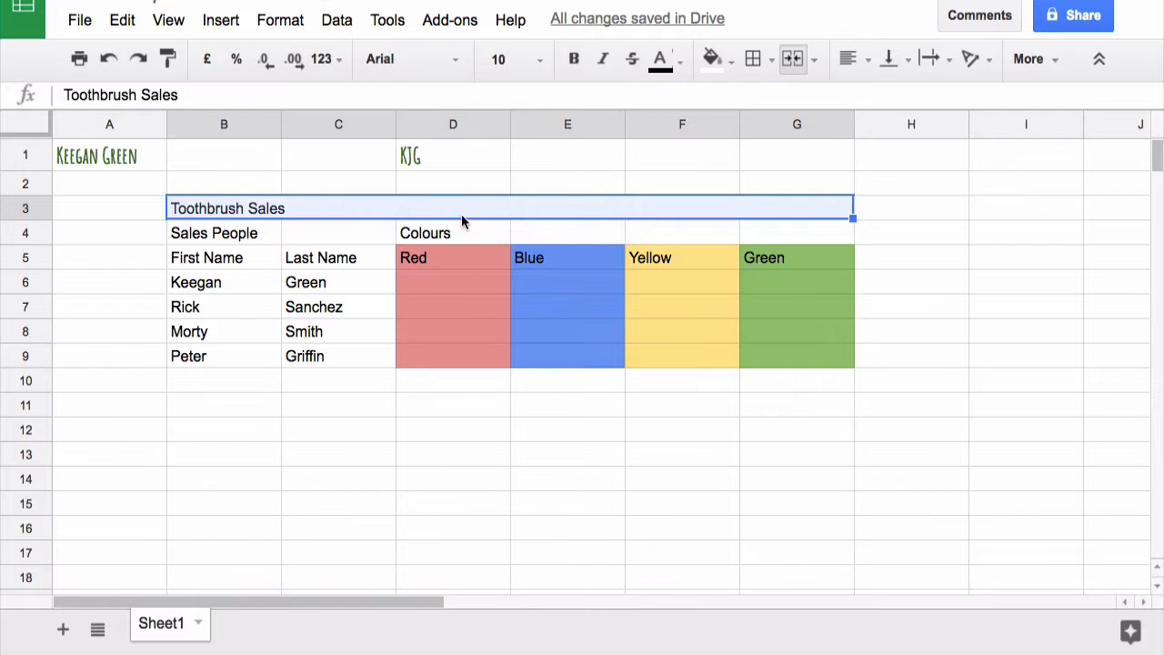
mouse_move(848, 59)
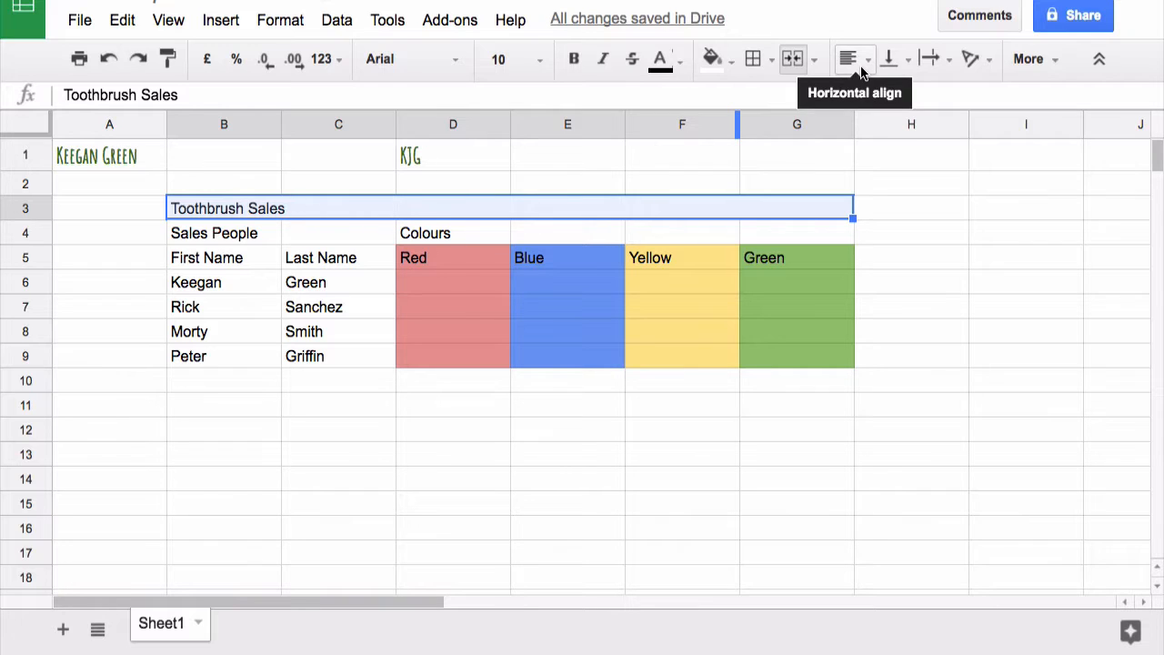
click(848, 59)
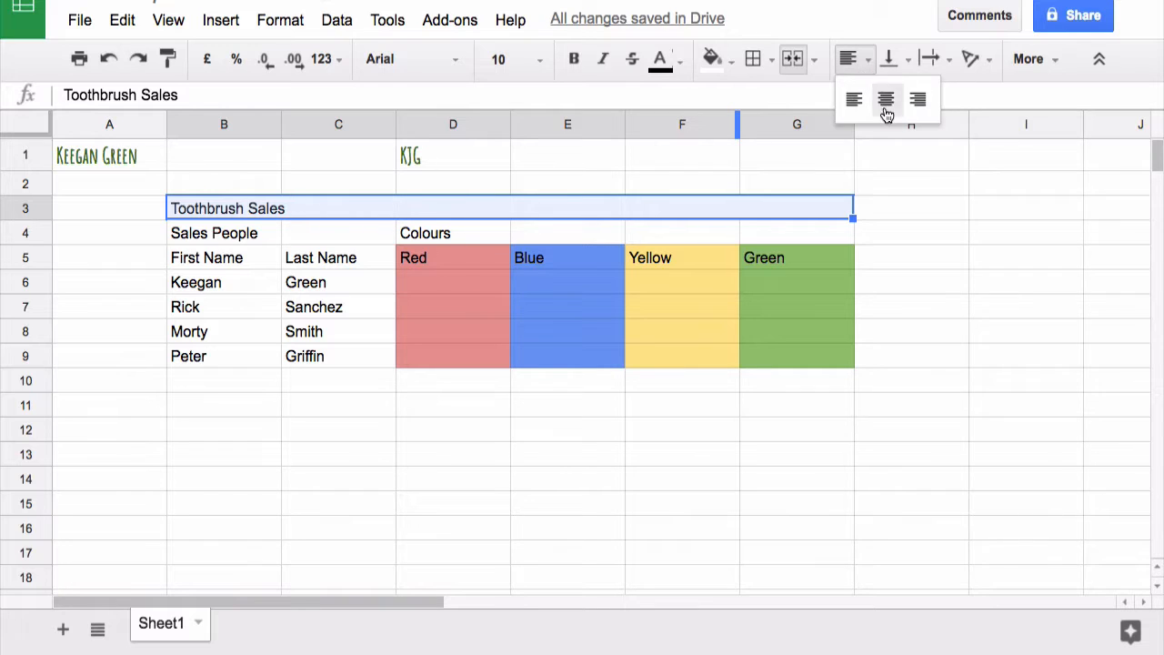
click(886, 100)
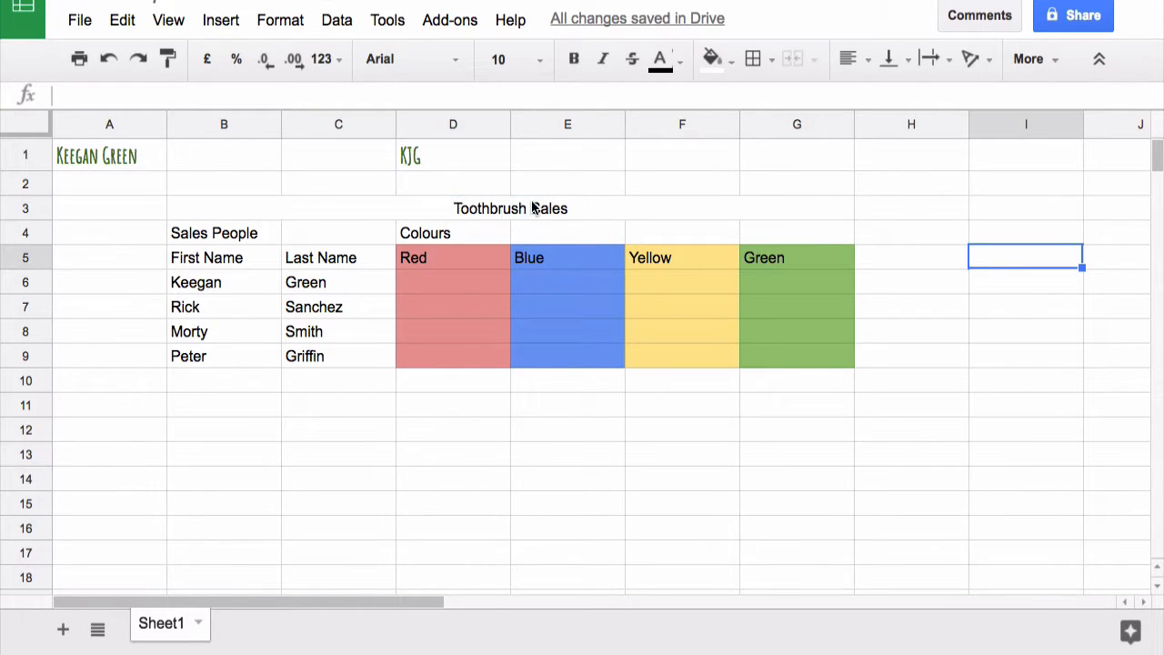
mouse_move(532, 216)
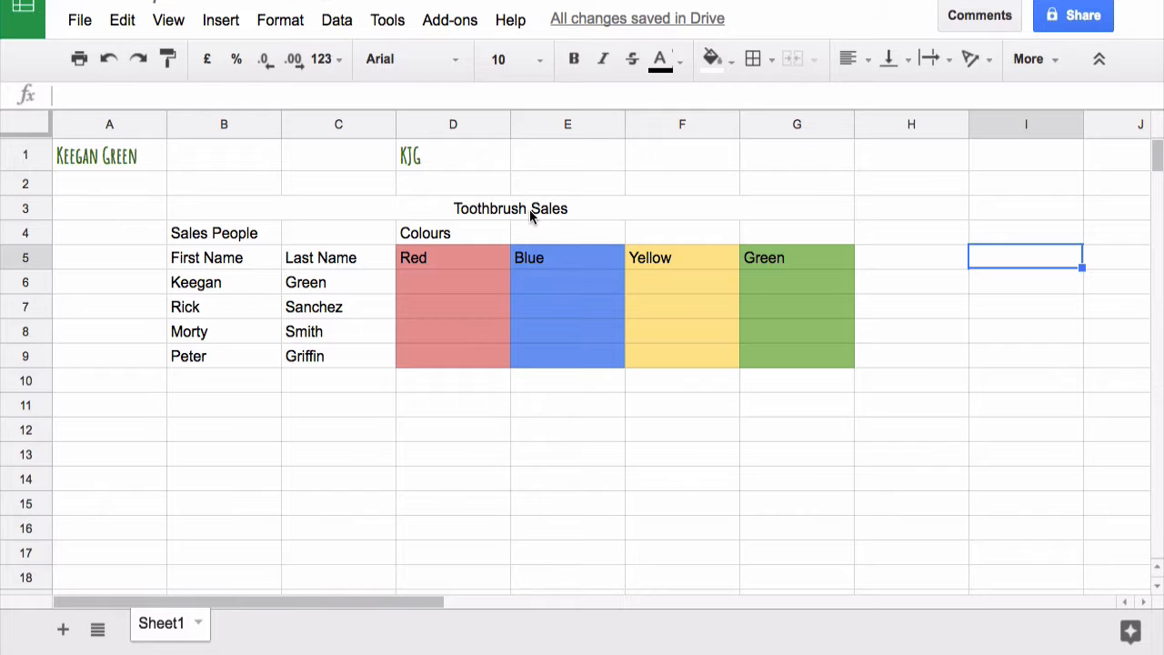
mouse_move(216, 235)
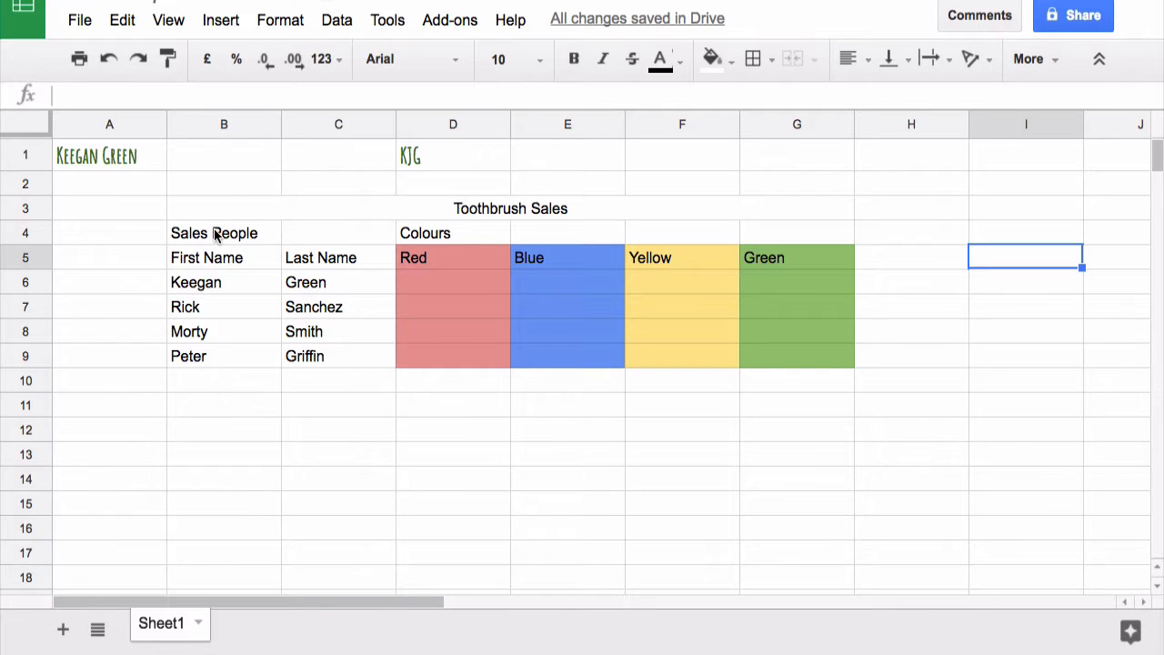
click(224, 233)
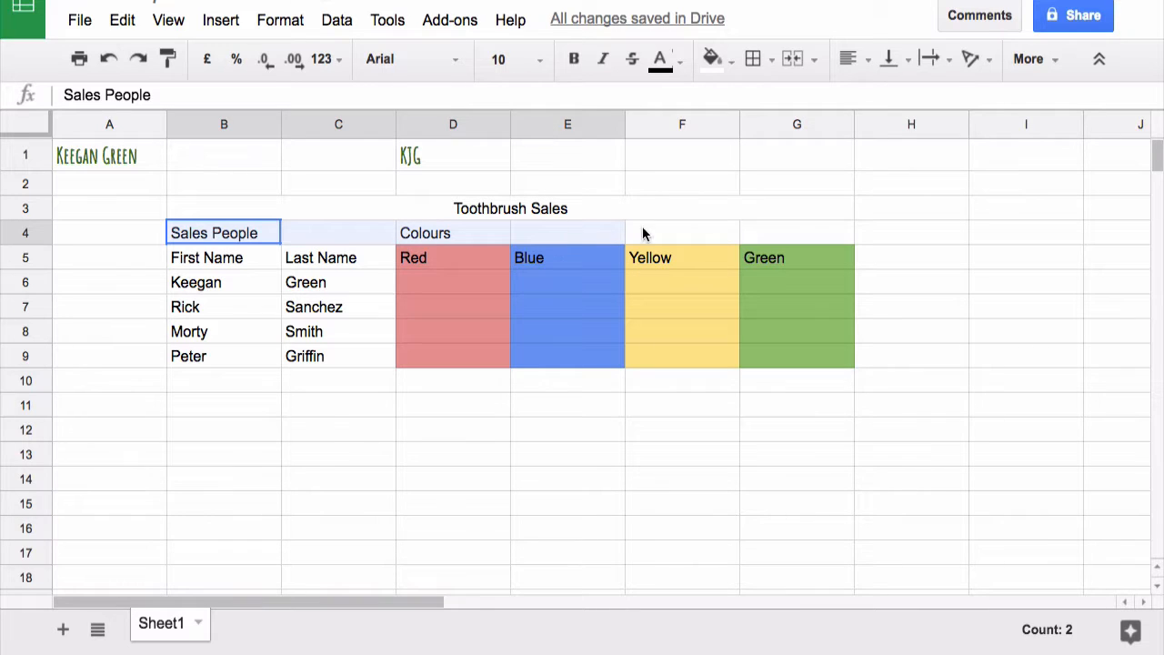
Centre and merge Sales People over B4:C4 and Colours over D4:G4
click(910, 232)
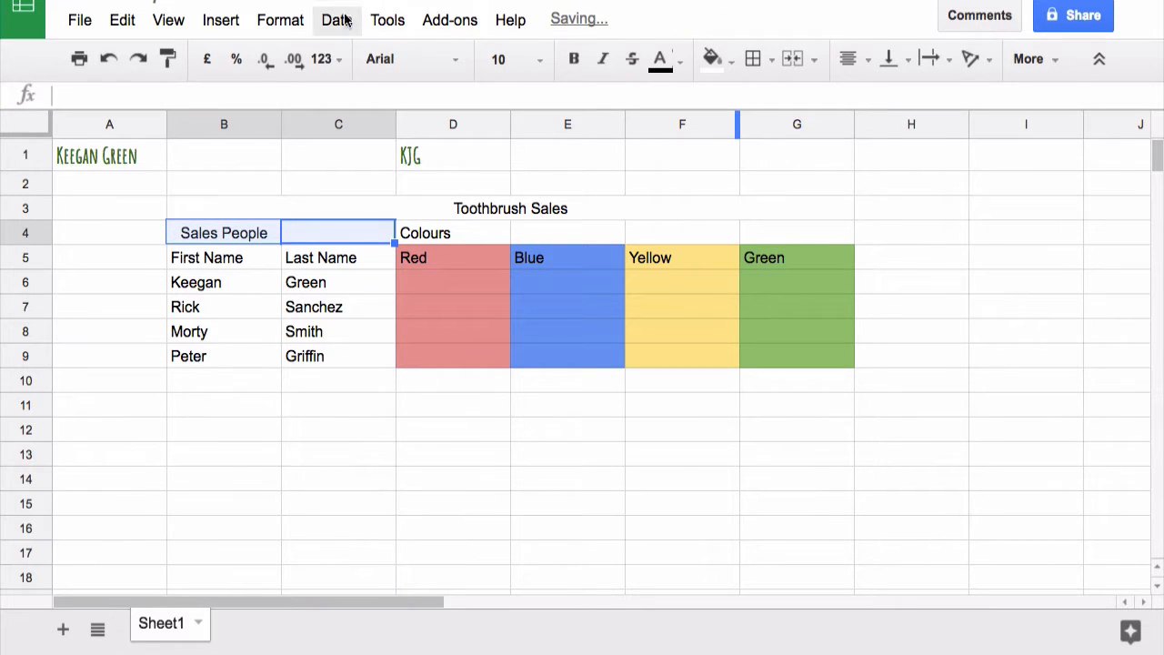
click(280, 19)
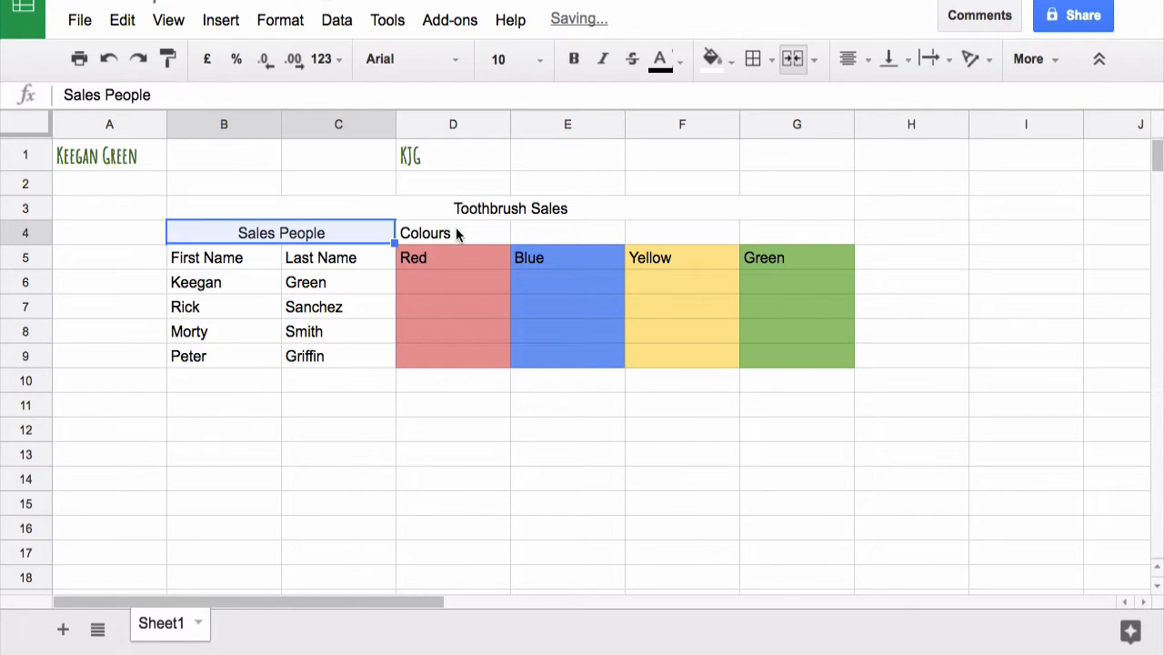
click(452, 233)
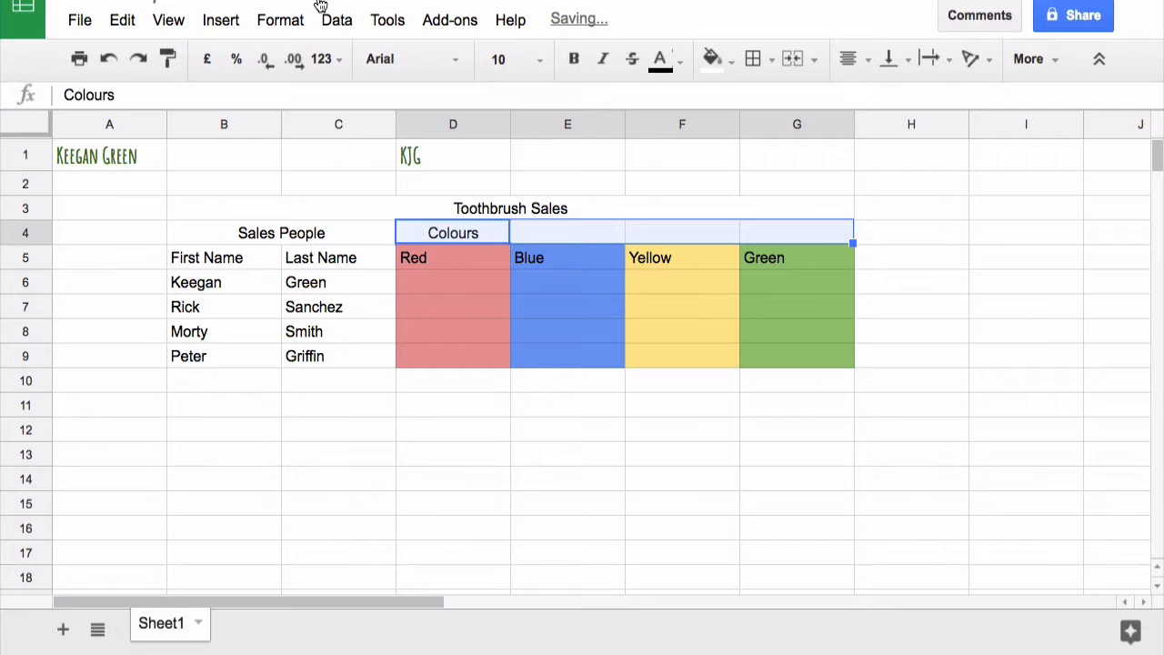
click(279, 19)
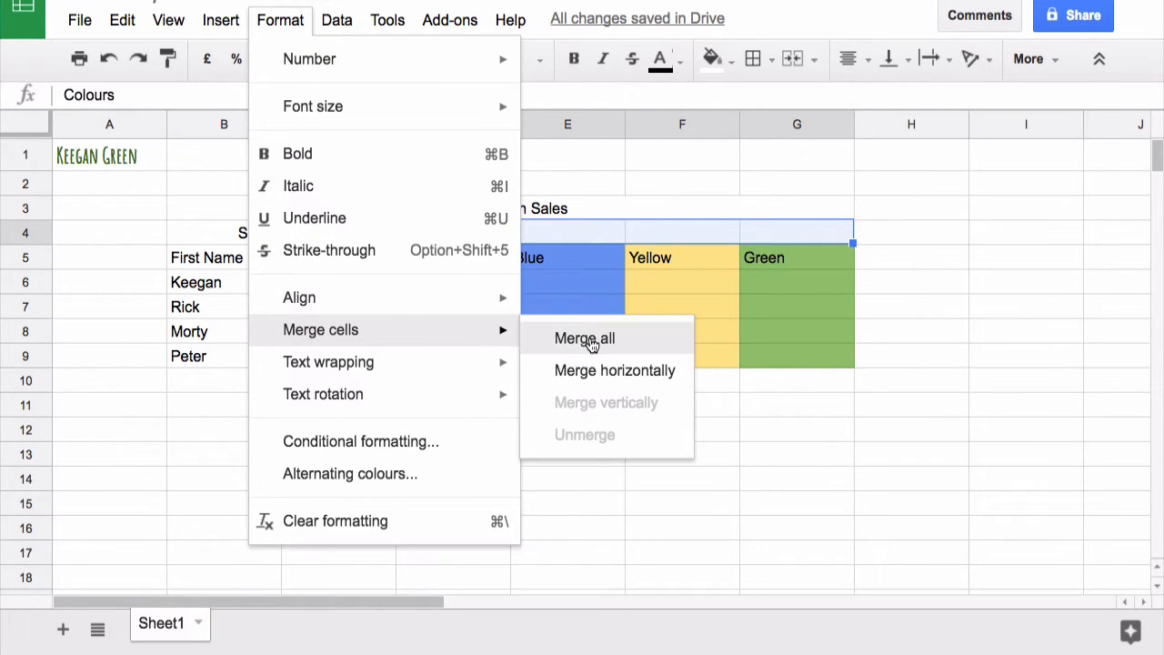
click(583, 338)
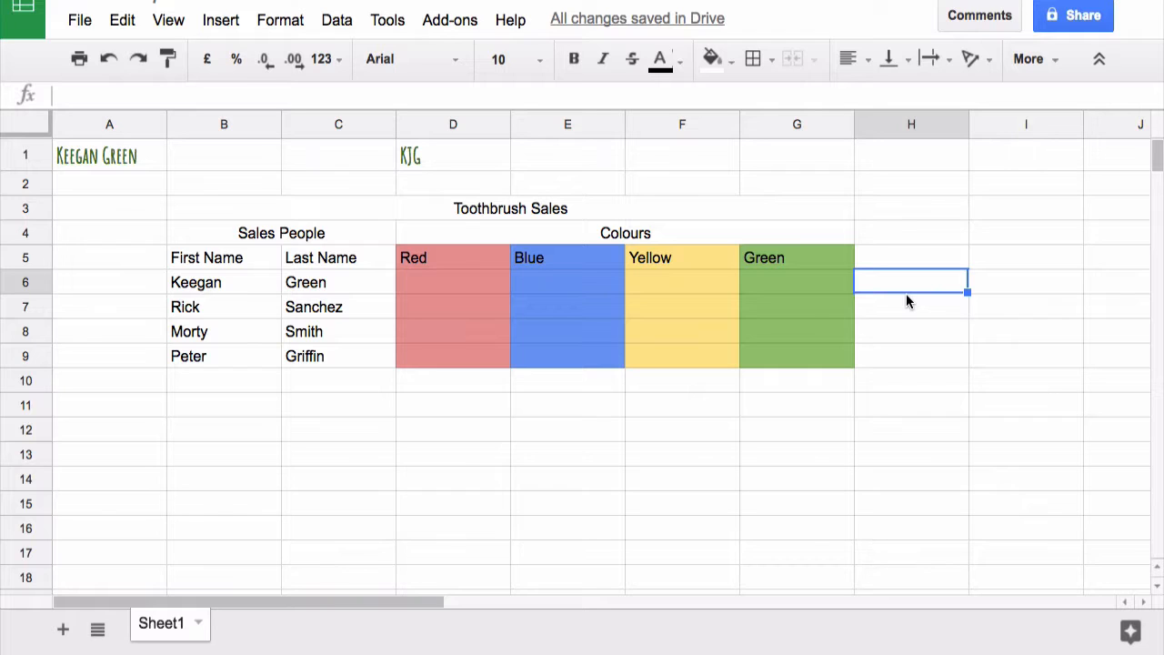
mouse_move(751, 59)
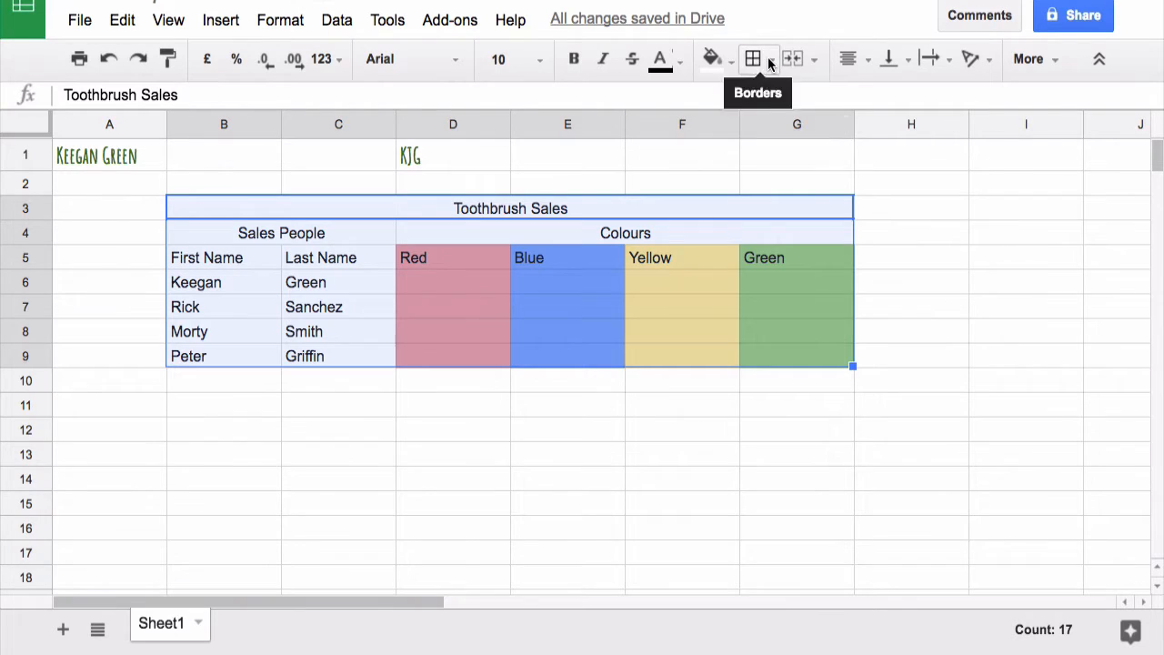
Apply black All borders to the table range B3:G9
click(752, 60)
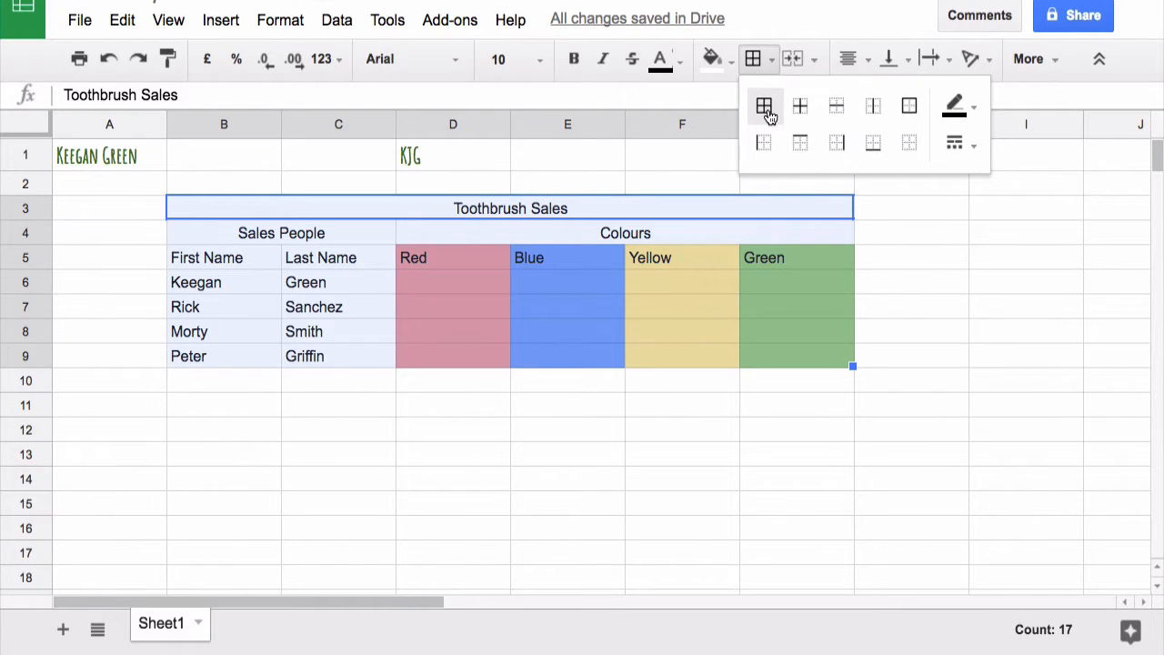
click(763, 105)
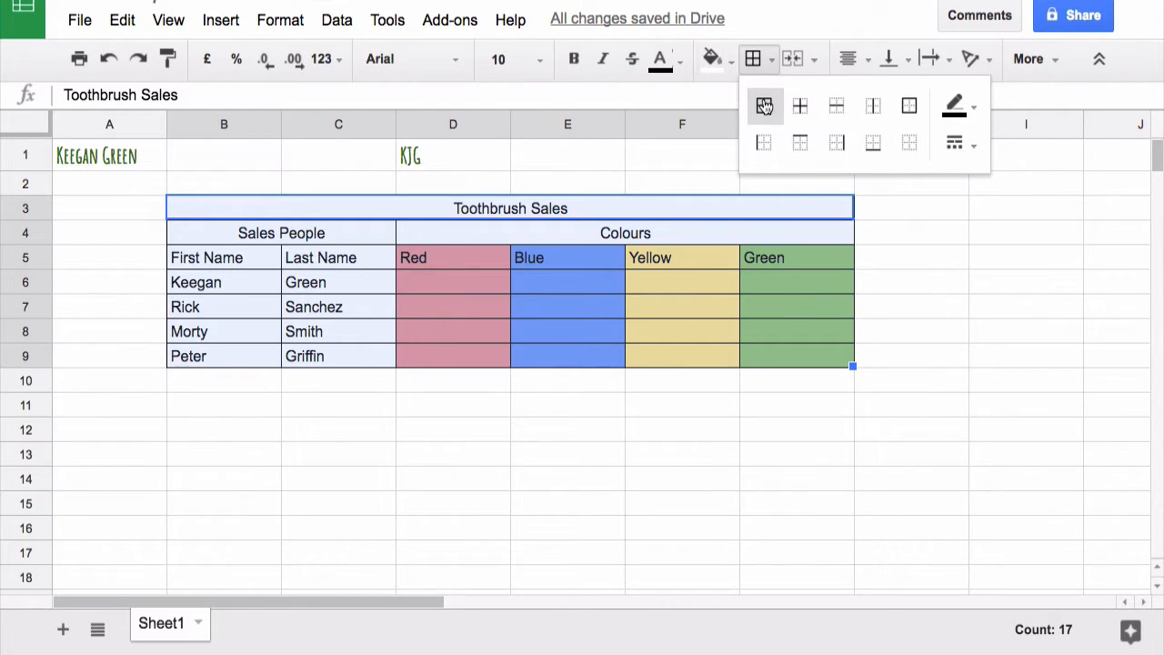
click(763, 106)
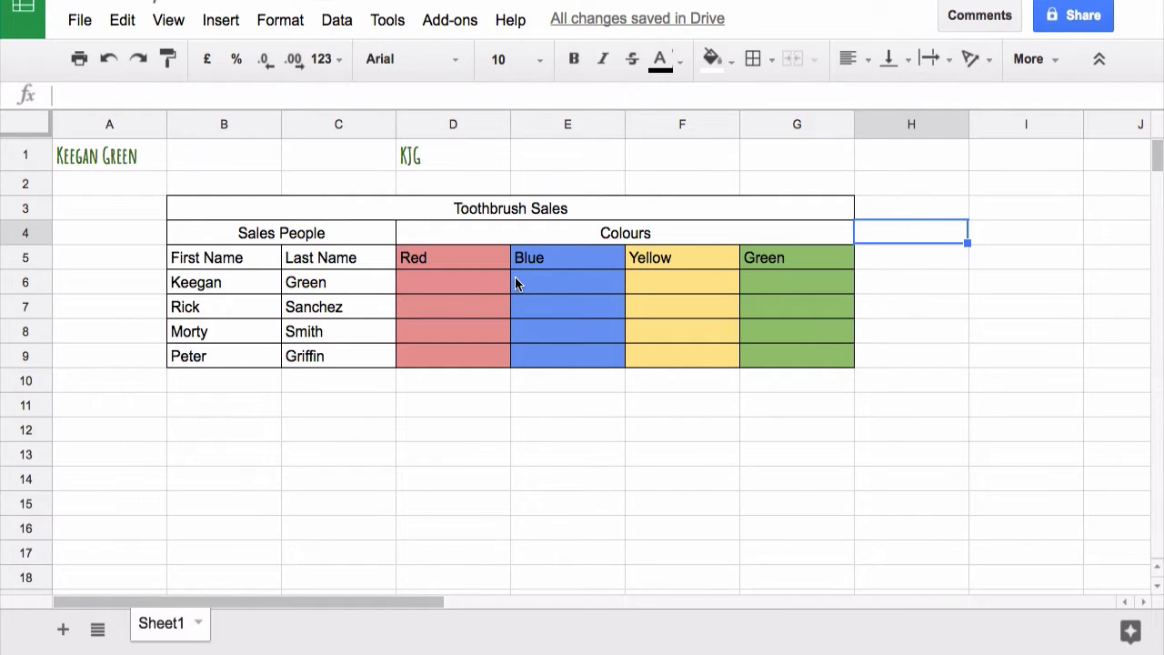
mouse_move(279, 361)
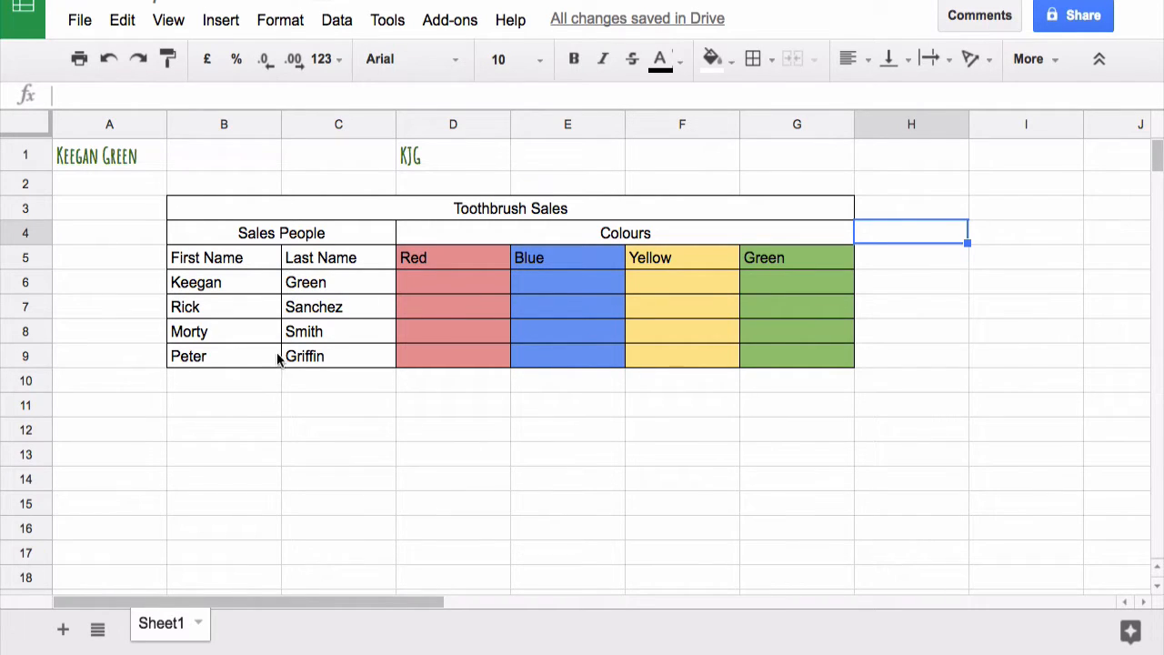
mouse_move(432, 228)
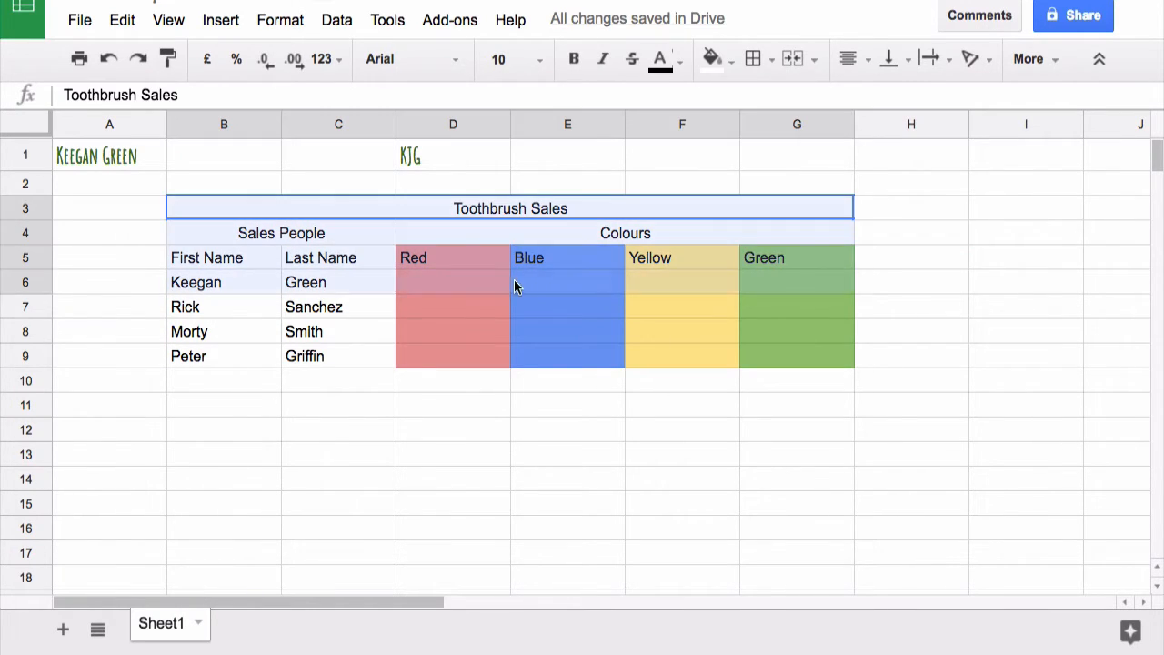
Give the whole table an outer border only, then box the Colours and Sales People headers
click(751, 58)
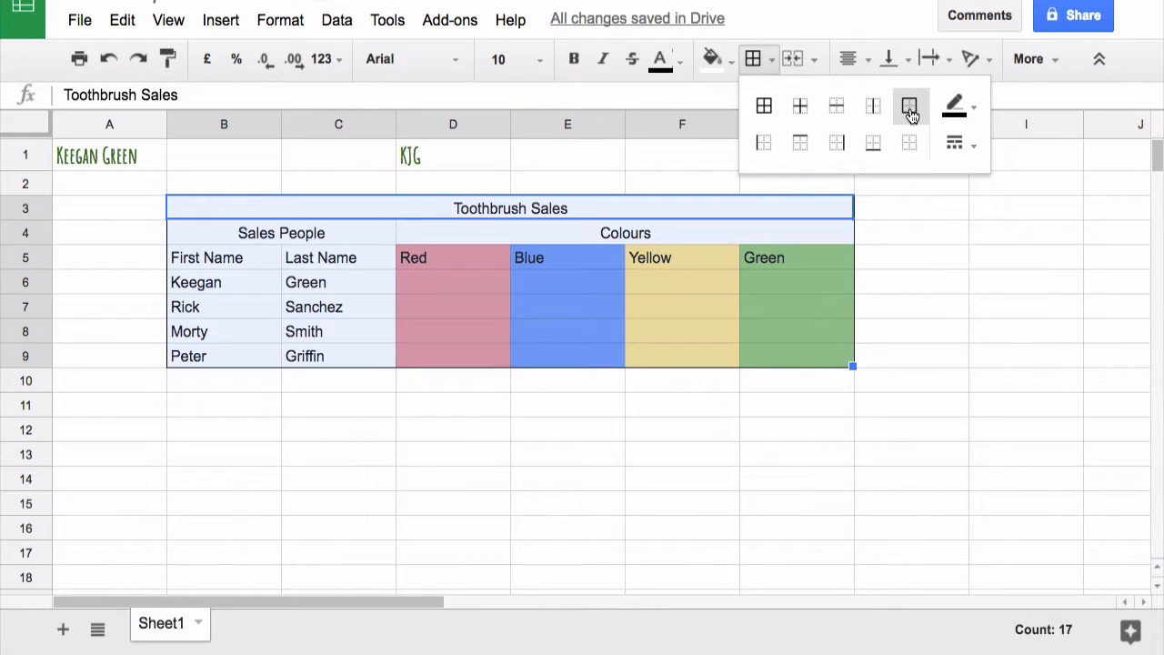
click(908, 106)
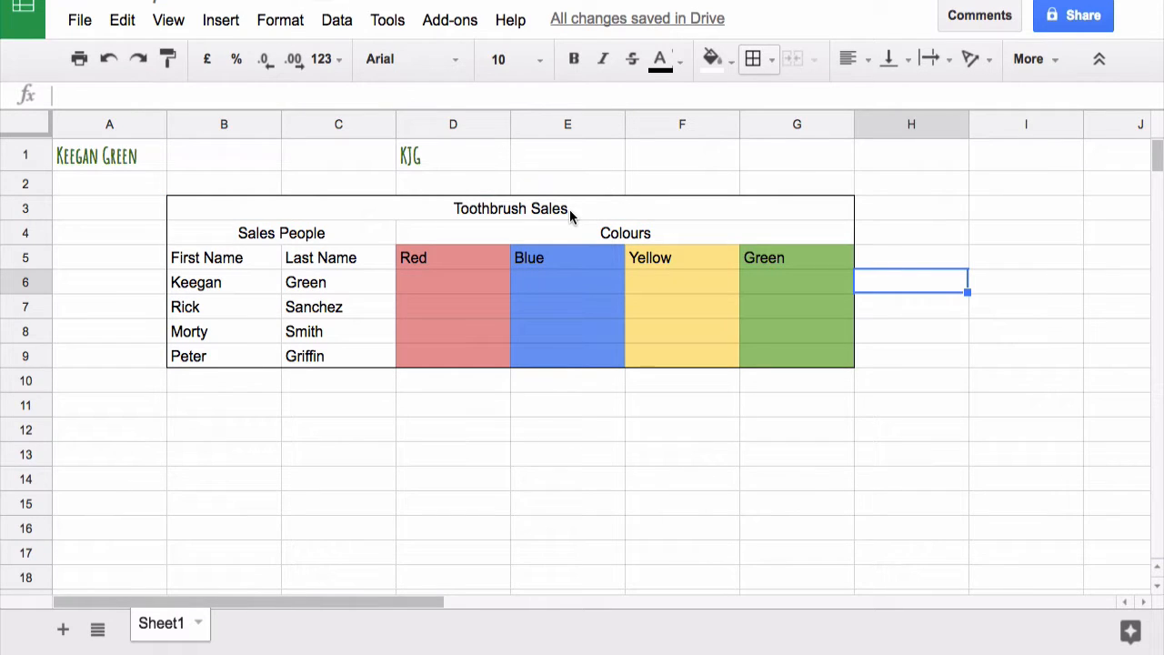
click(626, 231)
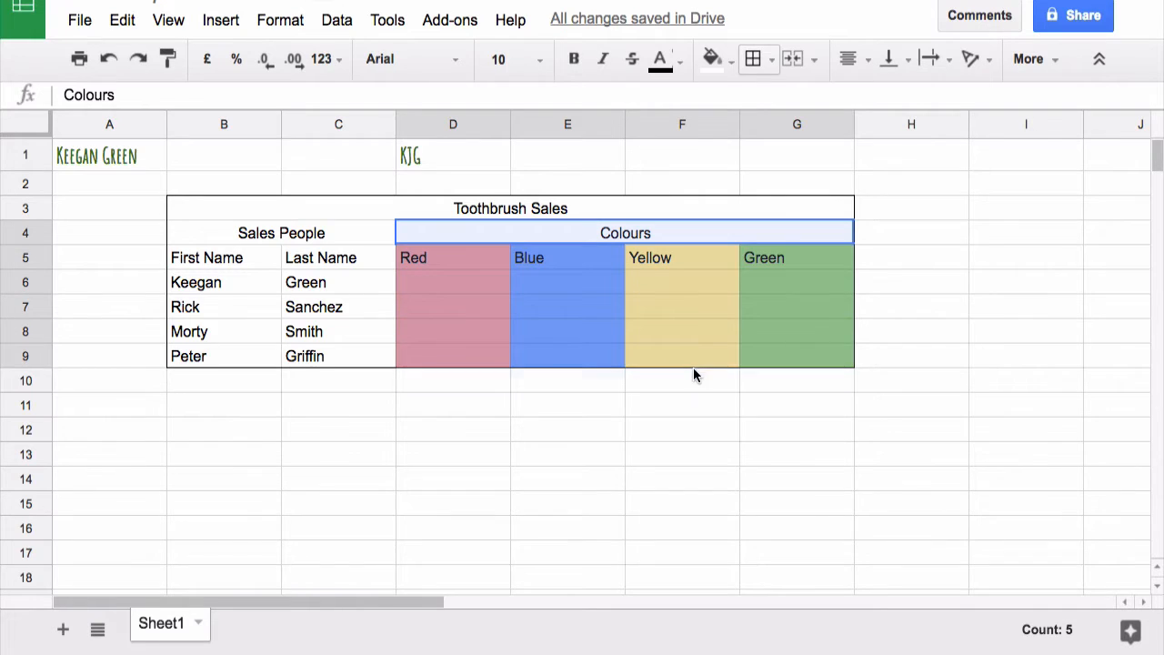
click(752, 59)
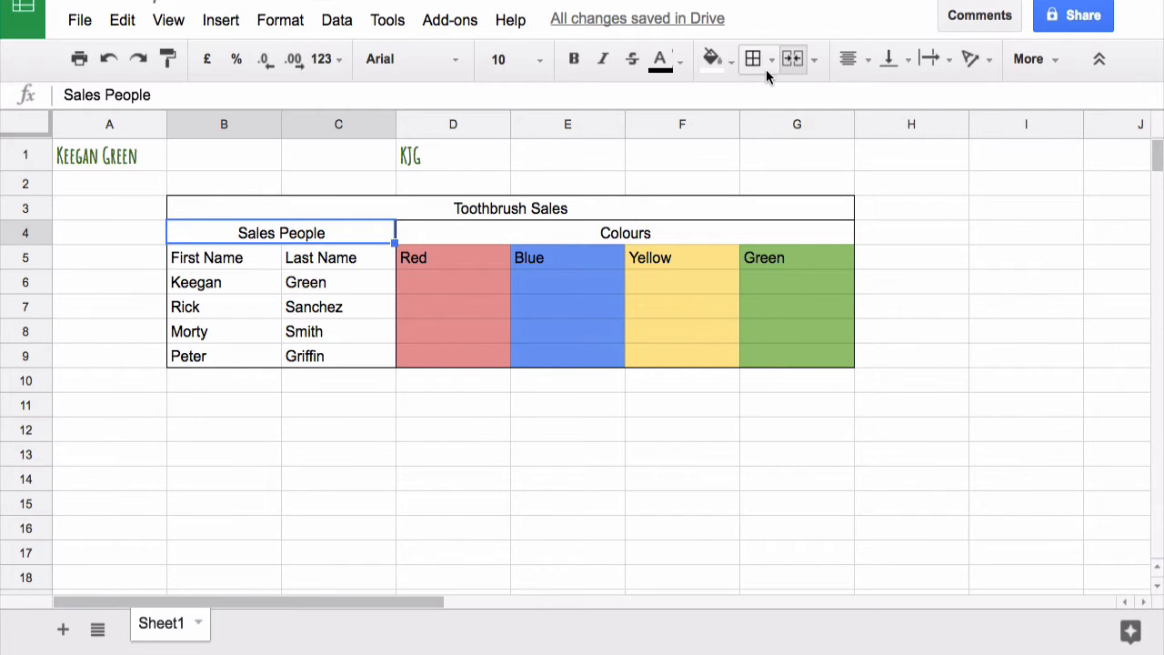
mouse_move(847, 59)
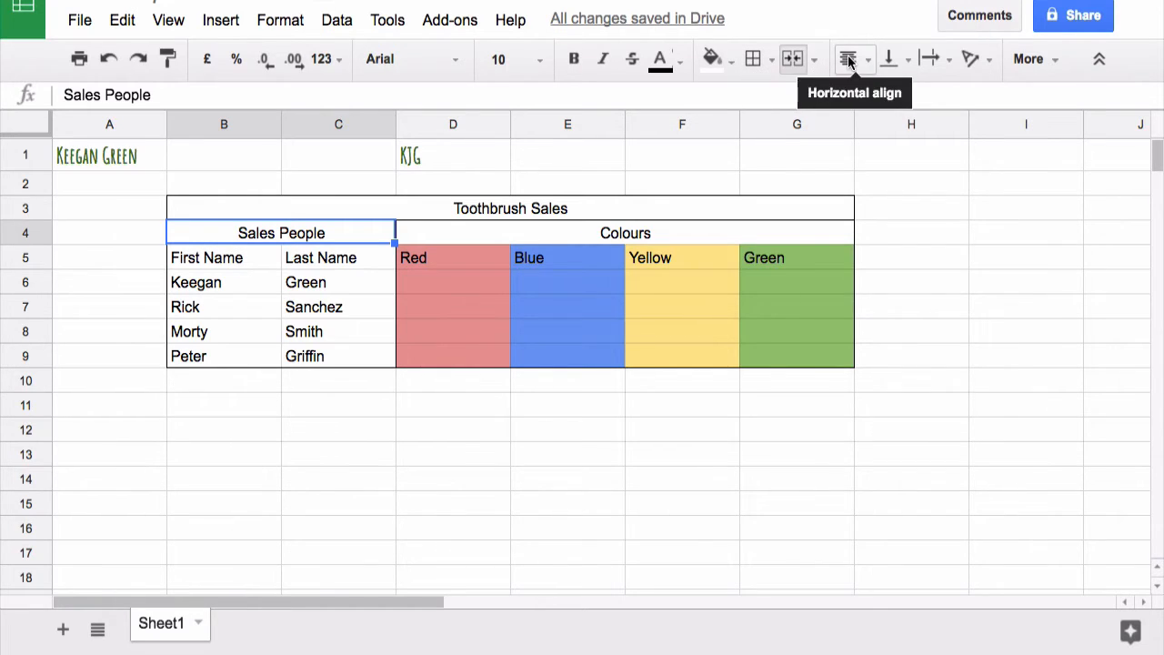
click(752, 59)
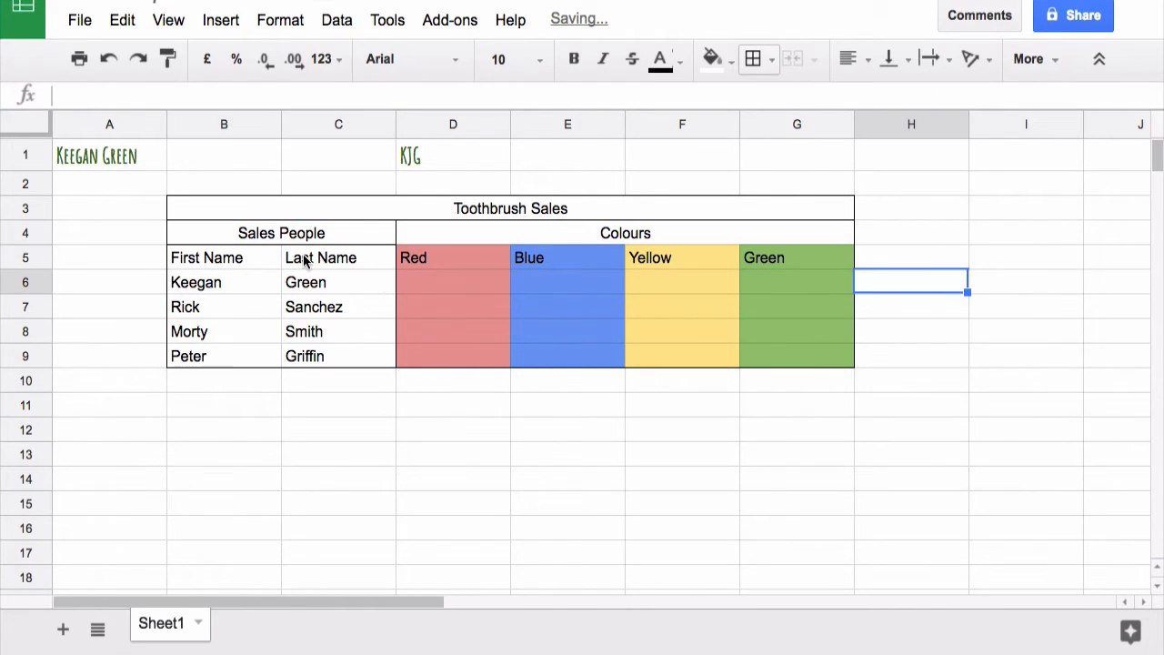
Put an outer border around the First Name and Last Name headers (B5:C5)
click(223, 258)
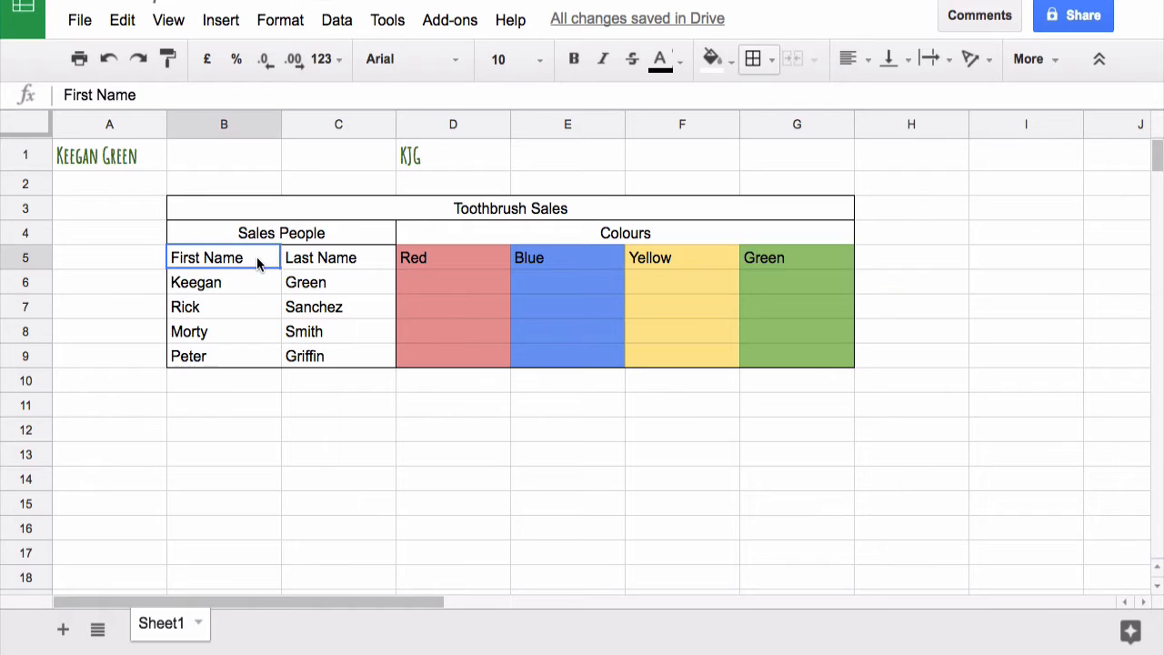
drag(206, 257, 320, 257)
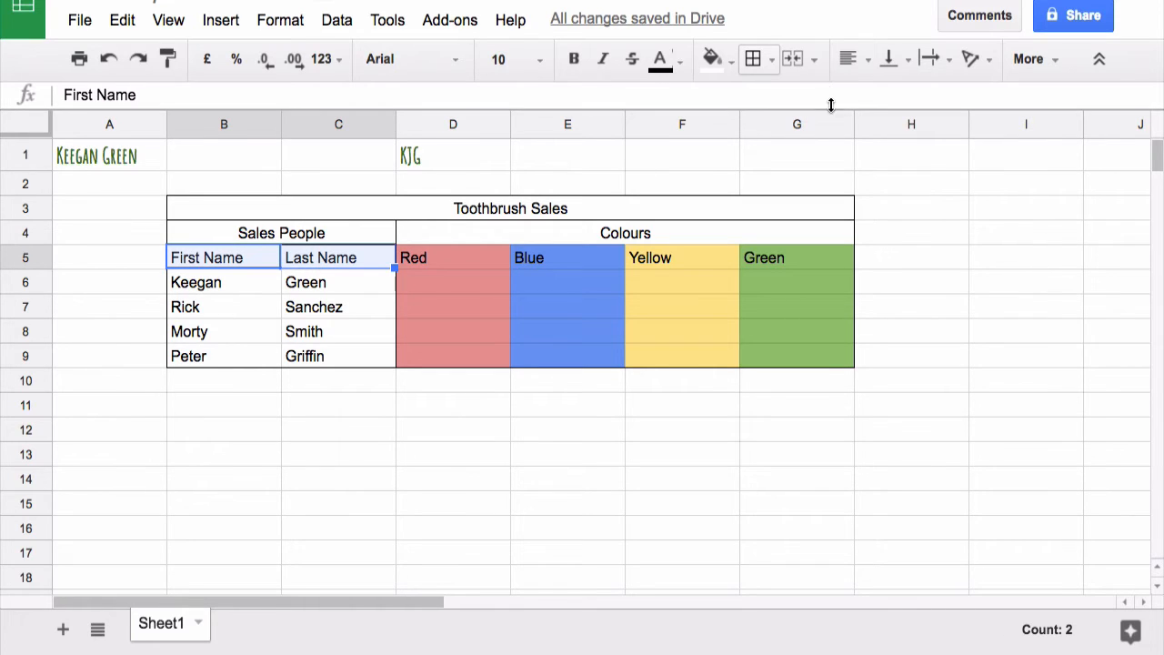
click(752, 60)
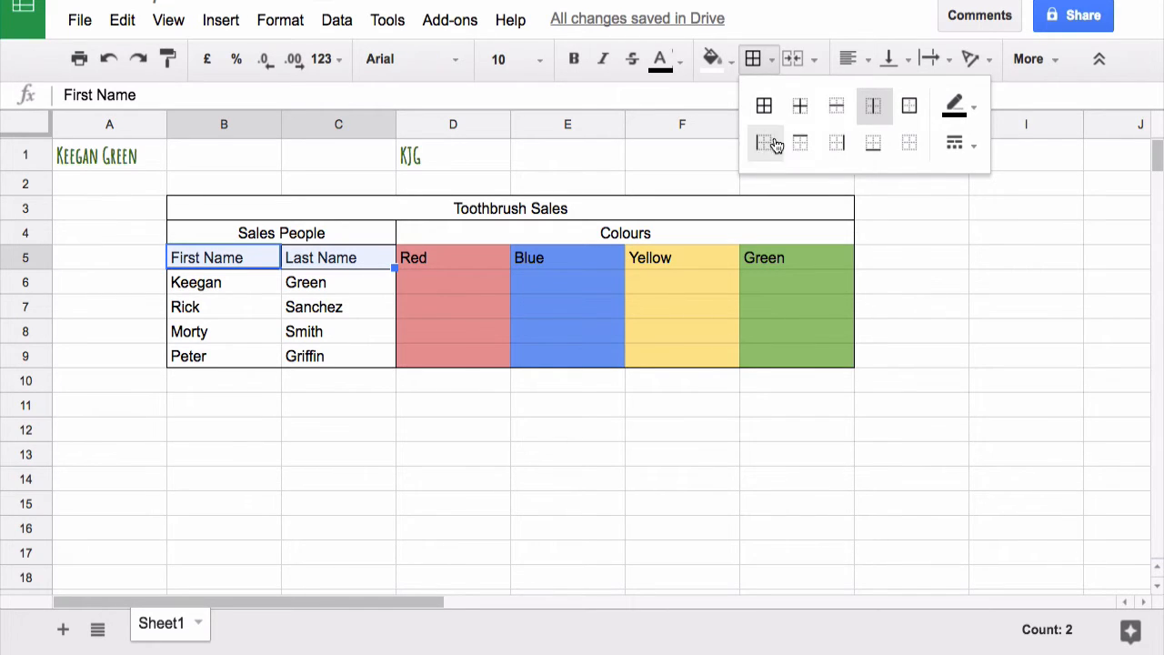
mouse_move(873, 115)
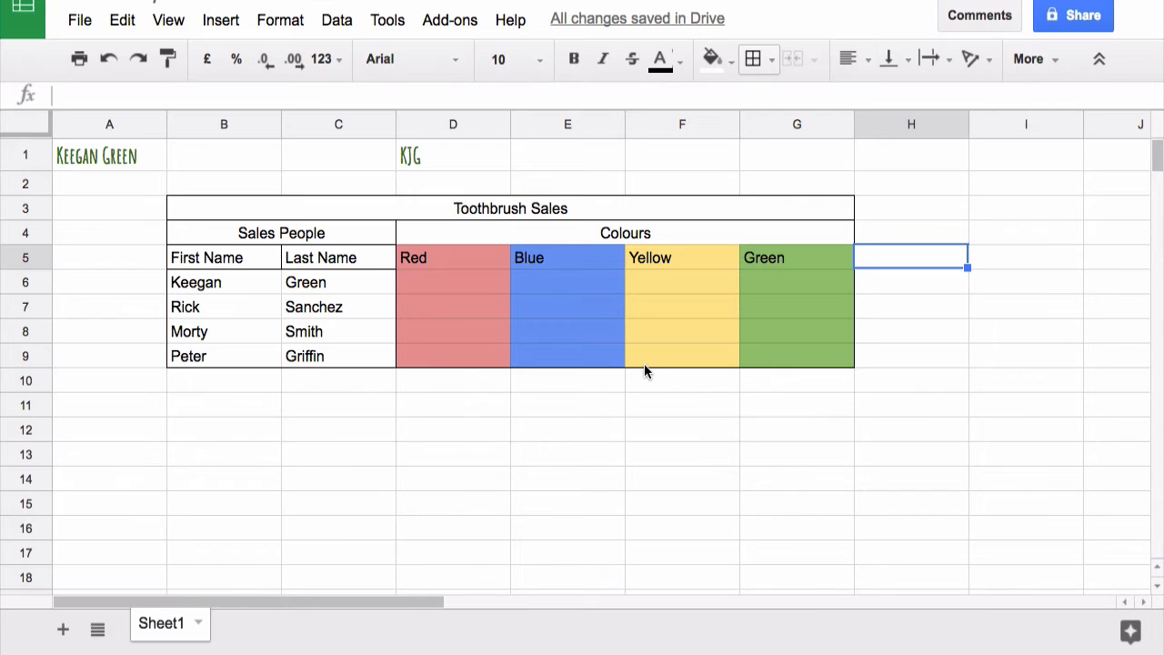
mouse_move(641, 365)
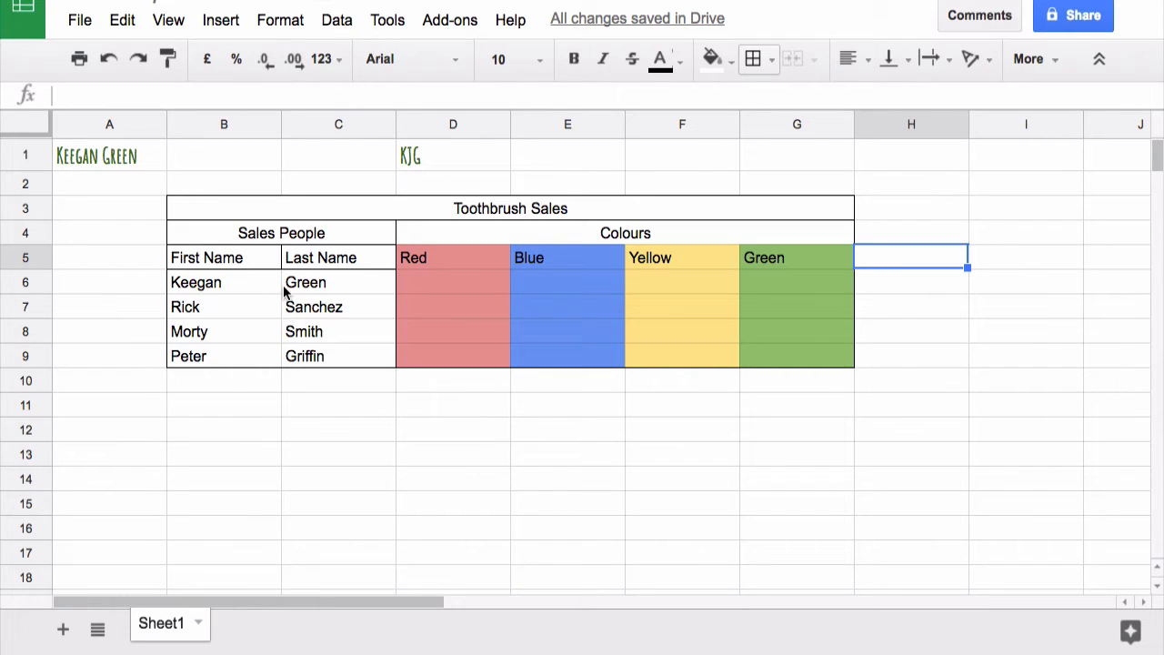
mouse_move(241, 286)
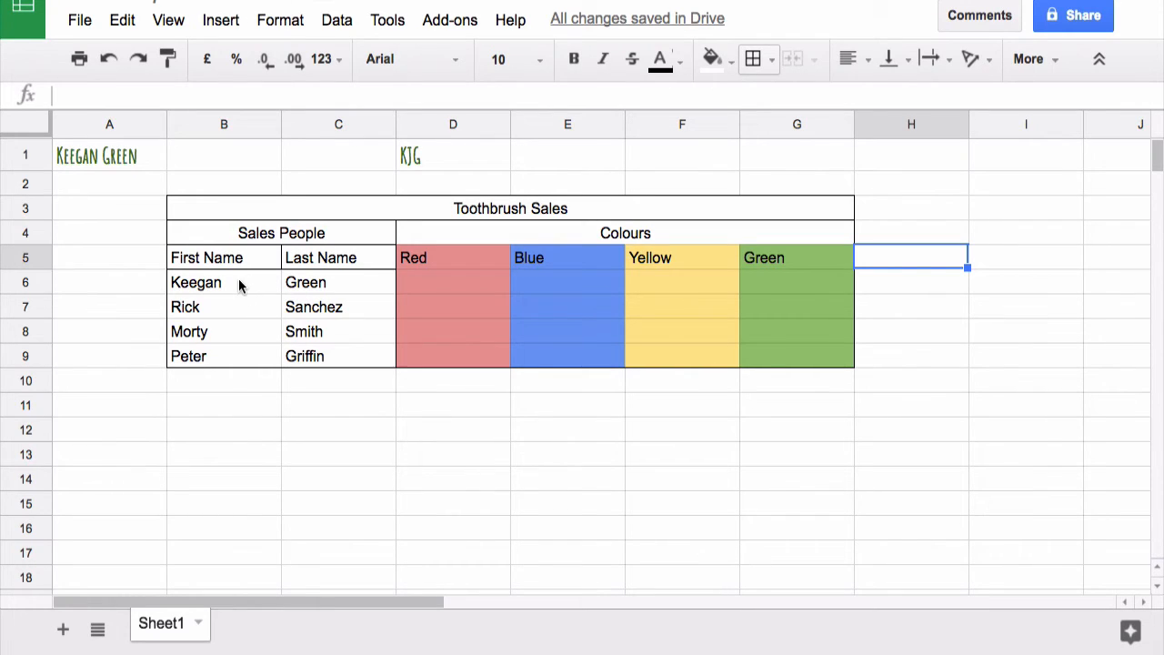
mouse_move(324, 290)
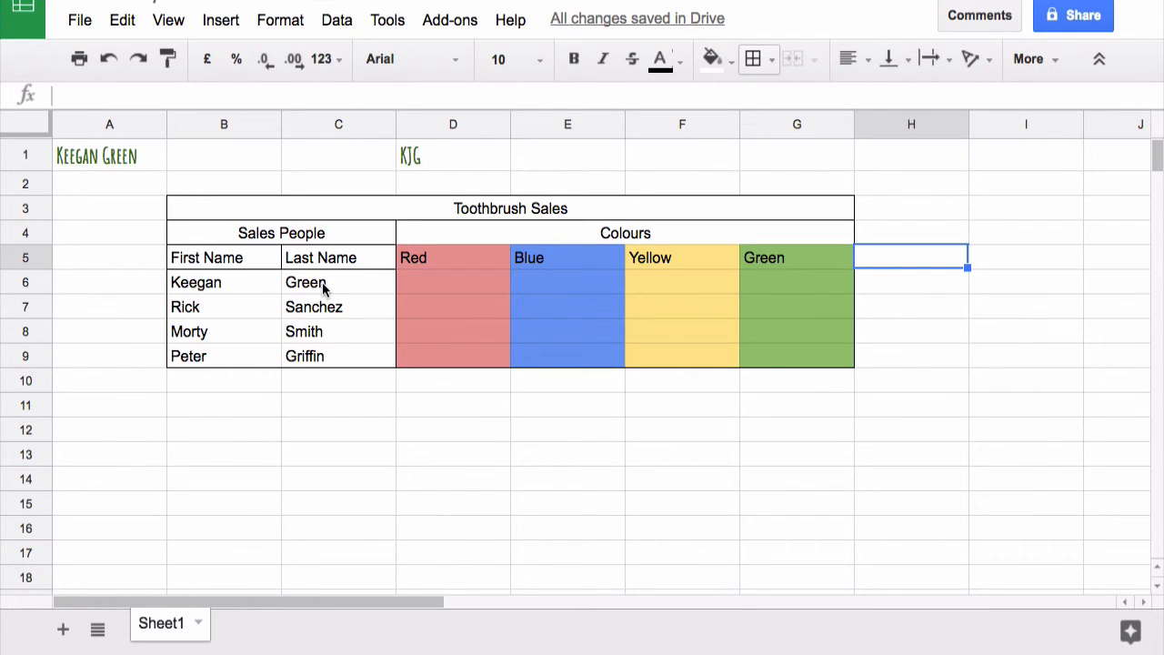
Add an inner vertical border dividing the First Name and Last Name headers
click(222, 257)
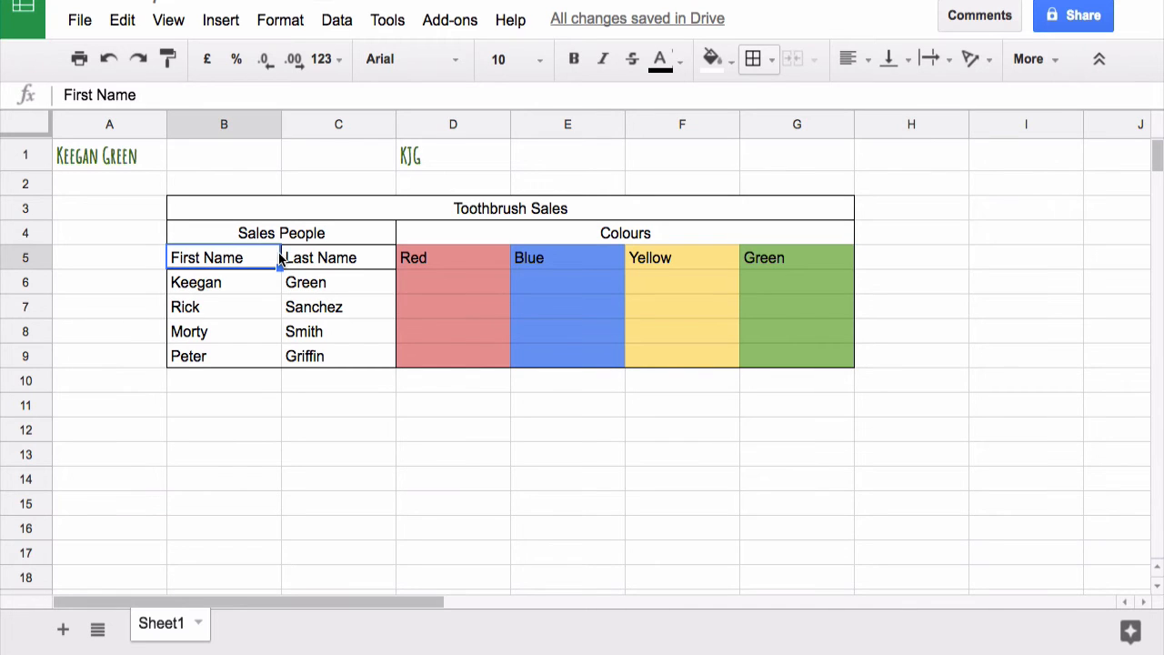
drag(206, 258, 319, 258)
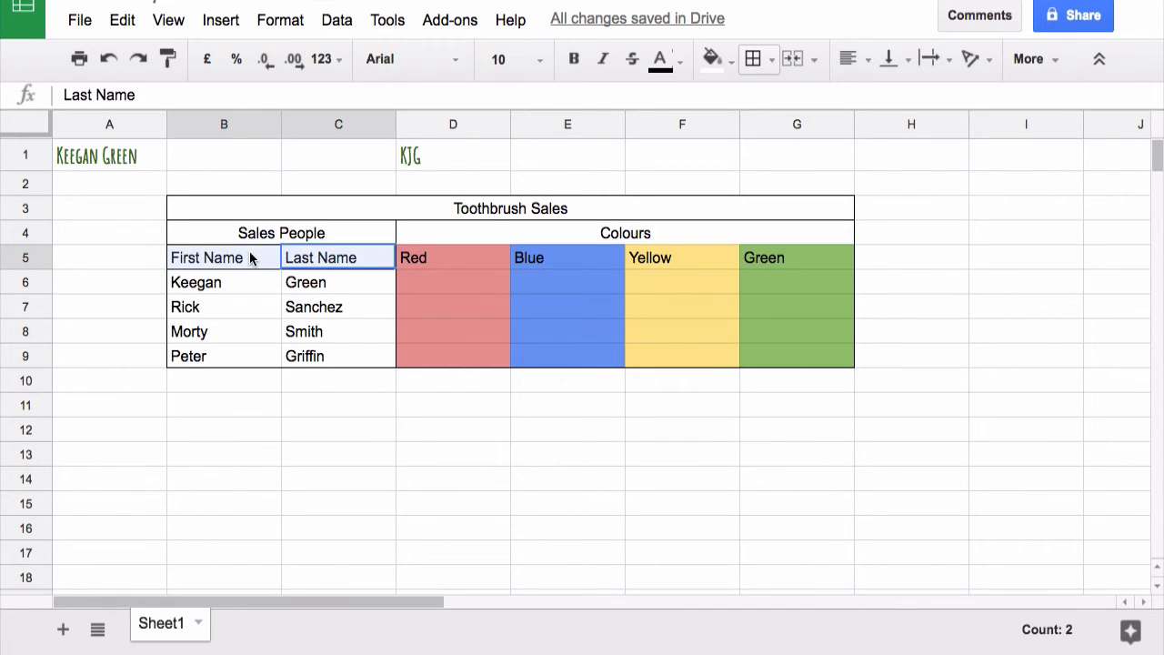
mouse_move(752, 58)
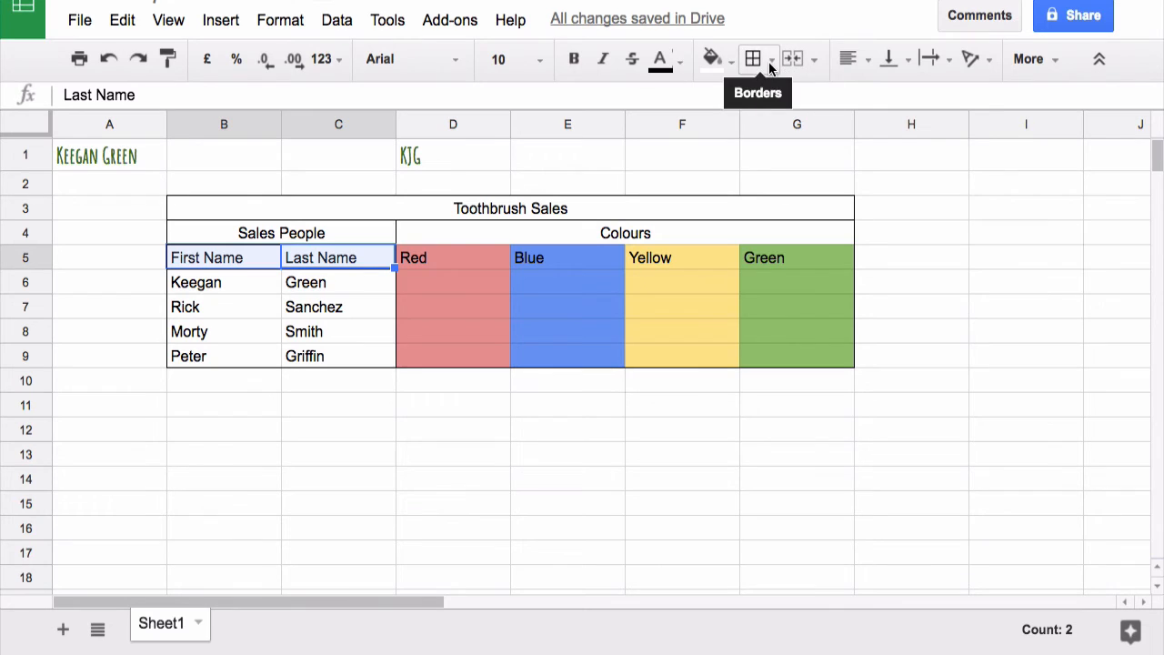
click(752, 58)
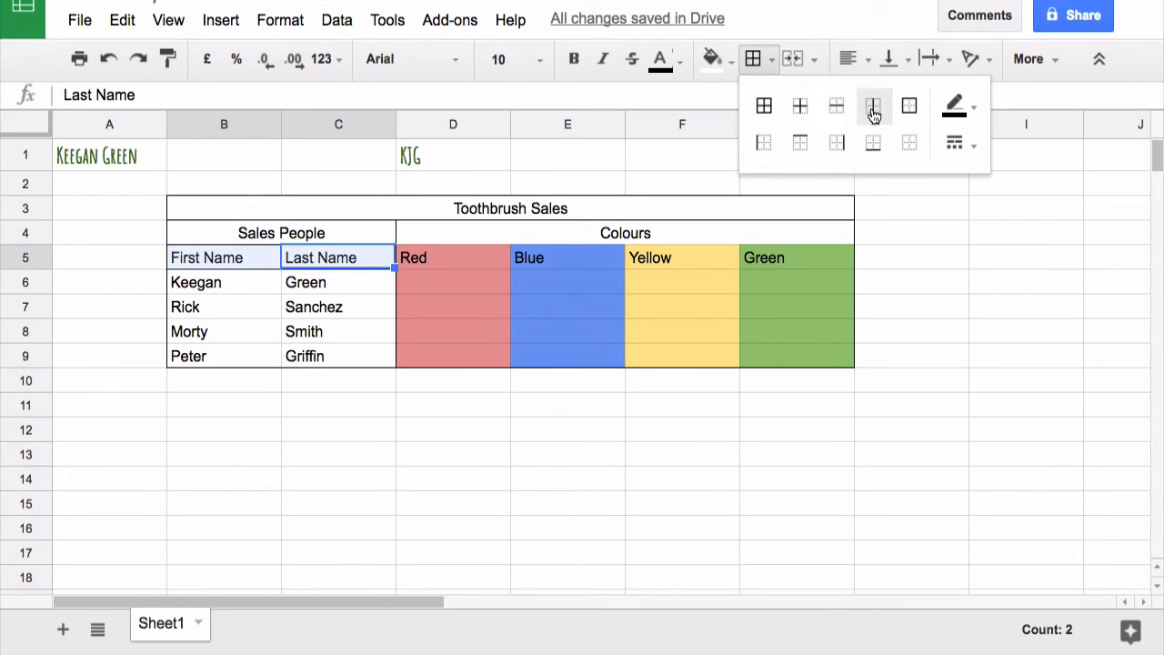
click(872, 105)
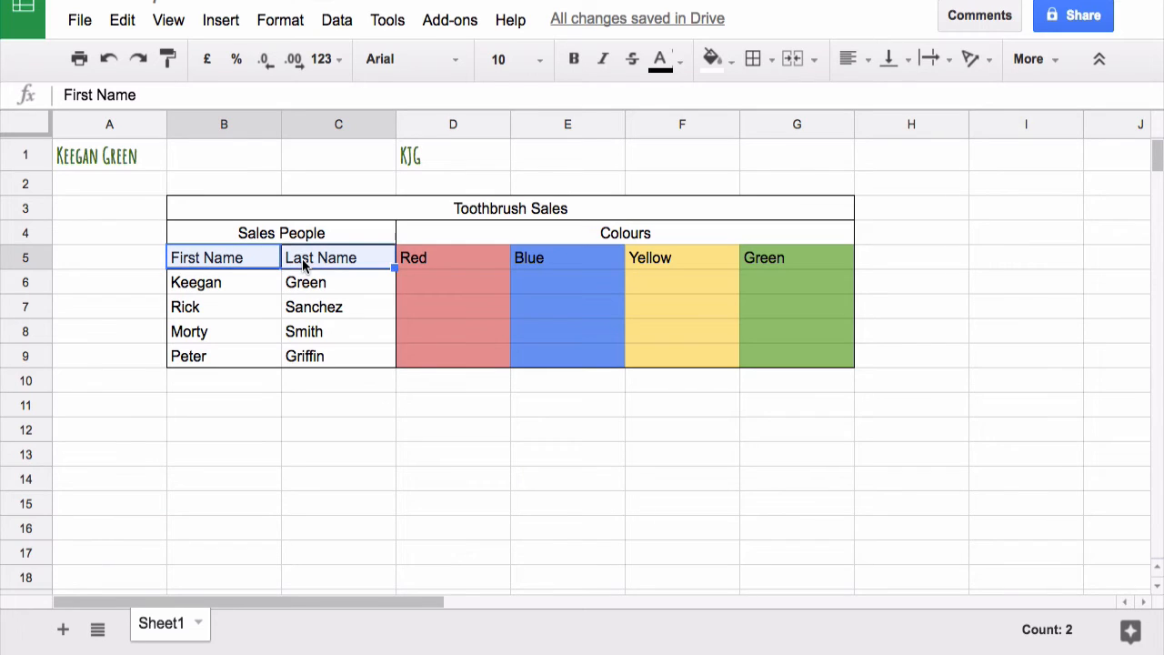
mouse_move(982, 292)
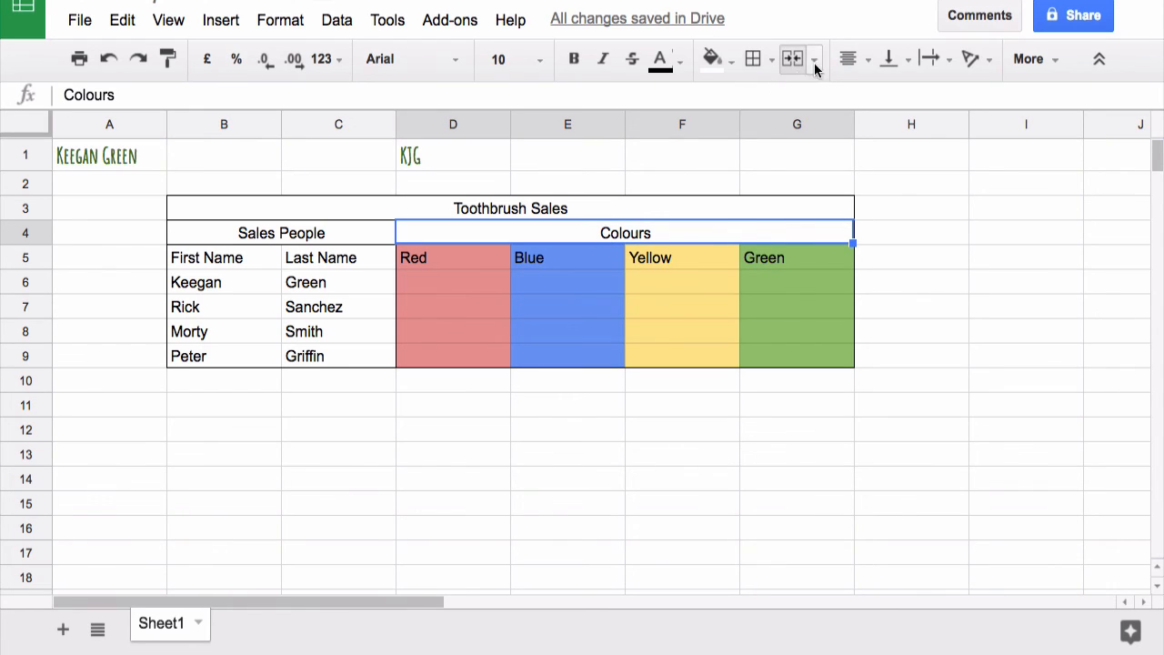
click(751, 59)
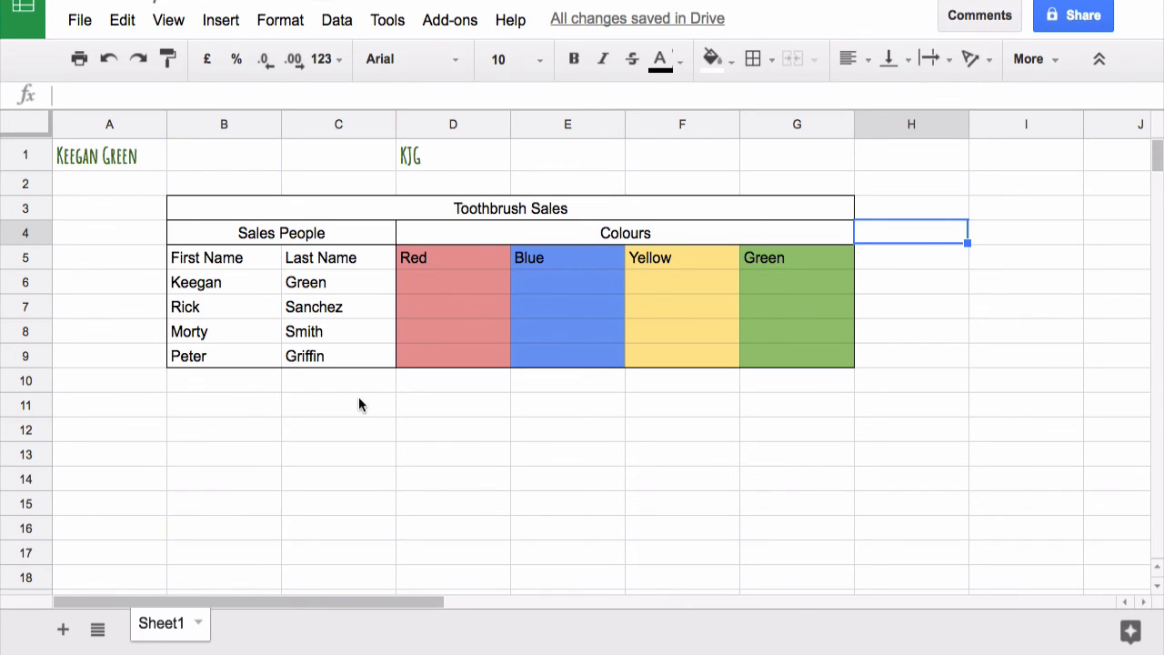
mouse_move(873, 319)
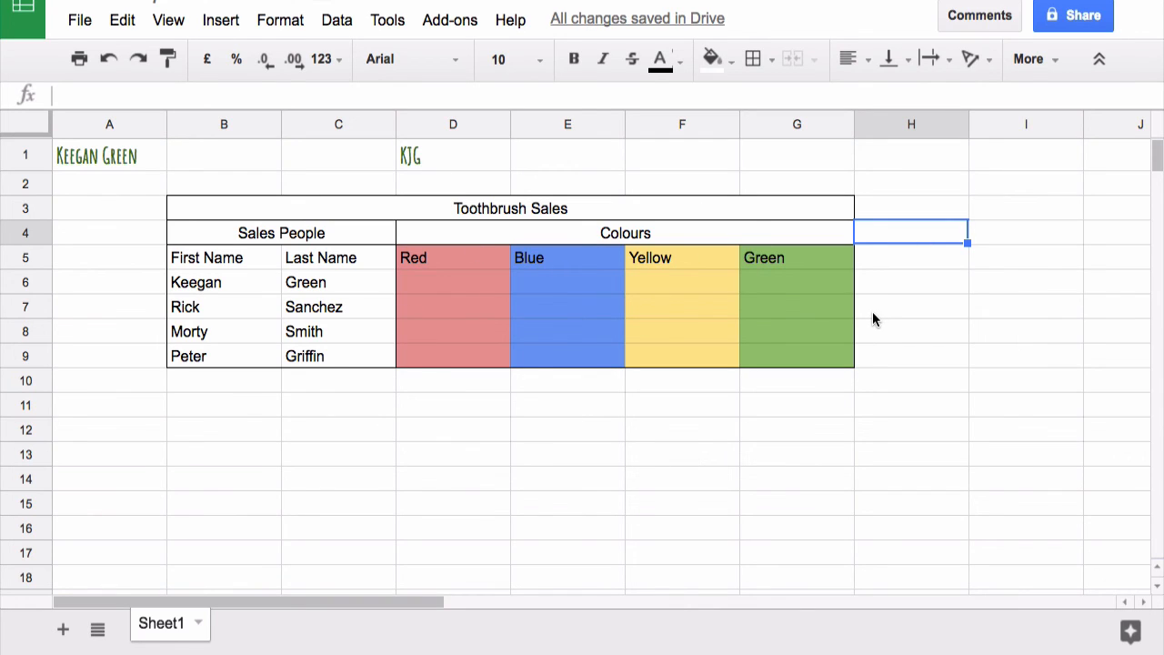